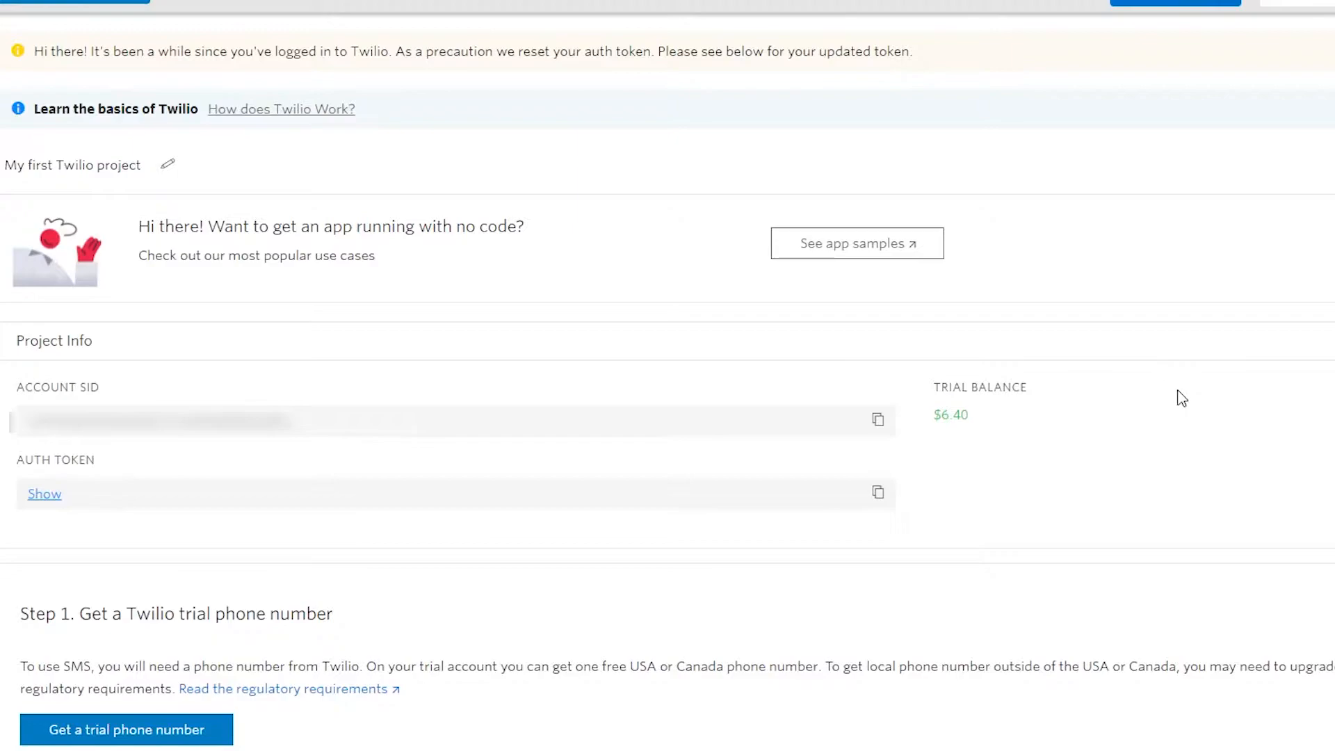
pyautogui.moveTo(1086, 443)
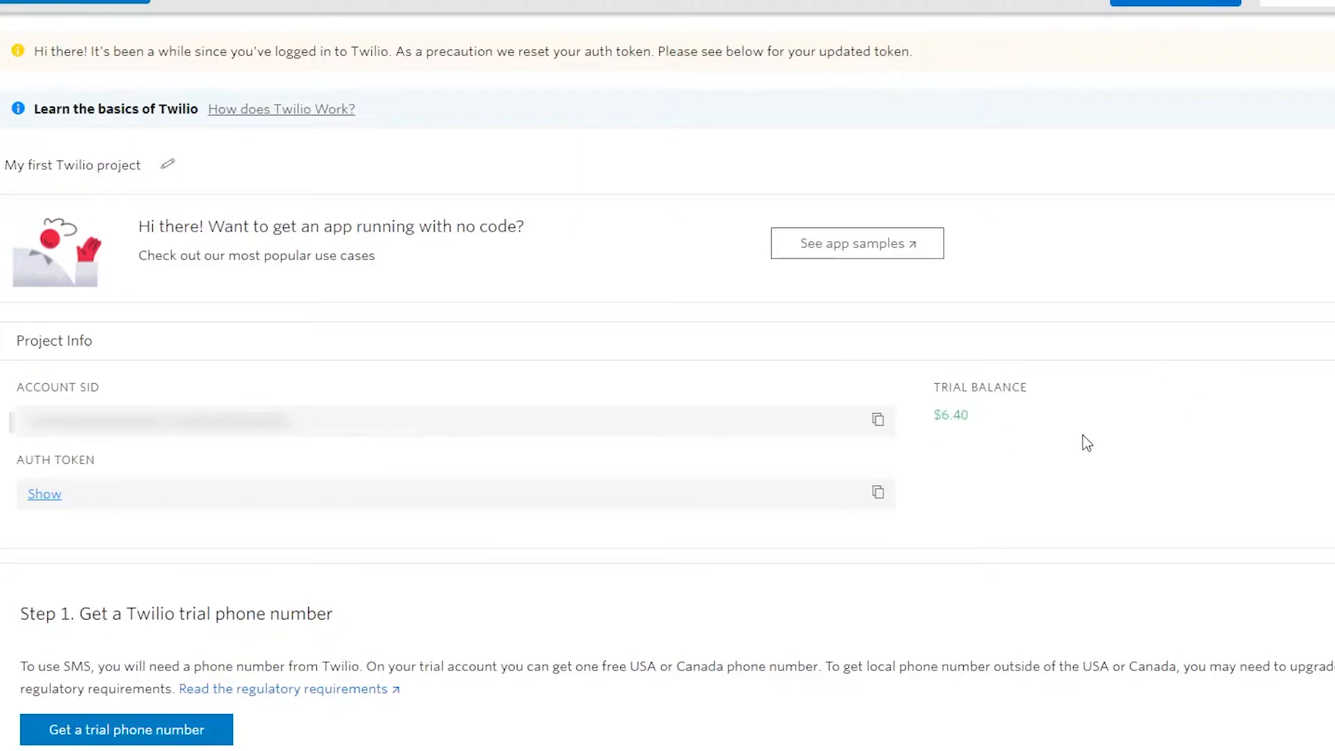
pyautogui.moveTo(986, 460)
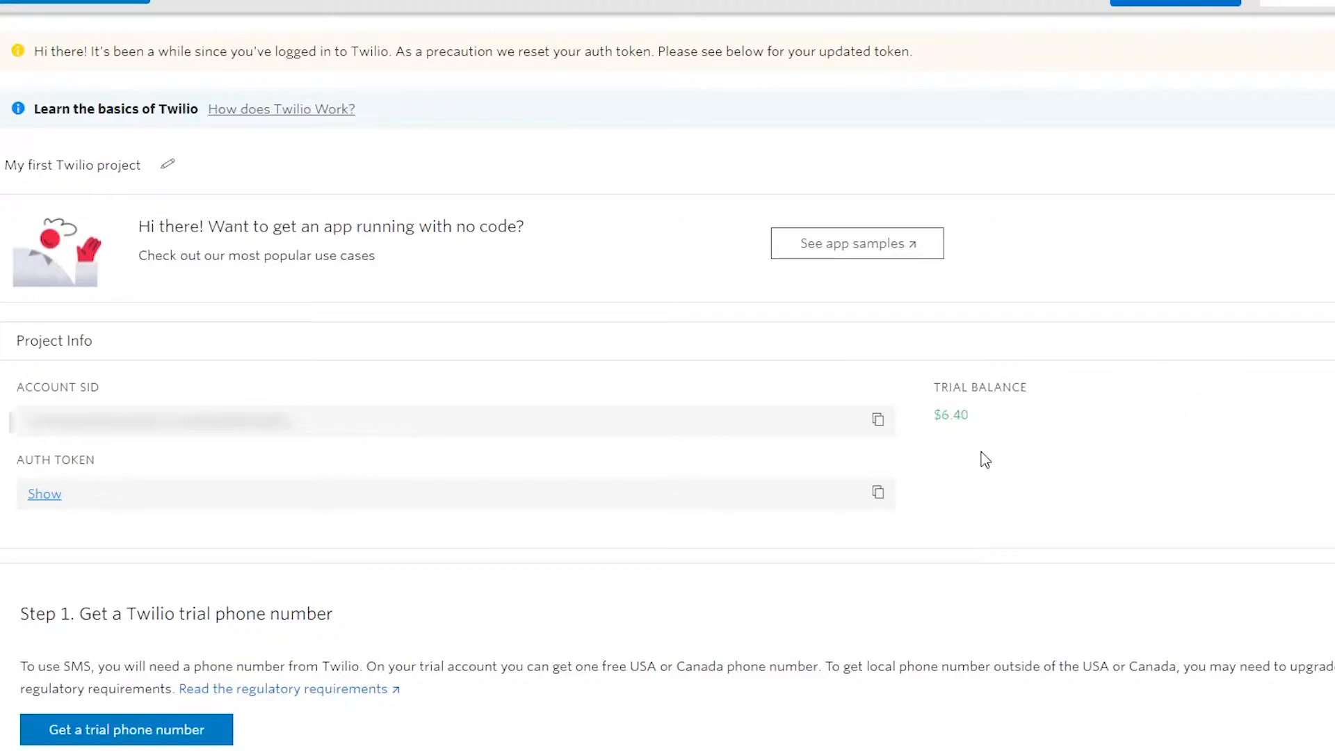
pyautogui.moveTo(270, 543)
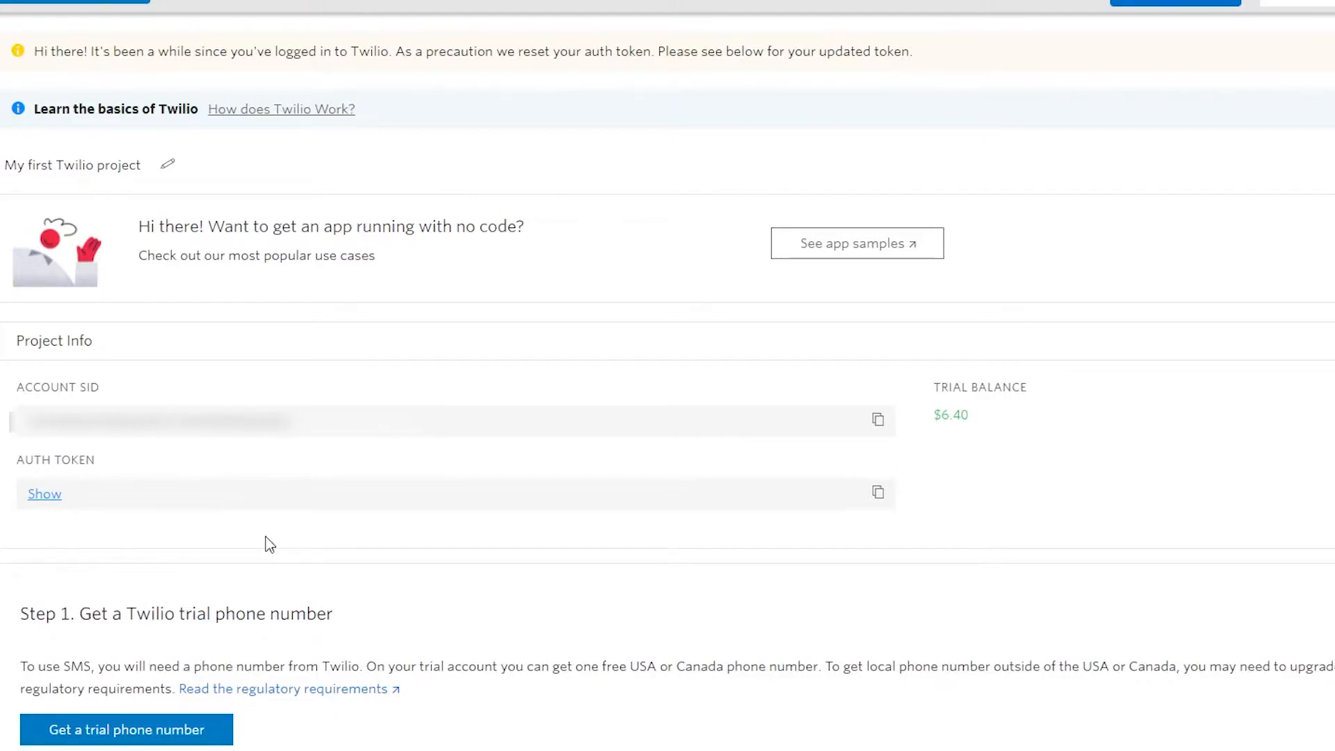
# Navigate All Products > Programmable Messaging > Settings to the WhatsApp Sandbox Settings page
pyautogui.scroll(-3)
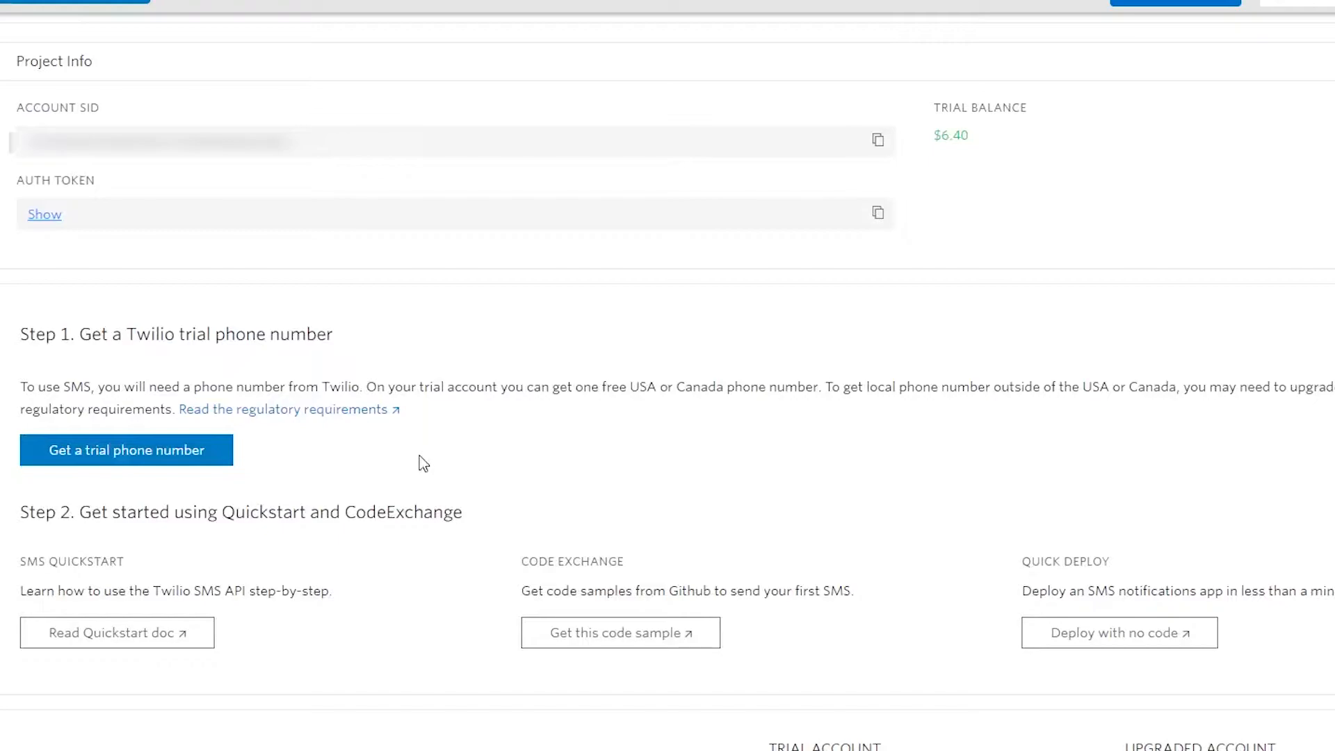
pyautogui.scroll(-3)
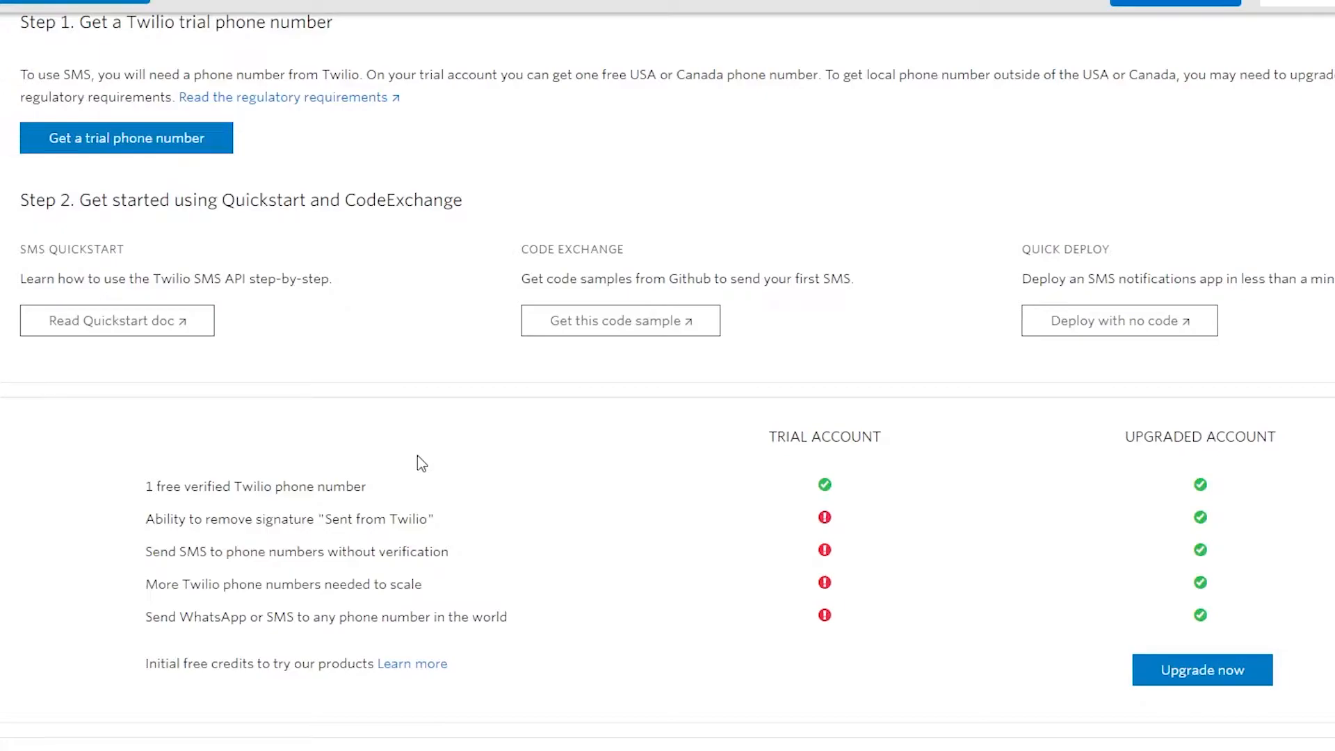
pyautogui.scroll(-3)
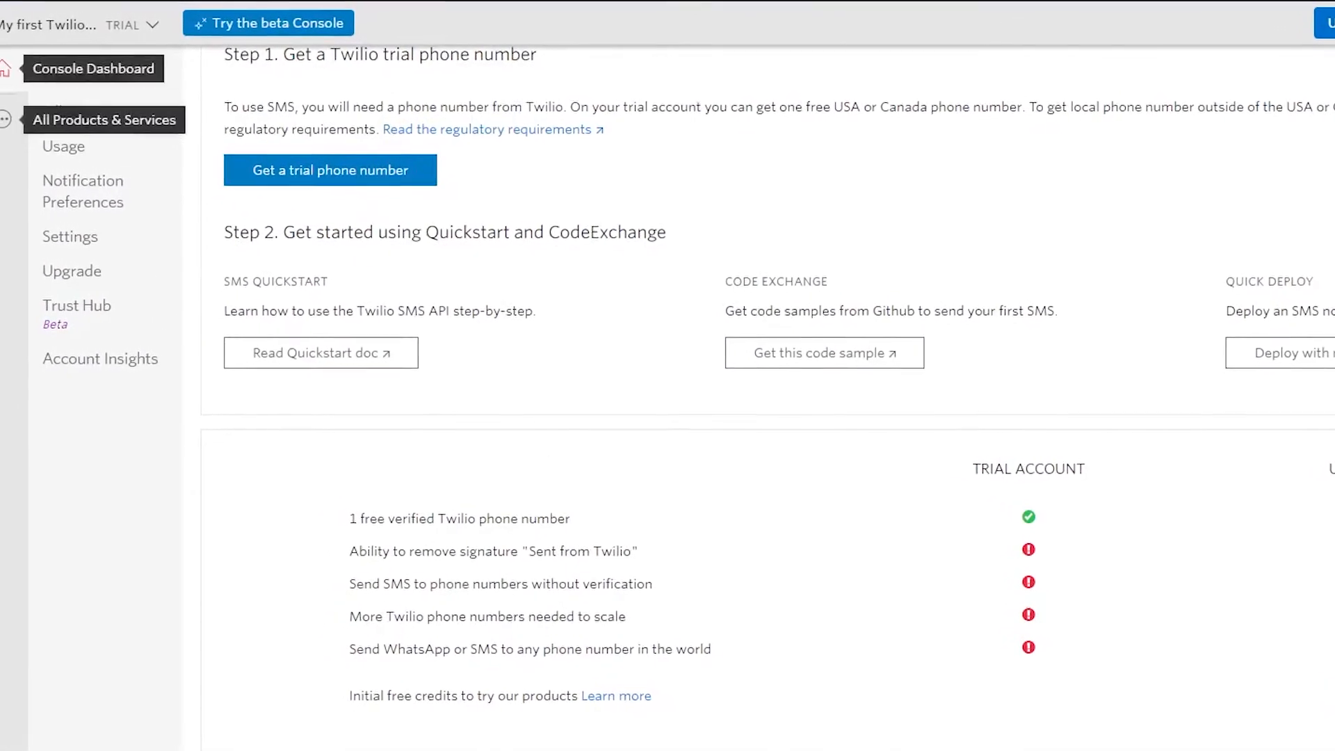
pyautogui.click(106, 119)
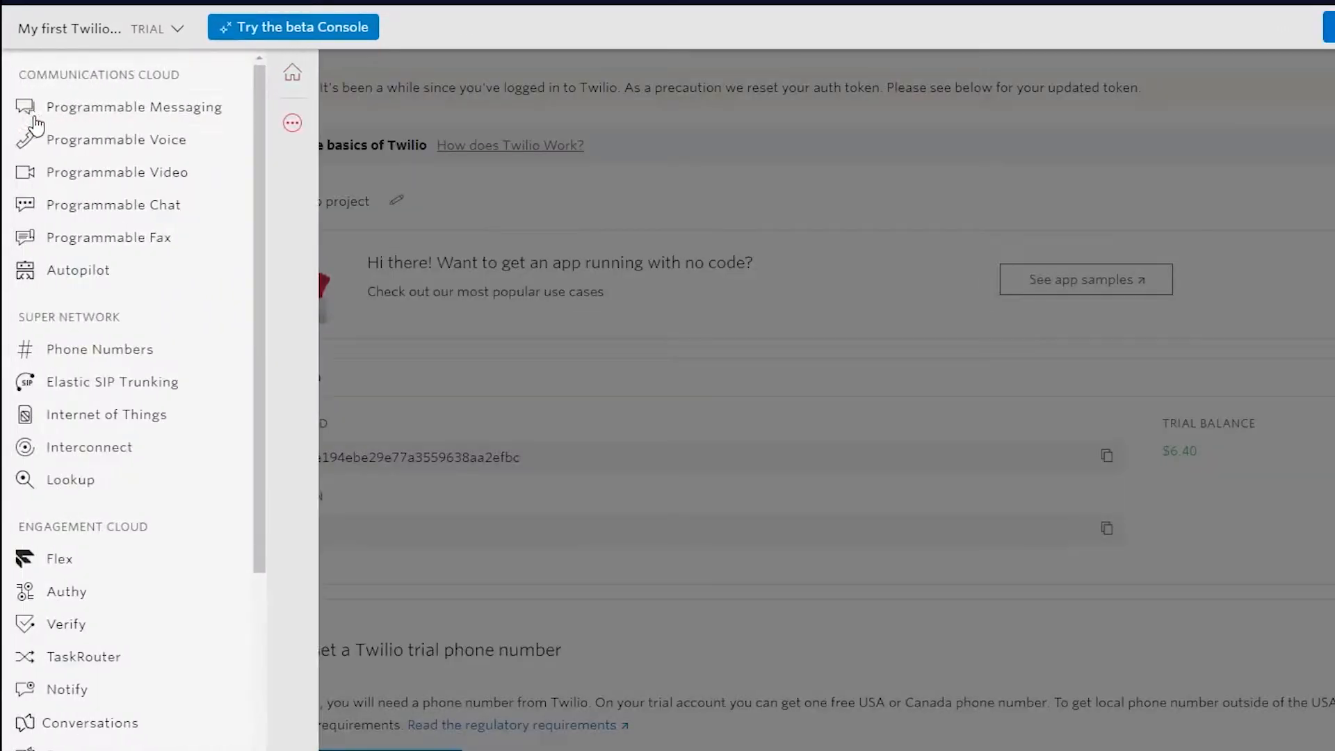
pyautogui.moveTo(128, 106)
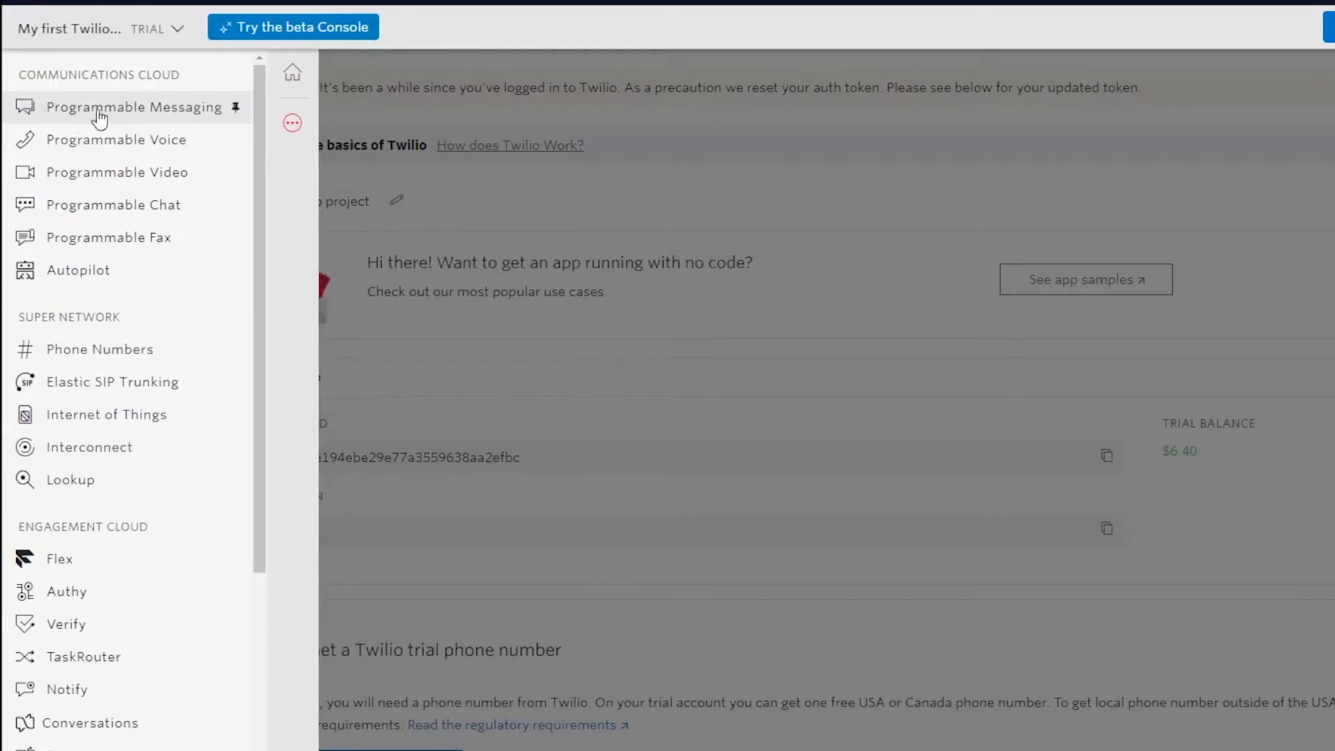
pyautogui.moveTo(130, 124)
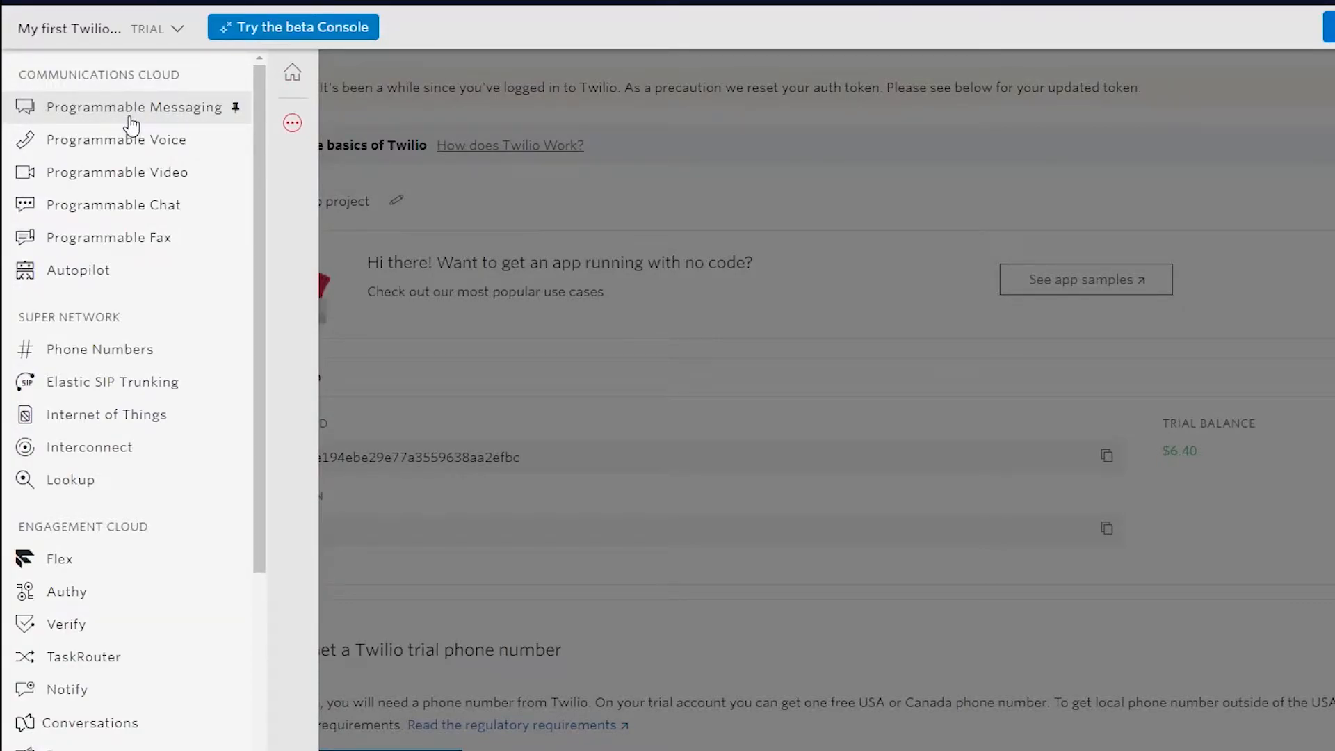
pyautogui.click(134, 106)
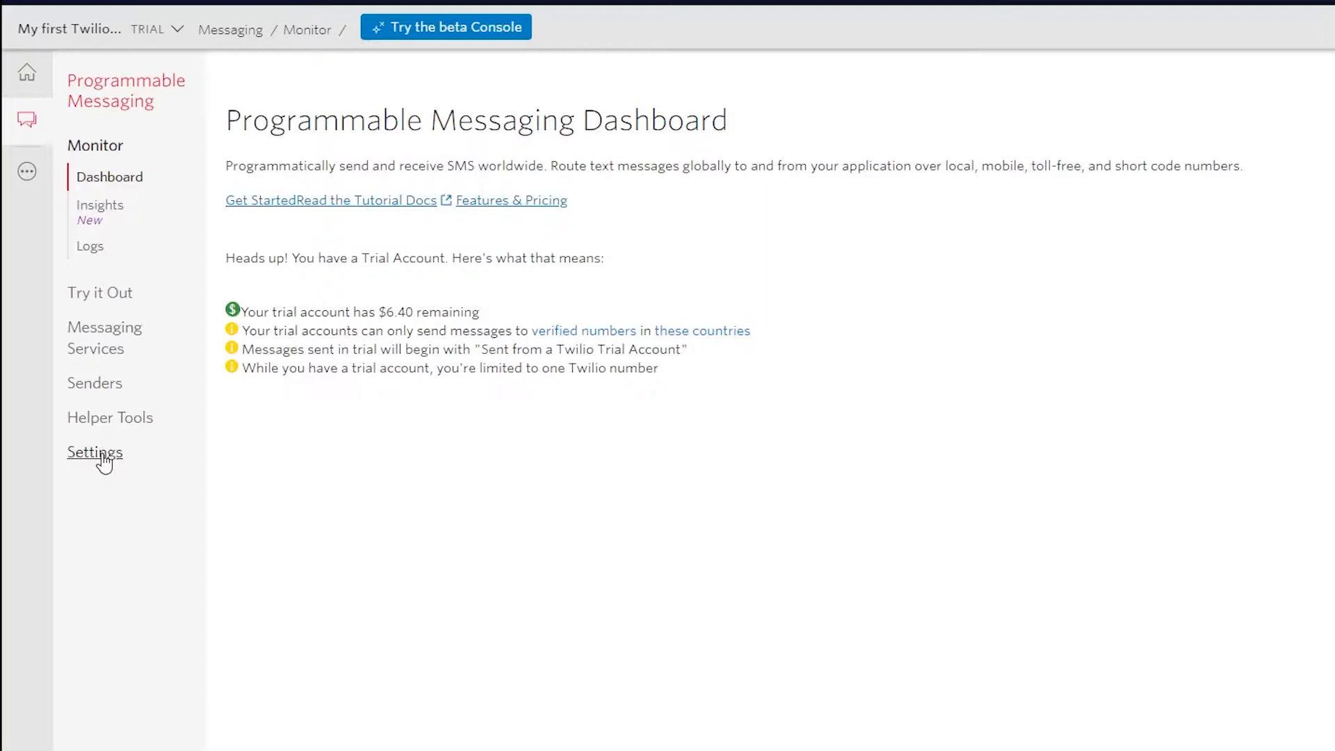
pyautogui.click(95, 452)
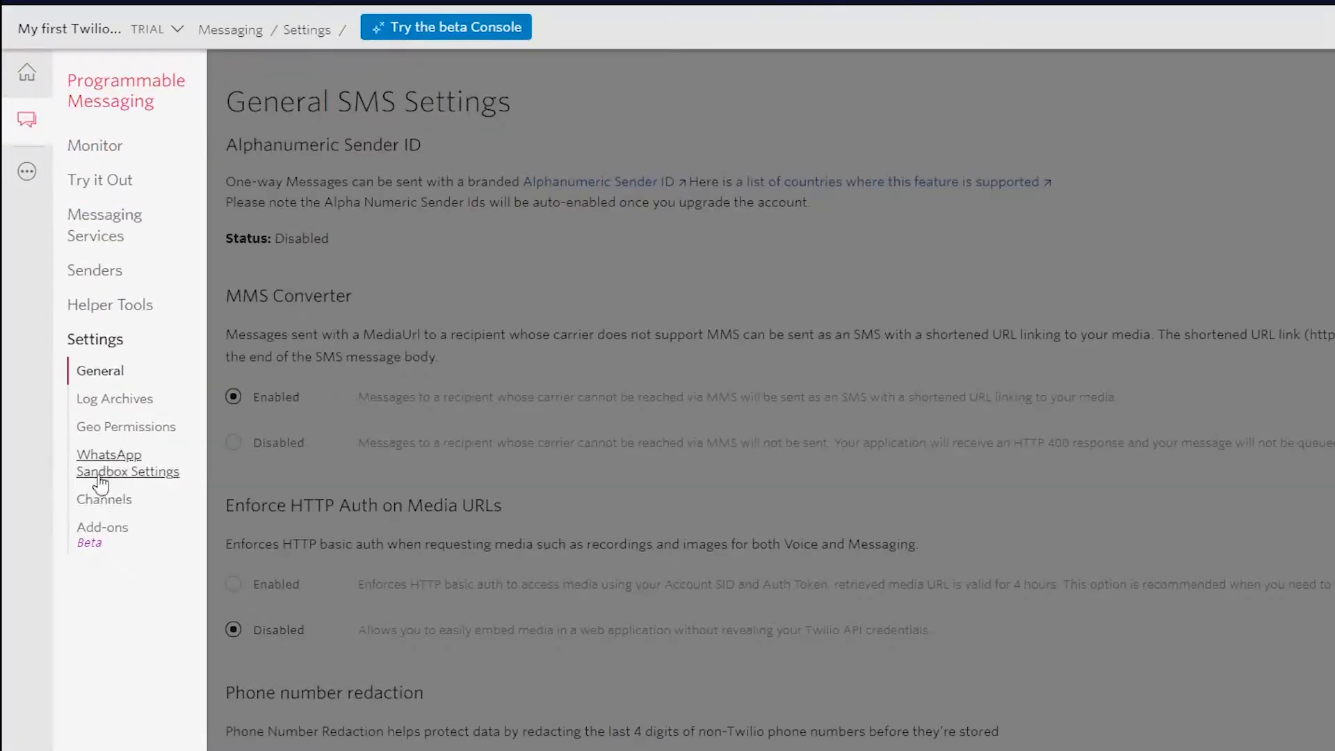
pyautogui.moveTo(114, 468)
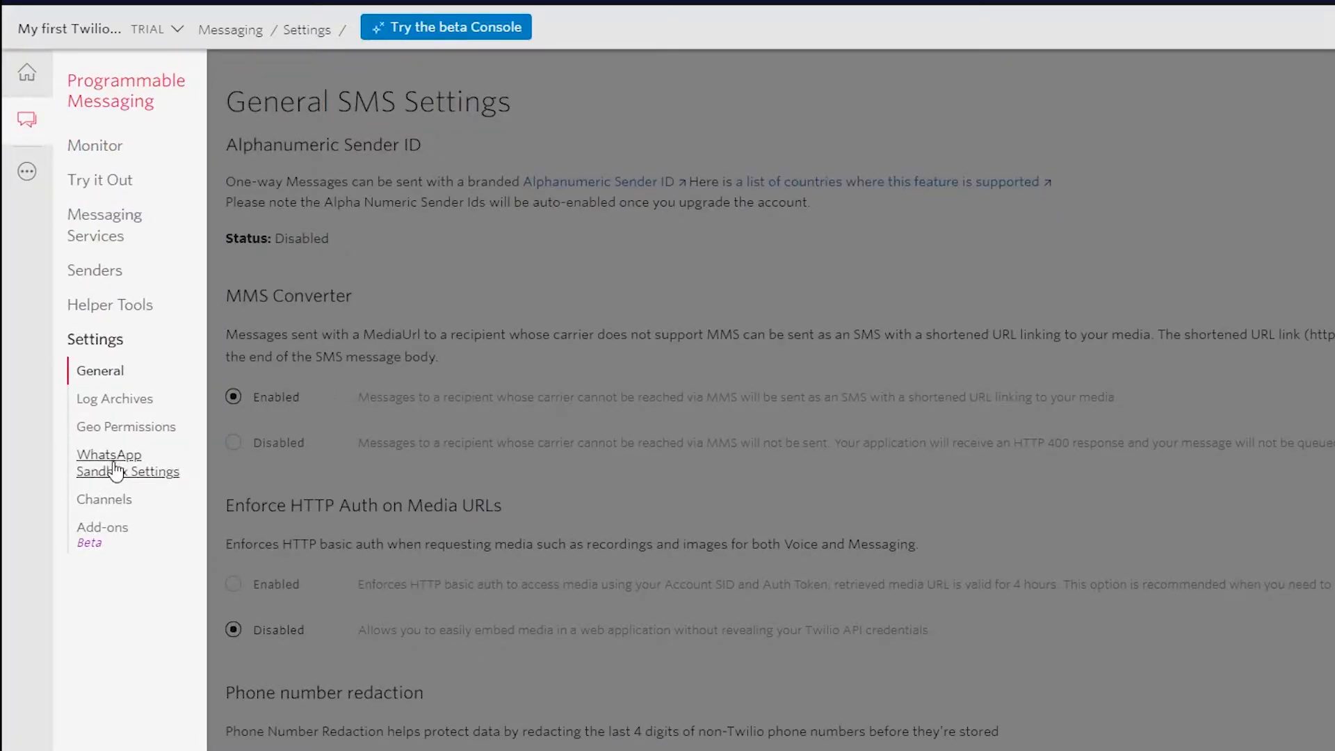
pyautogui.click(128, 462)
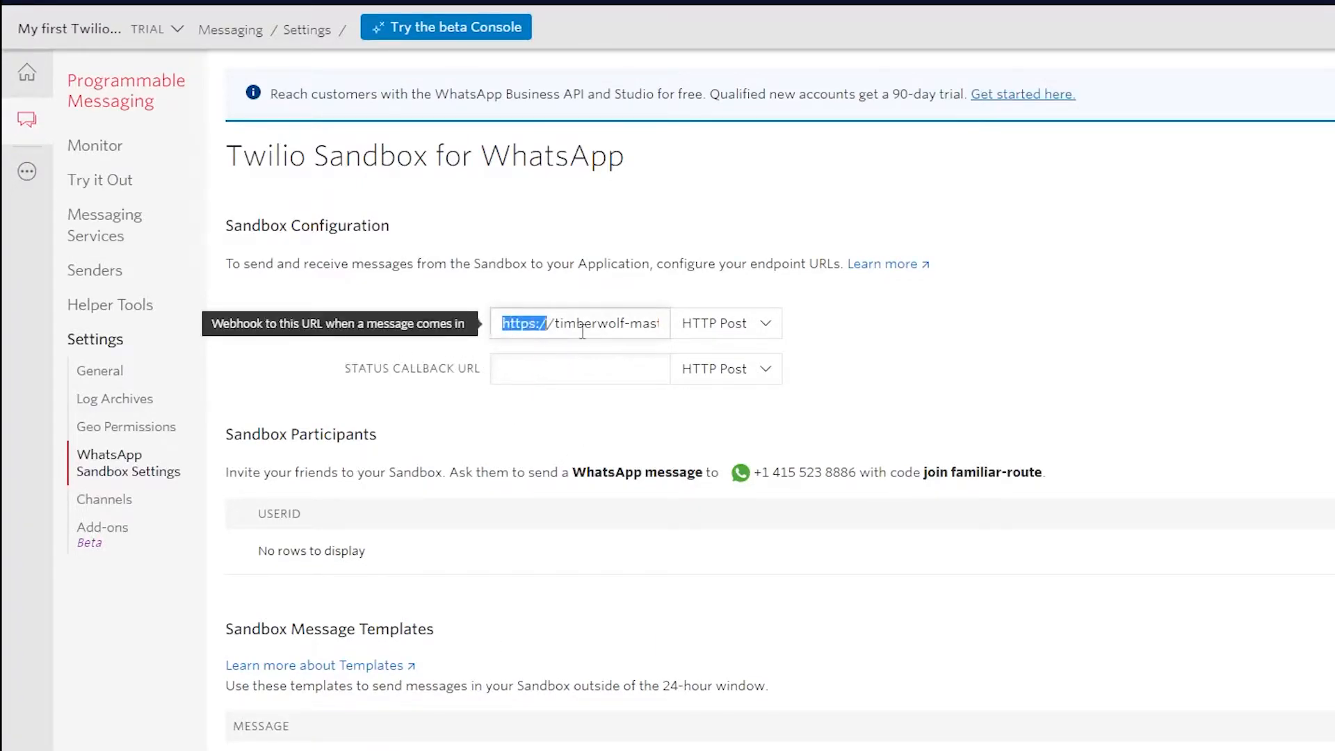
pyautogui.write('9776.twil.io/demo-reply')
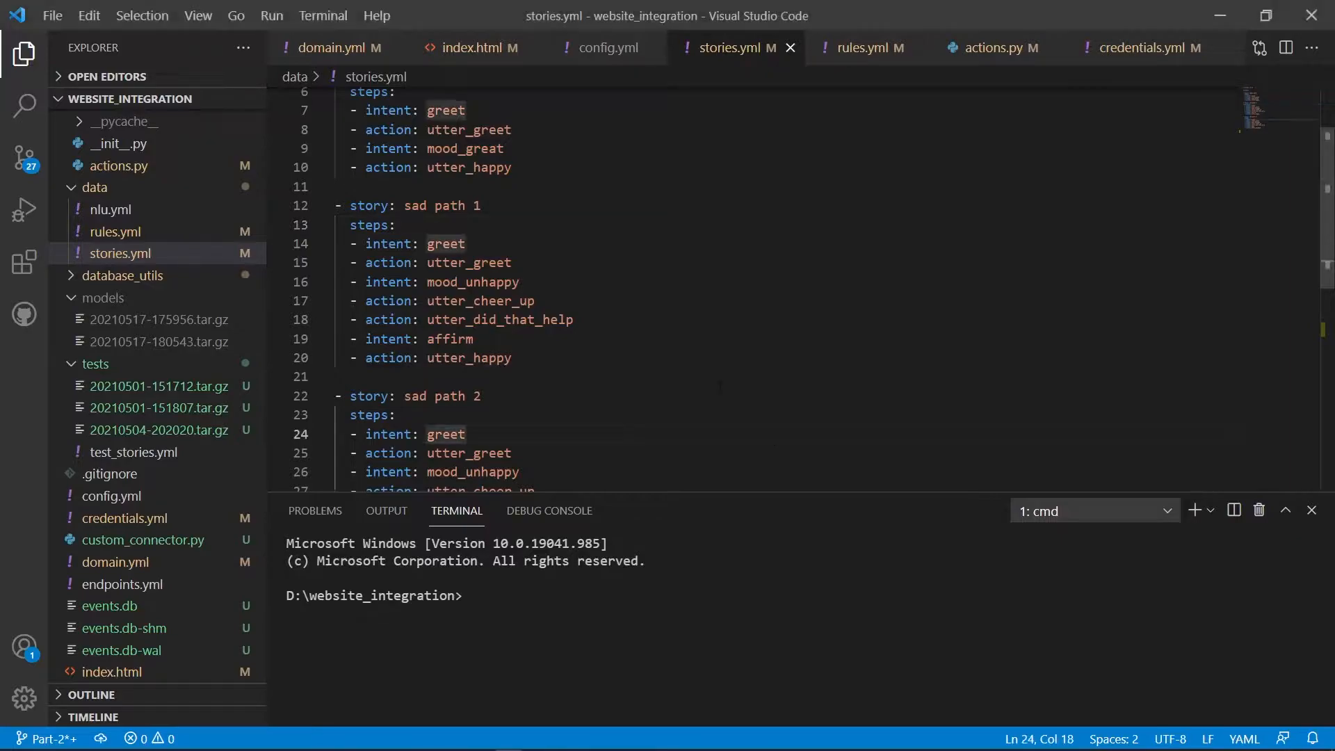
# Review domain.yml responses, then bring up credentials.yml with its commented socketio and mattermost entries
pyautogui.click(332, 47)
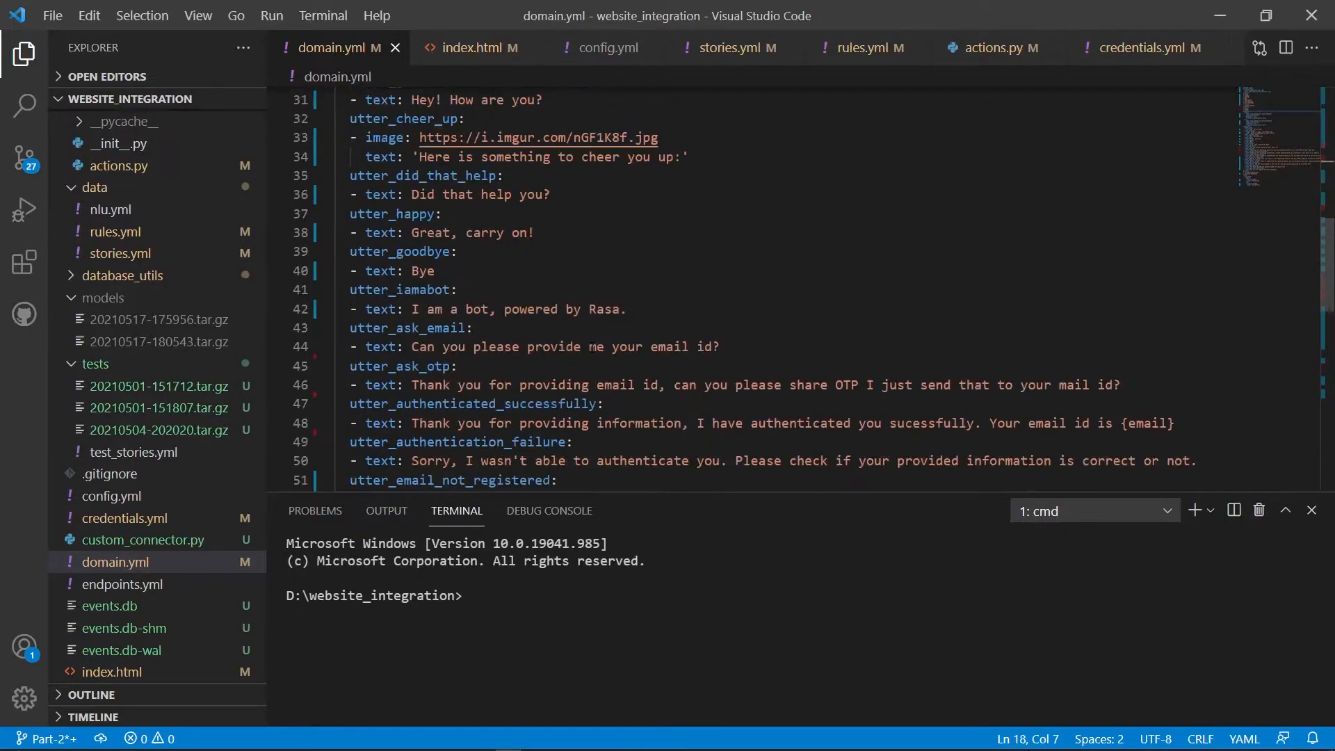
pyautogui.scroll(-3)
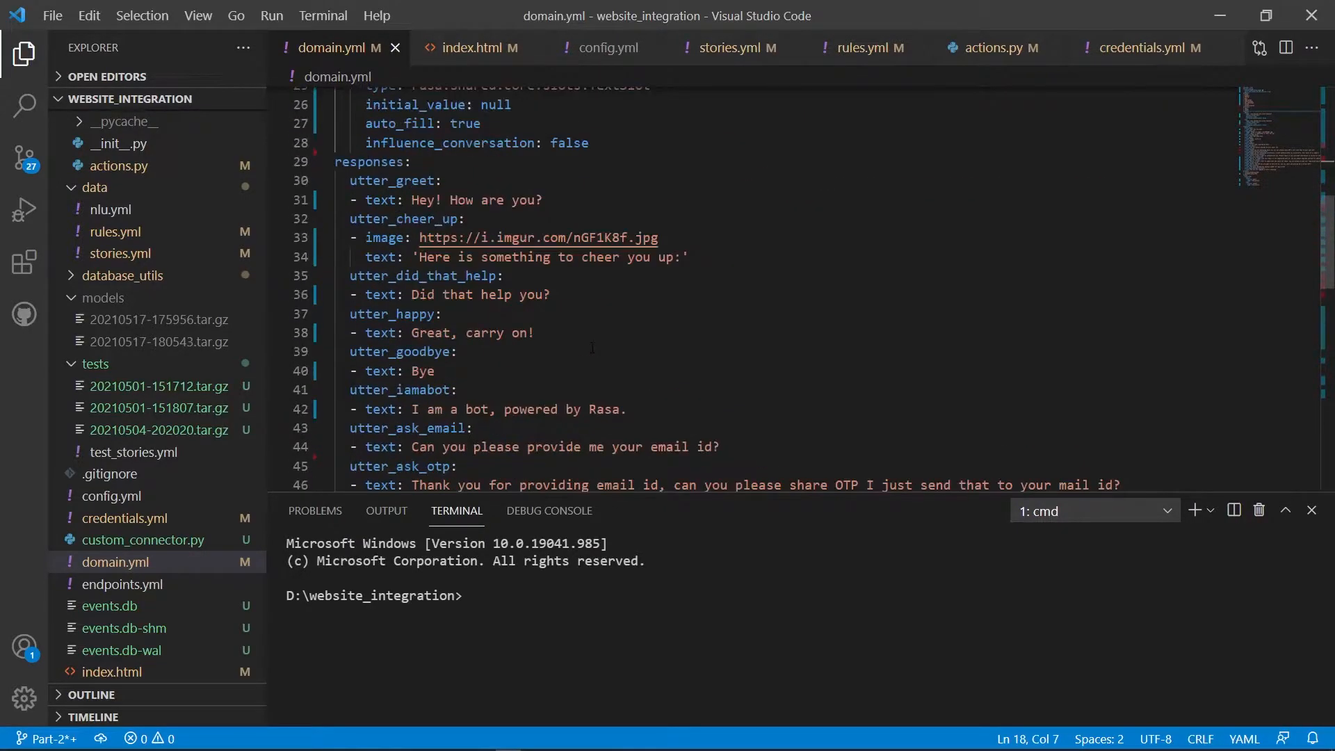
pyautogui.scroll(-3)
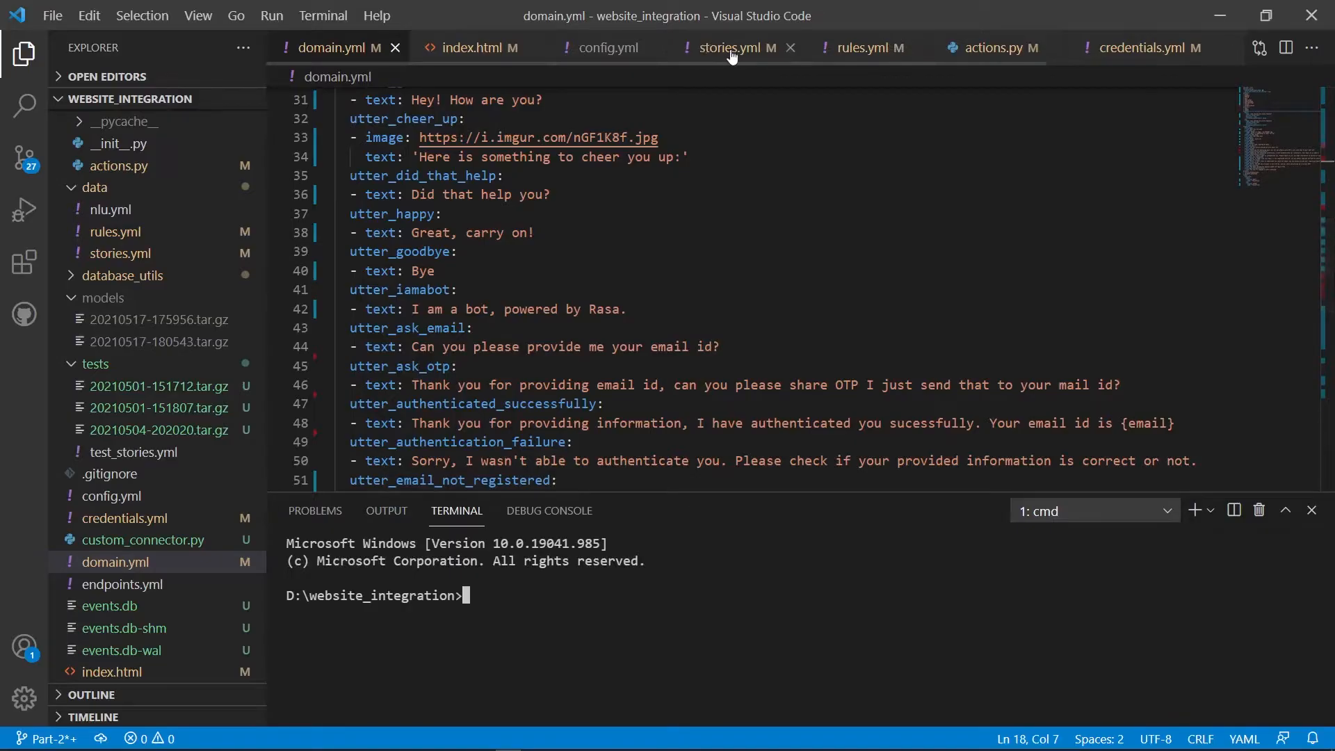
pyautogui.click(1146, 48)
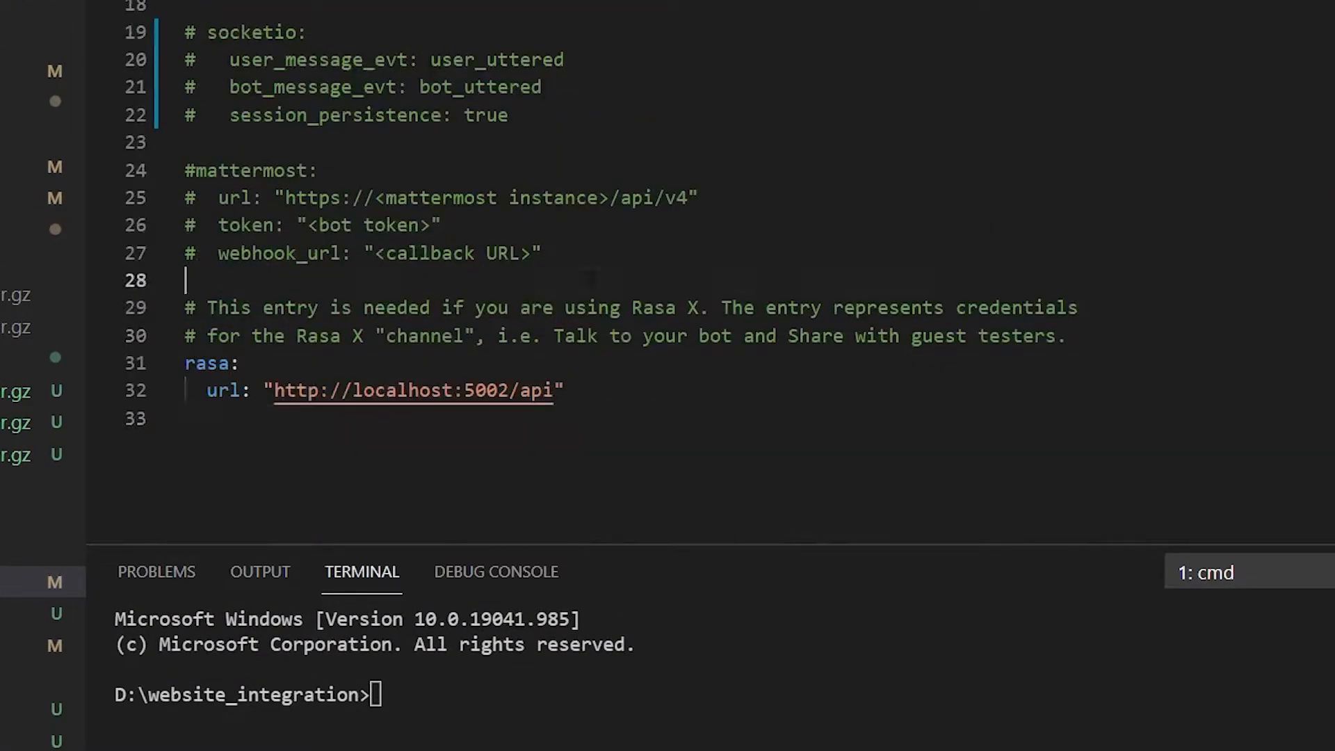
# Add a twilio section with account_sid and auth_token keys to credentials.yml
pyautogui.write('twil')
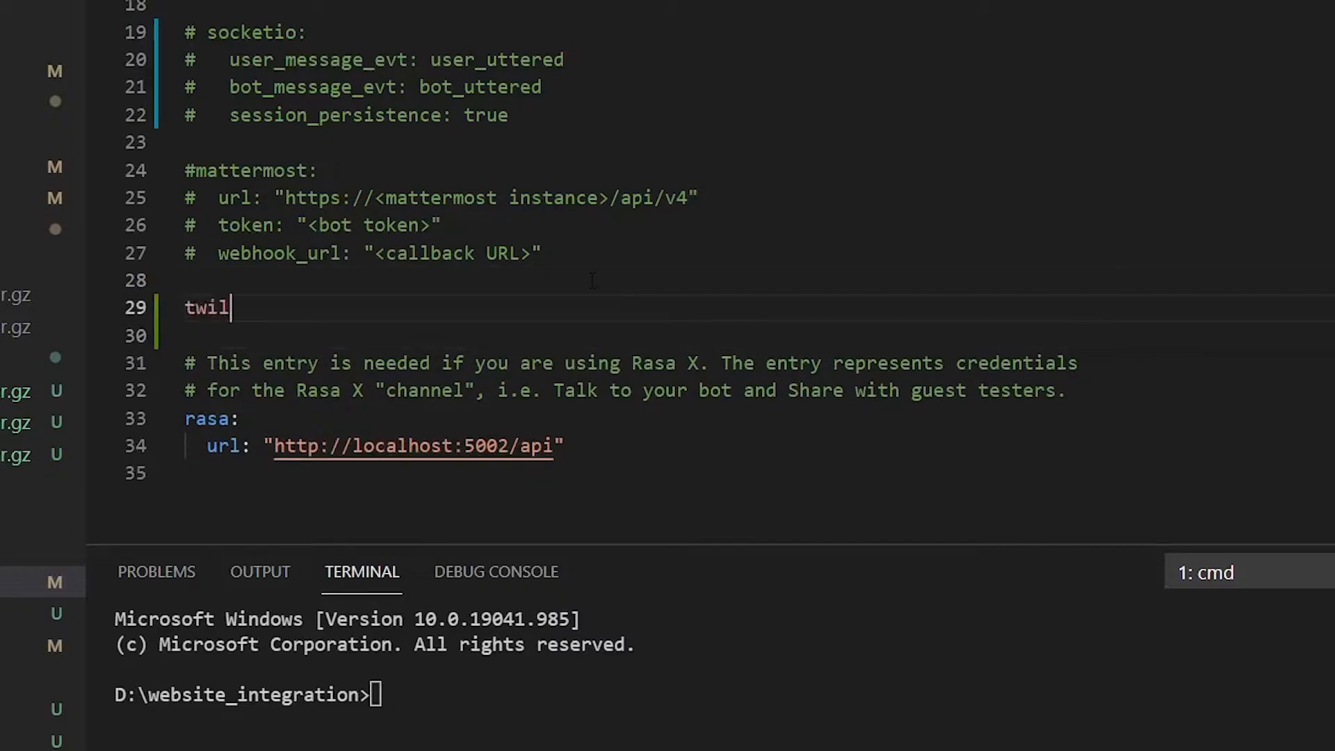
pyautogui.write('io:')
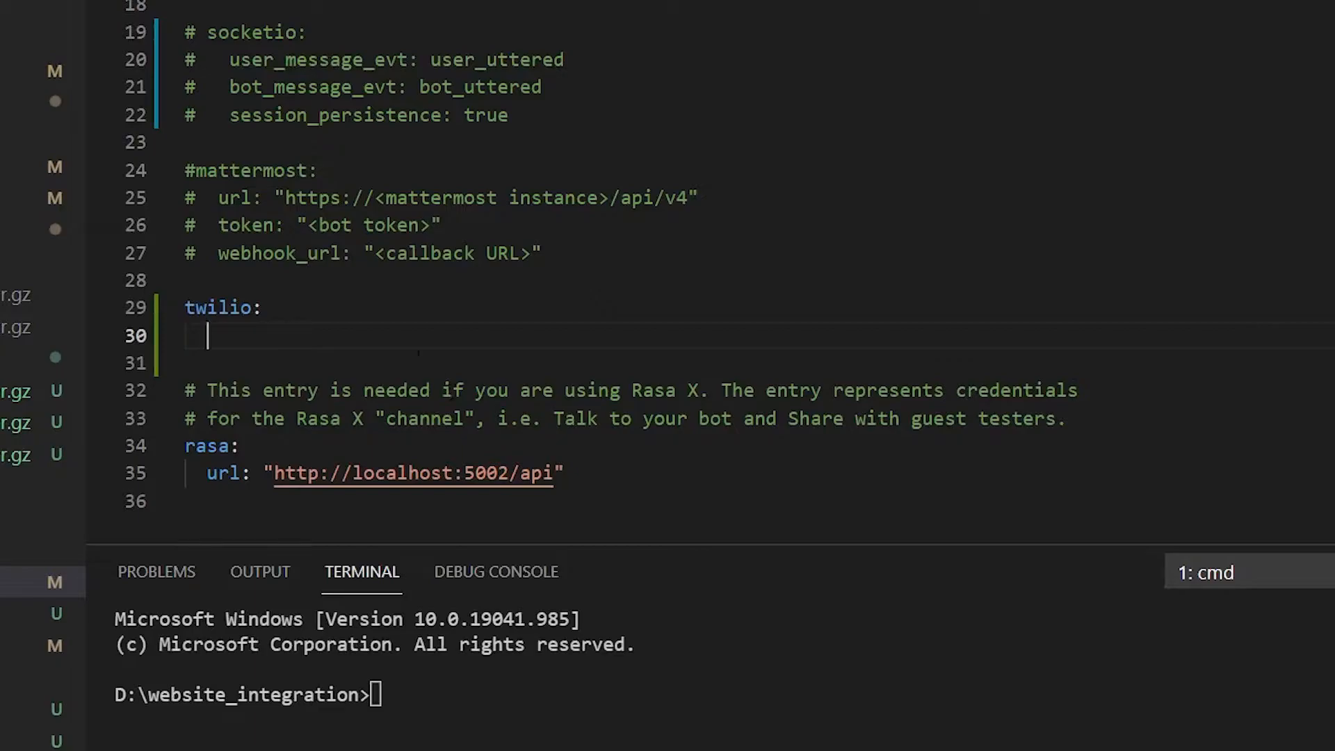
pyautogui.write('account_s')
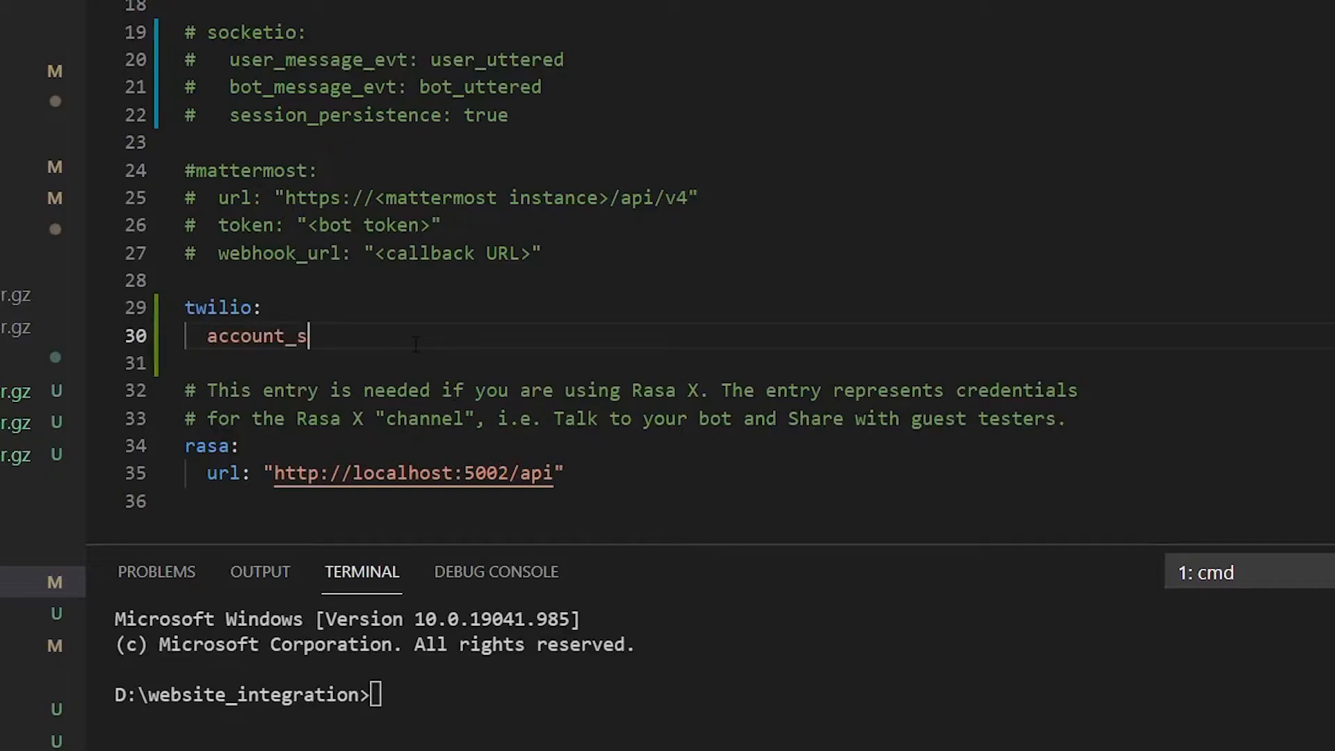
pyautogui.write('id:')
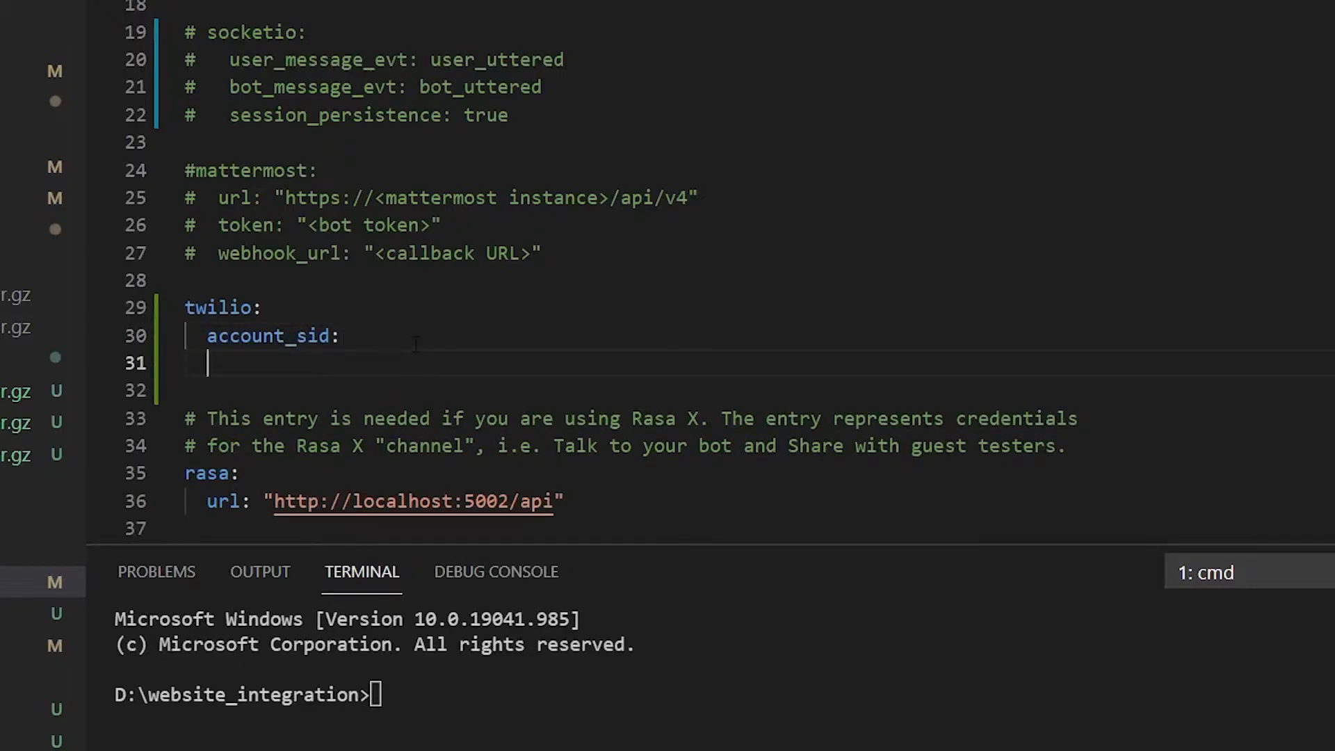
pyautogui.write('auth_')
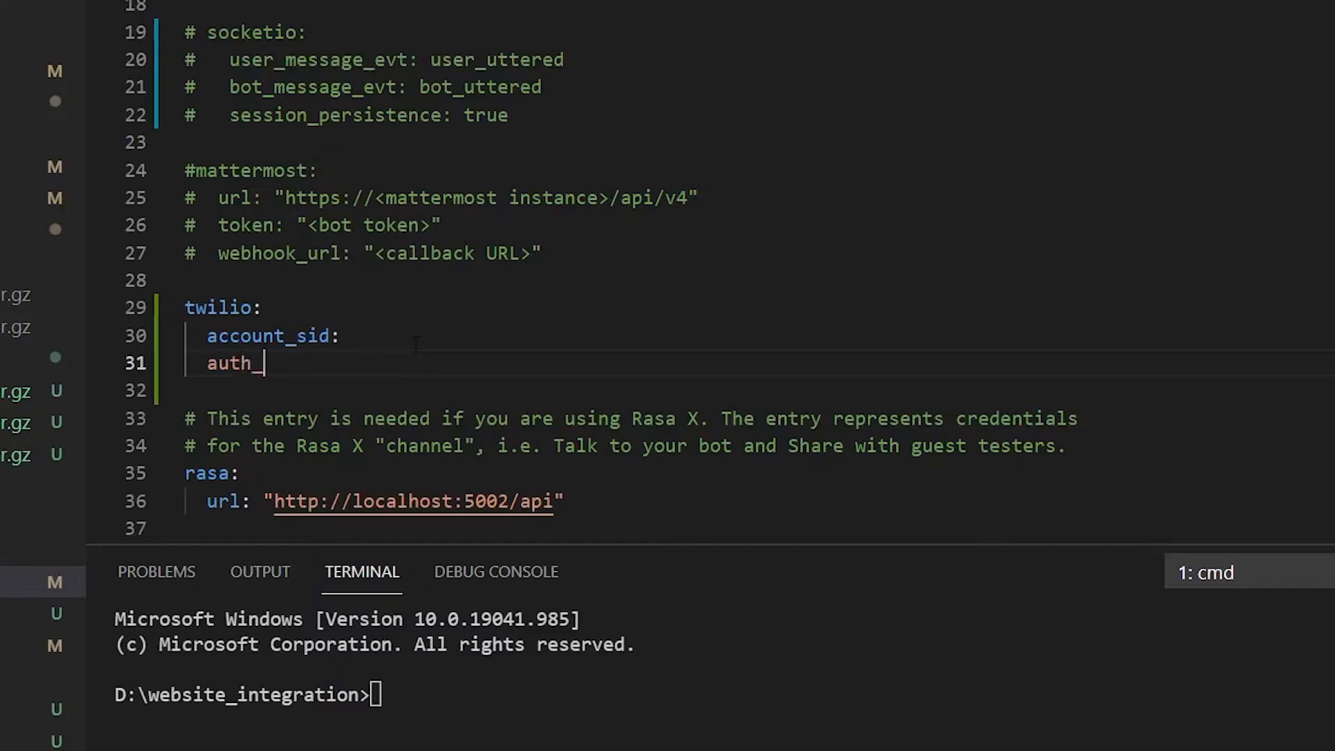
pyautogui.write('token:')
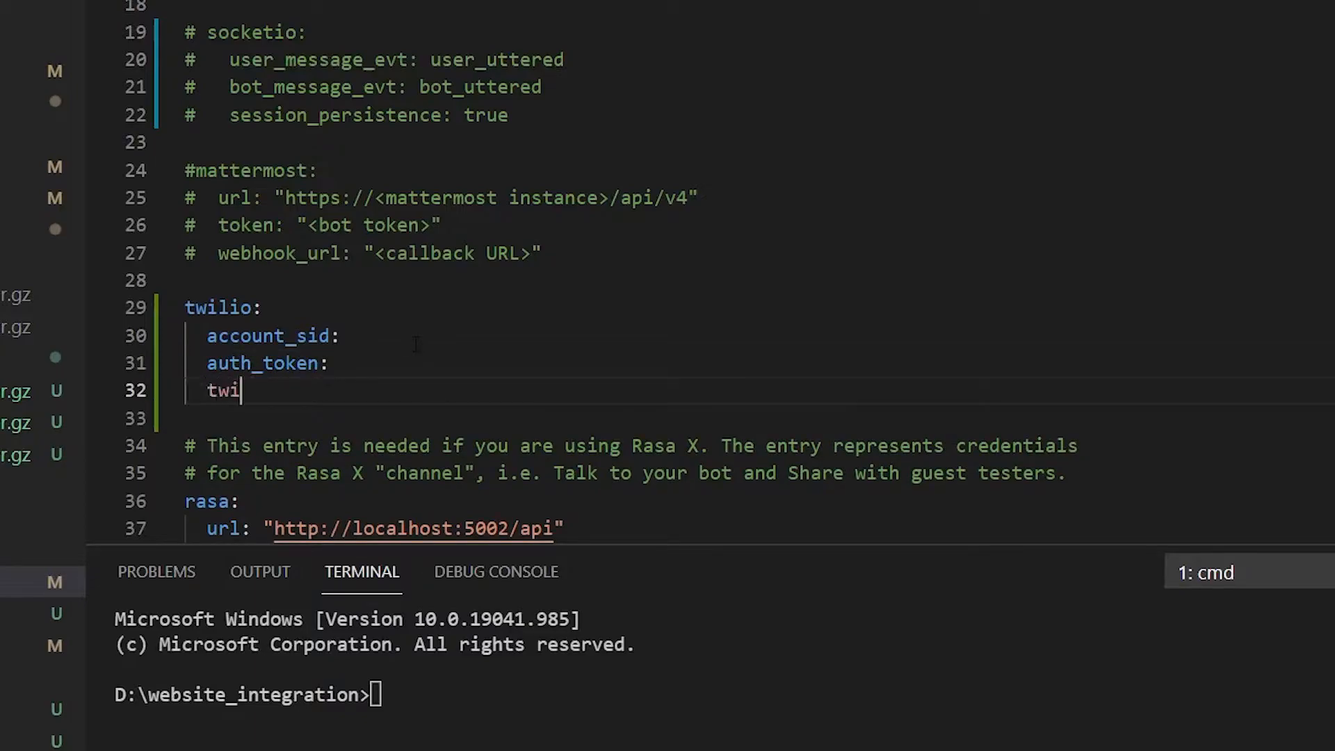
pyautogui.write('lio_number:')
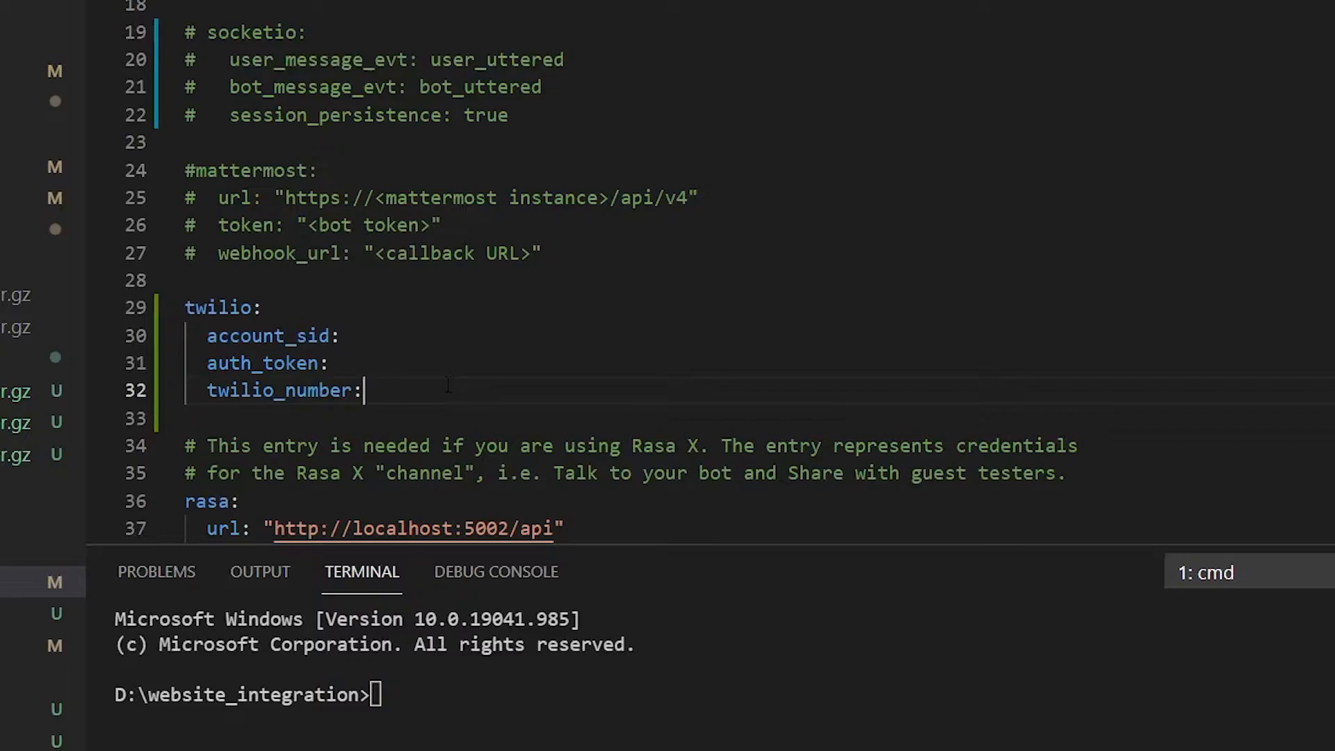
pyautogui.write('""')
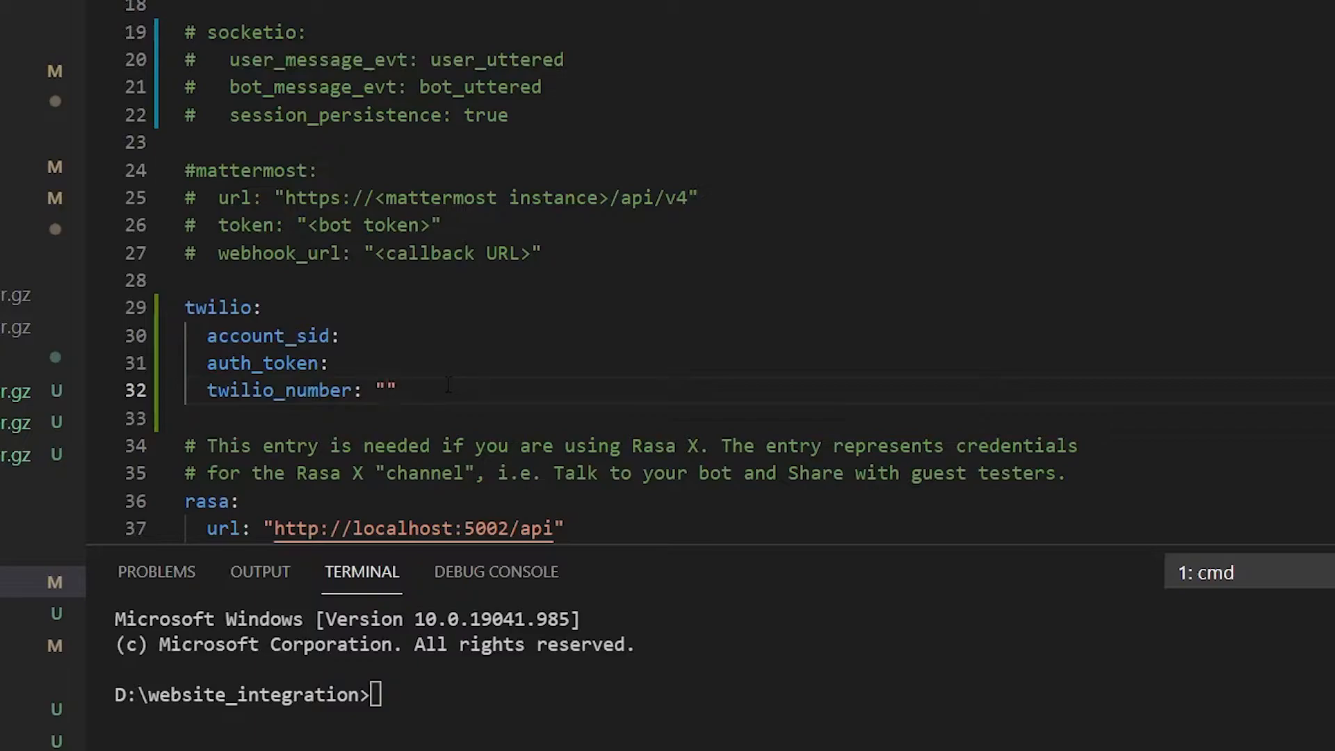
pyautogui.write('whatsa')
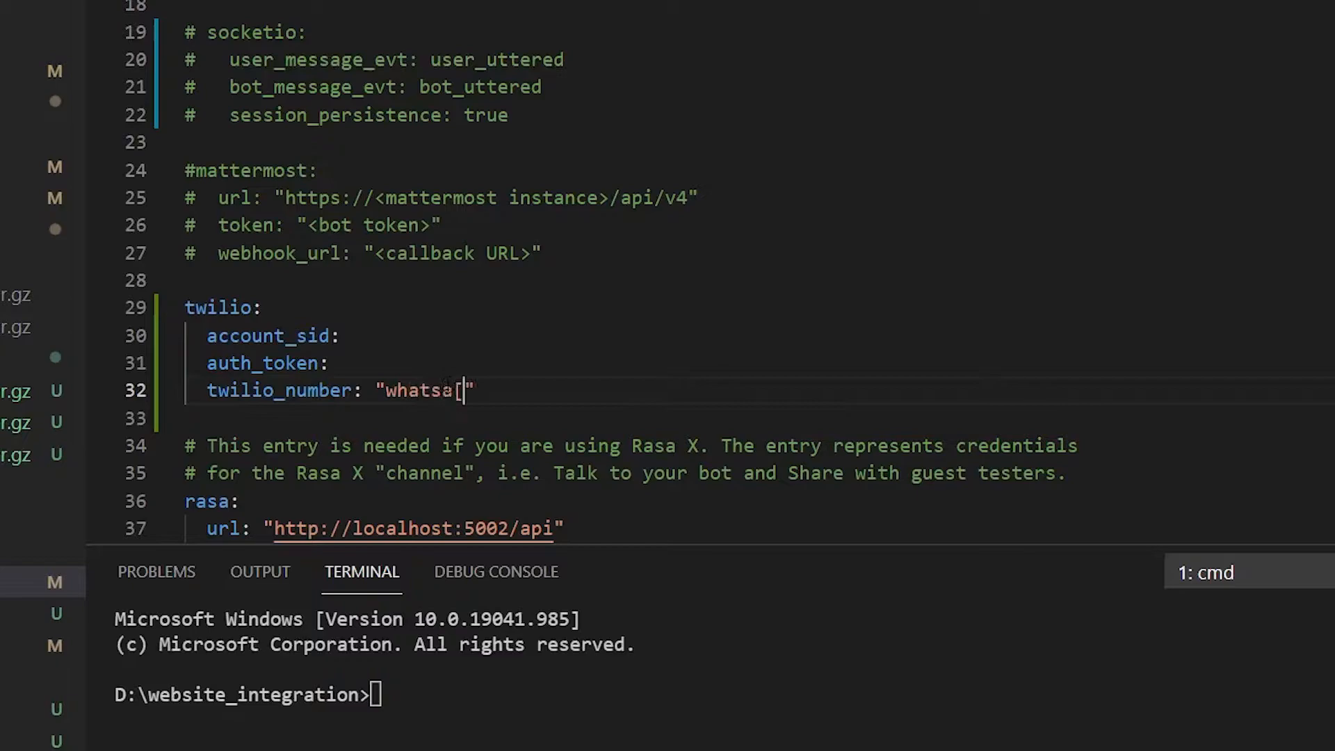
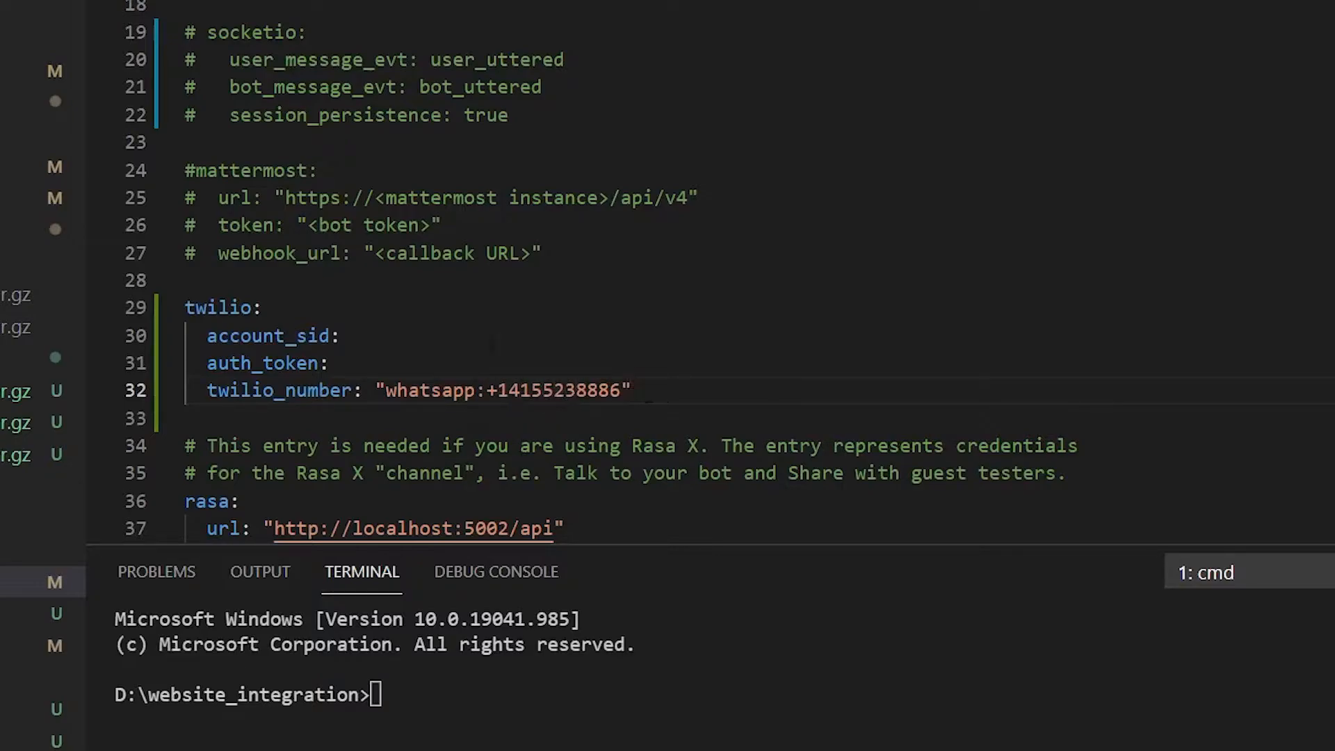
pyautogui.click(339, 363)
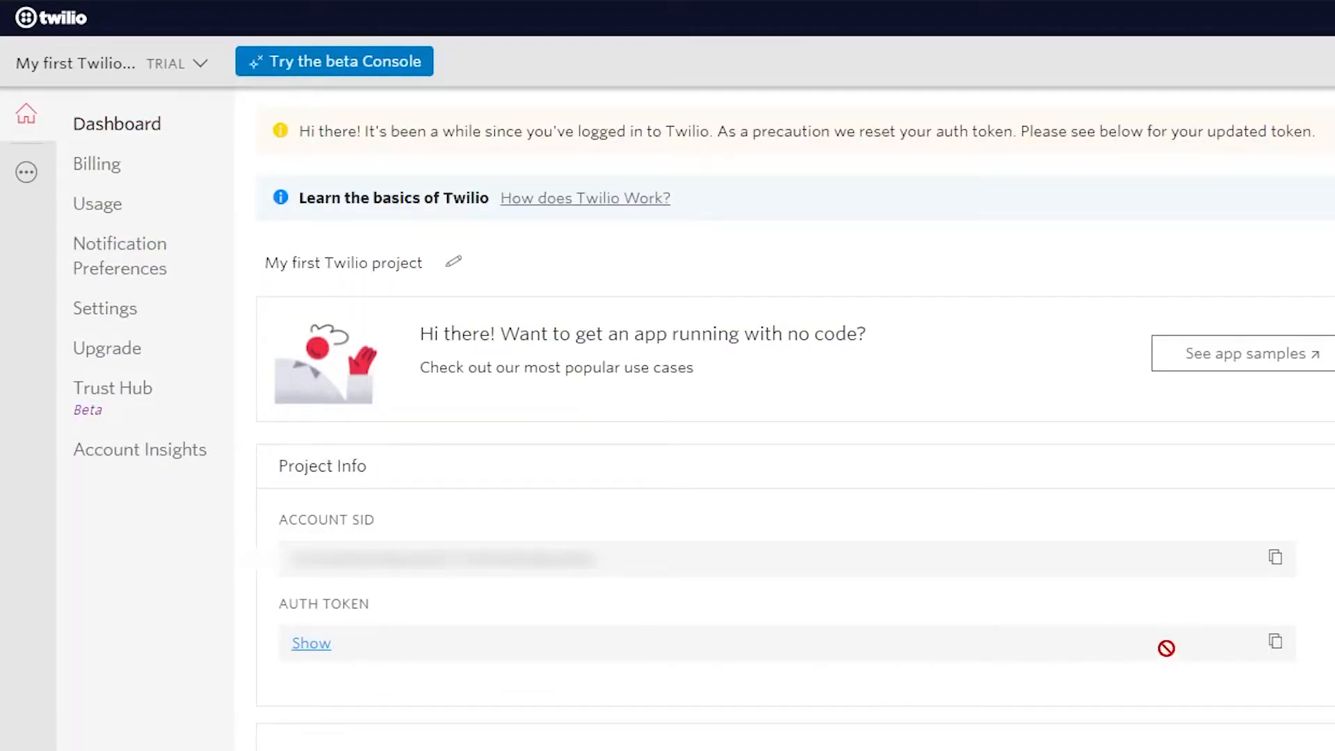
pyautogui.click(1276, 642)
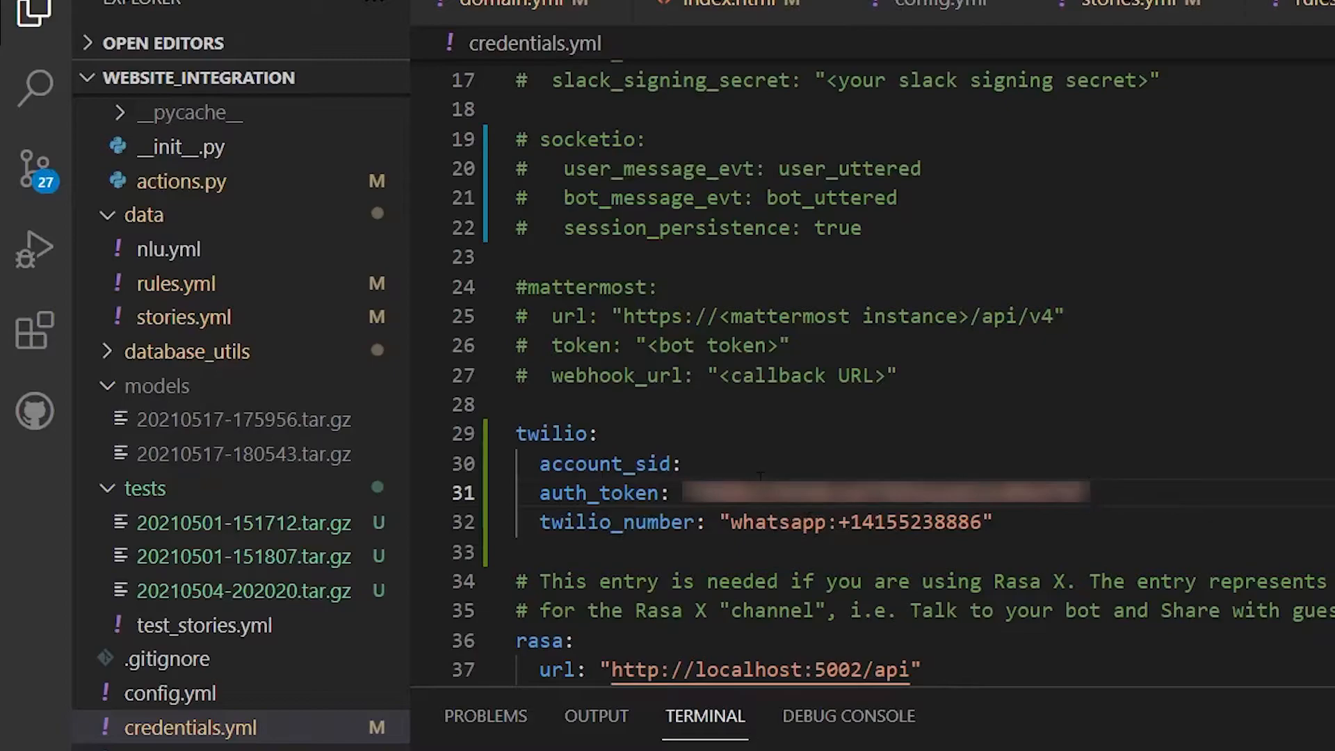
pyautogui.write('""')
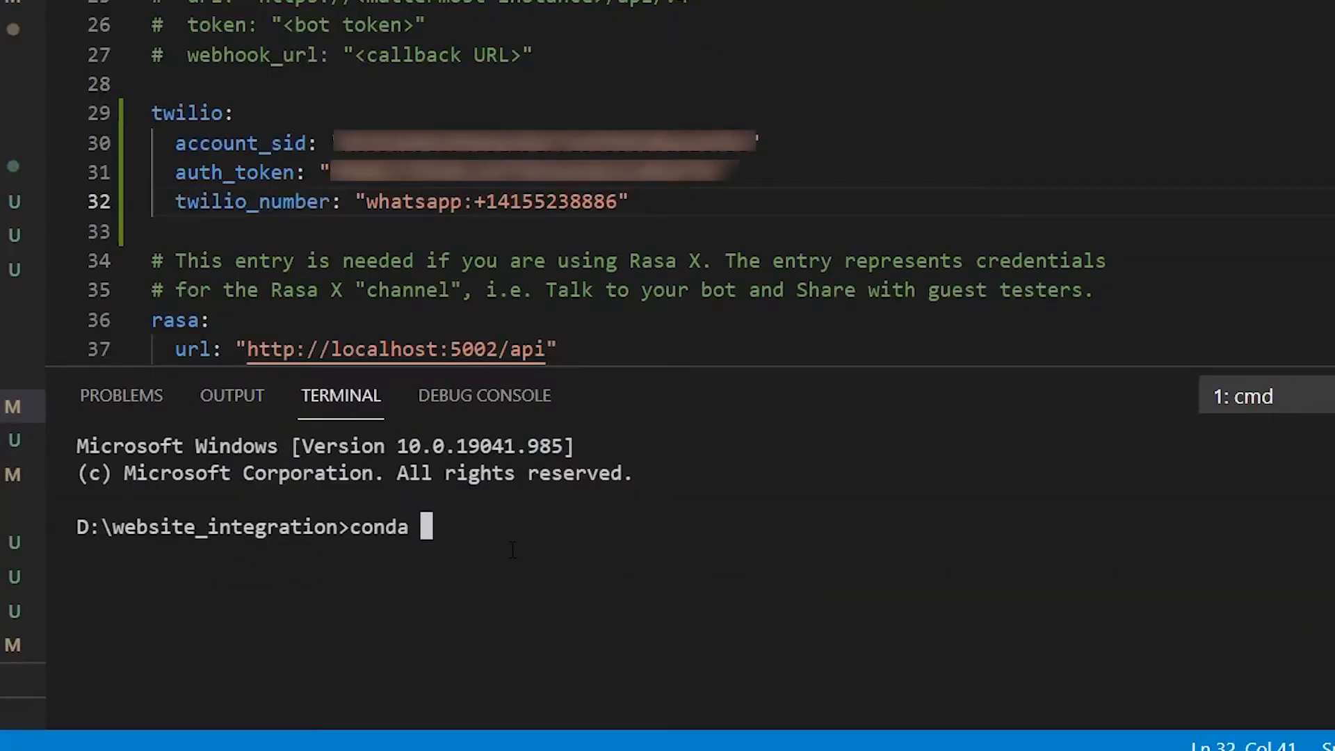
# Activate the rasa22 conda environment in the terminal
pyautogui.write('activat')
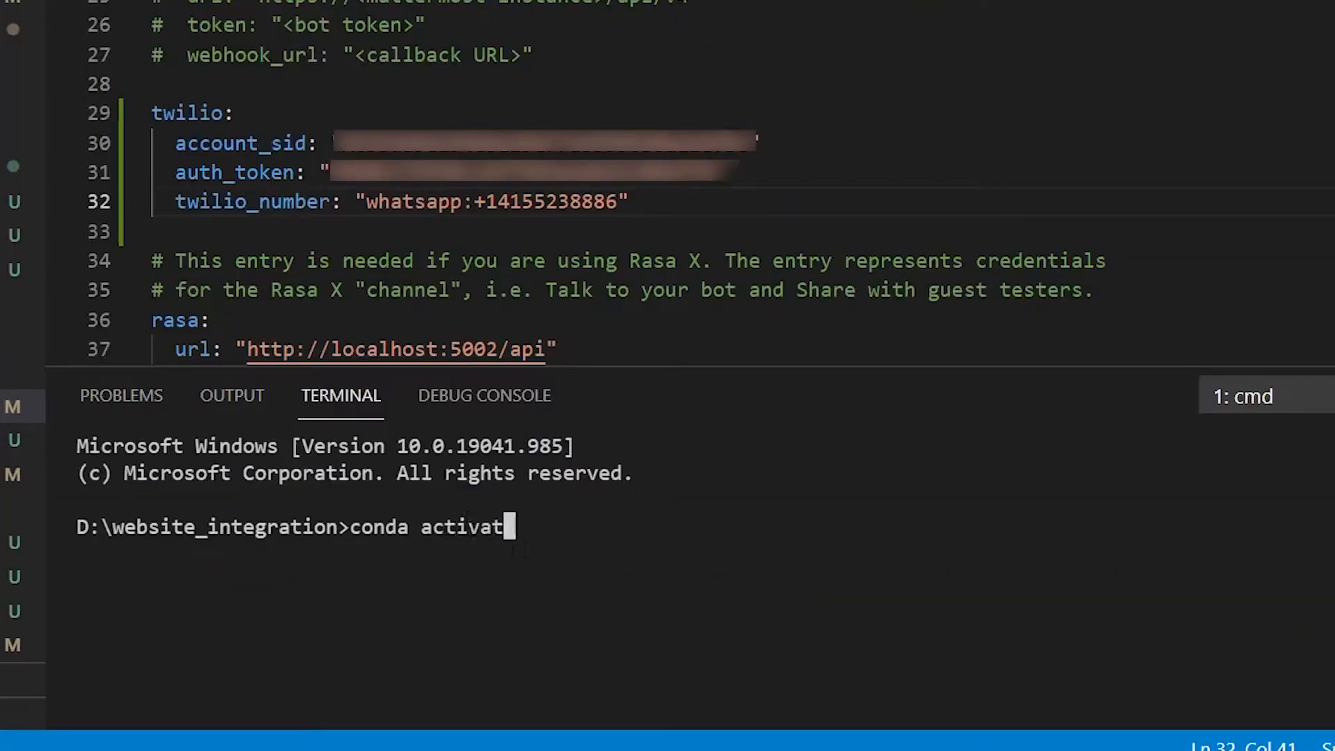
pyautogui.write('e rasa22')
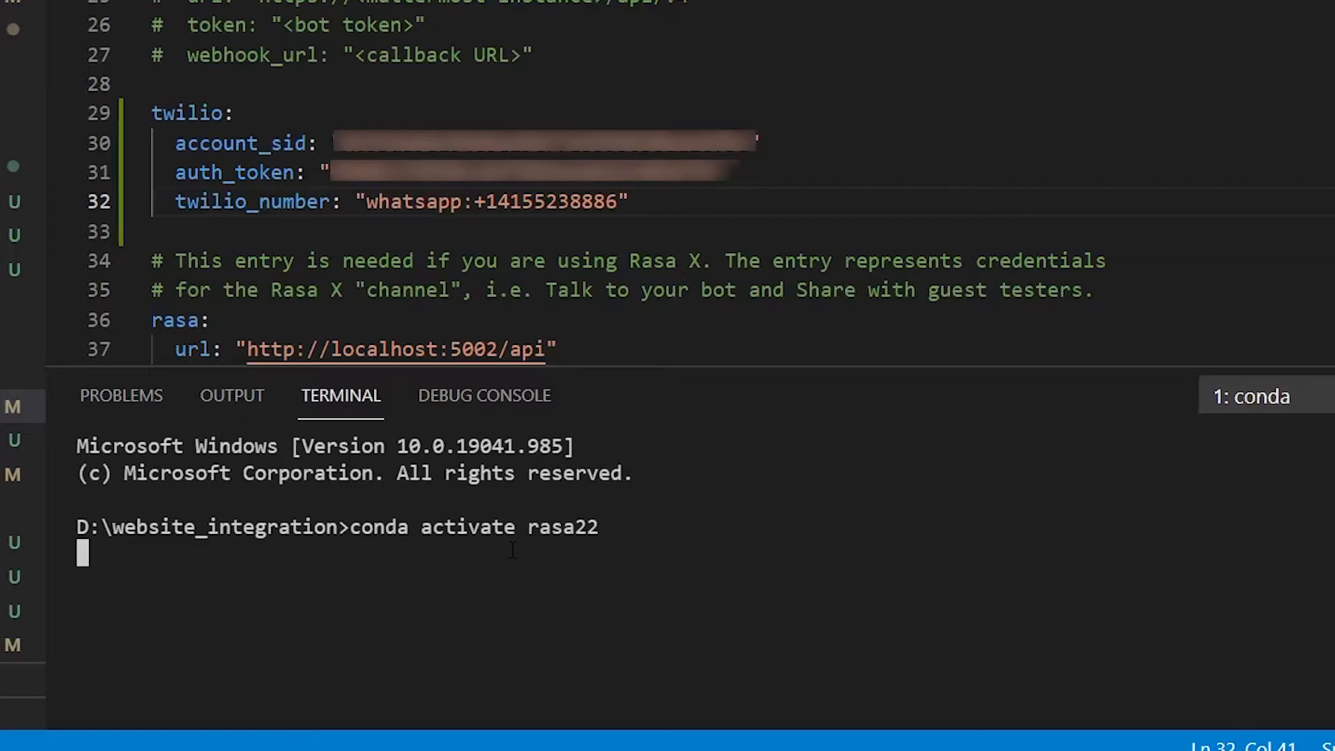
pyautogui.press('Enter')
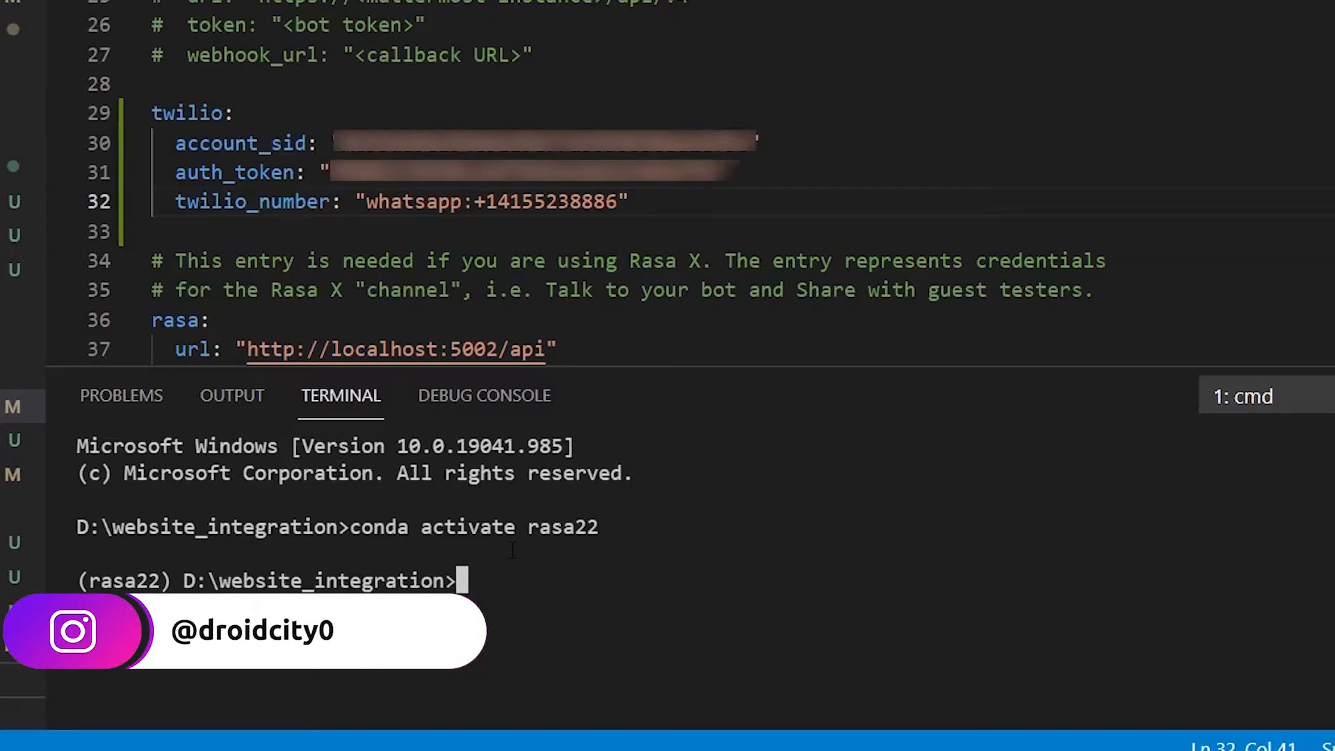
# Start the Rasa server with rasa run -m models --enable-api --cors "*"
pyautogui.write('rasa run -')
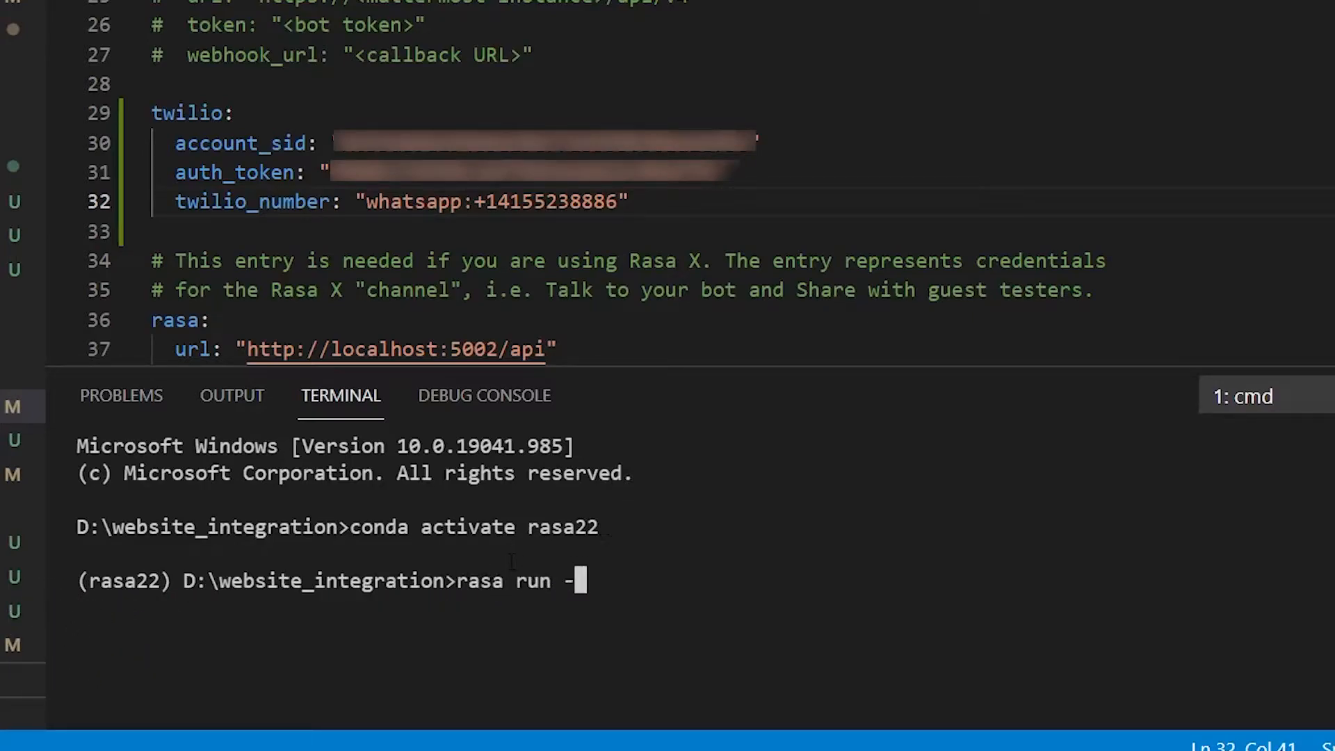
pyautogui.write('m models')
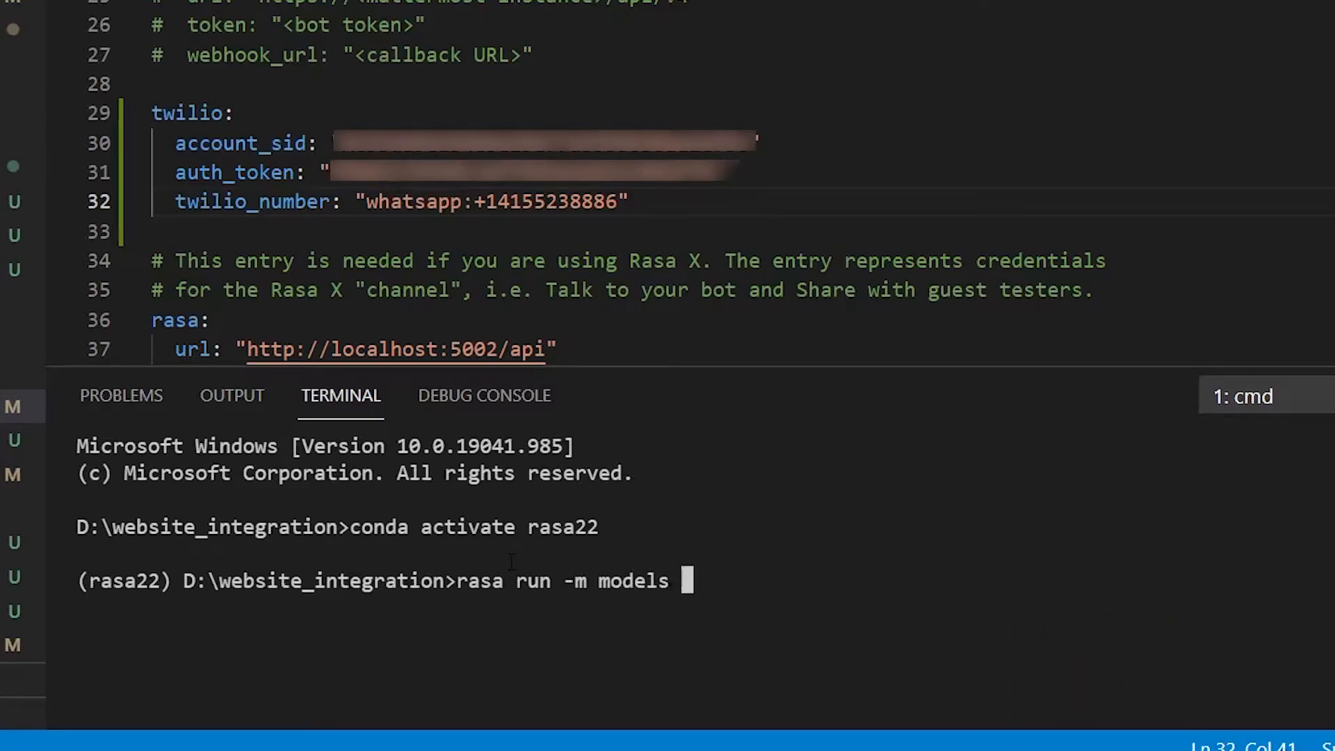
pyautogui.write('--enable')
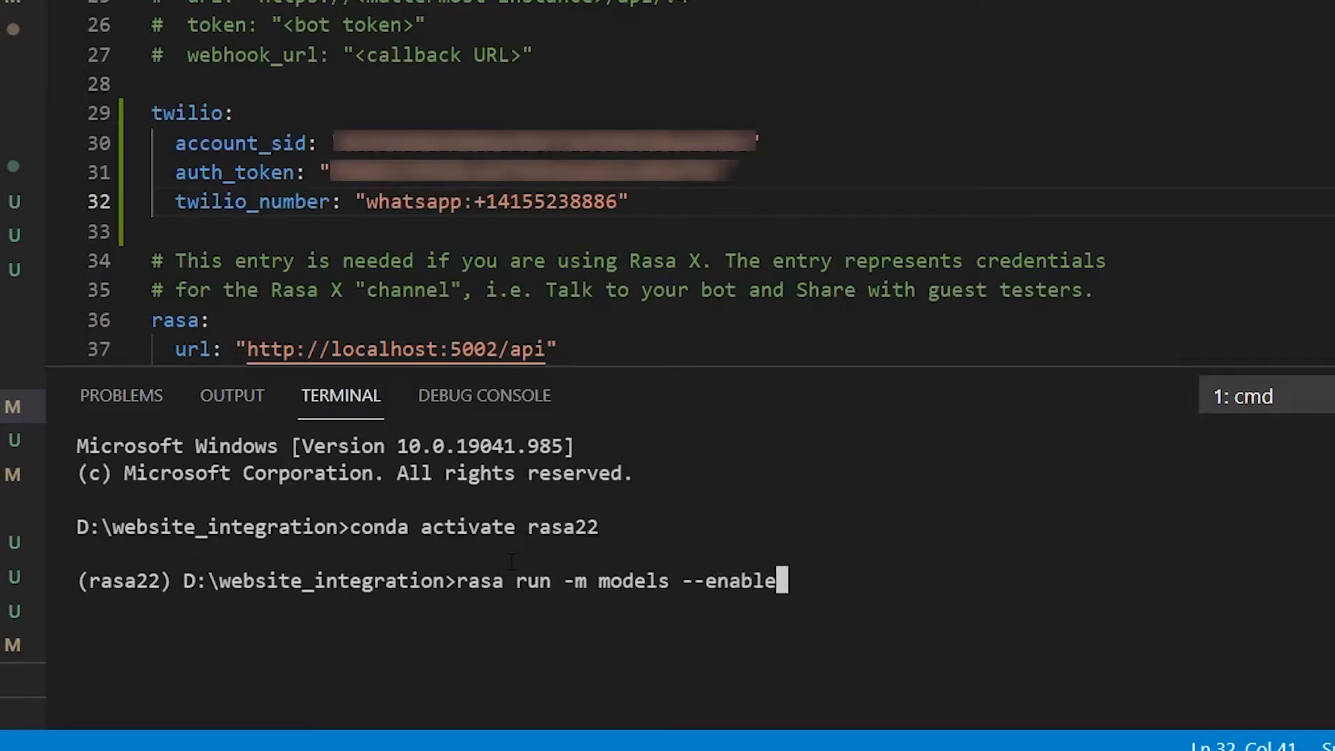
pyautogui.write('-api --')
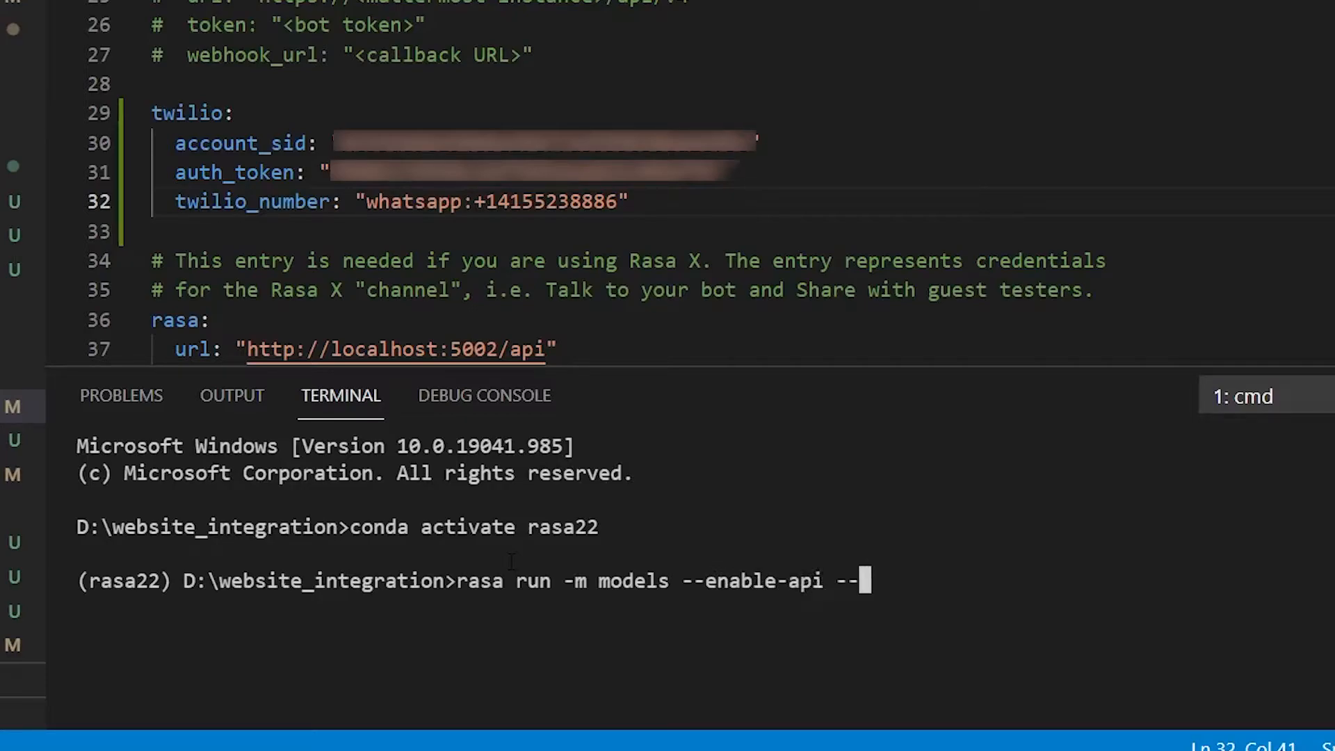
pyautogui.write('cors "')
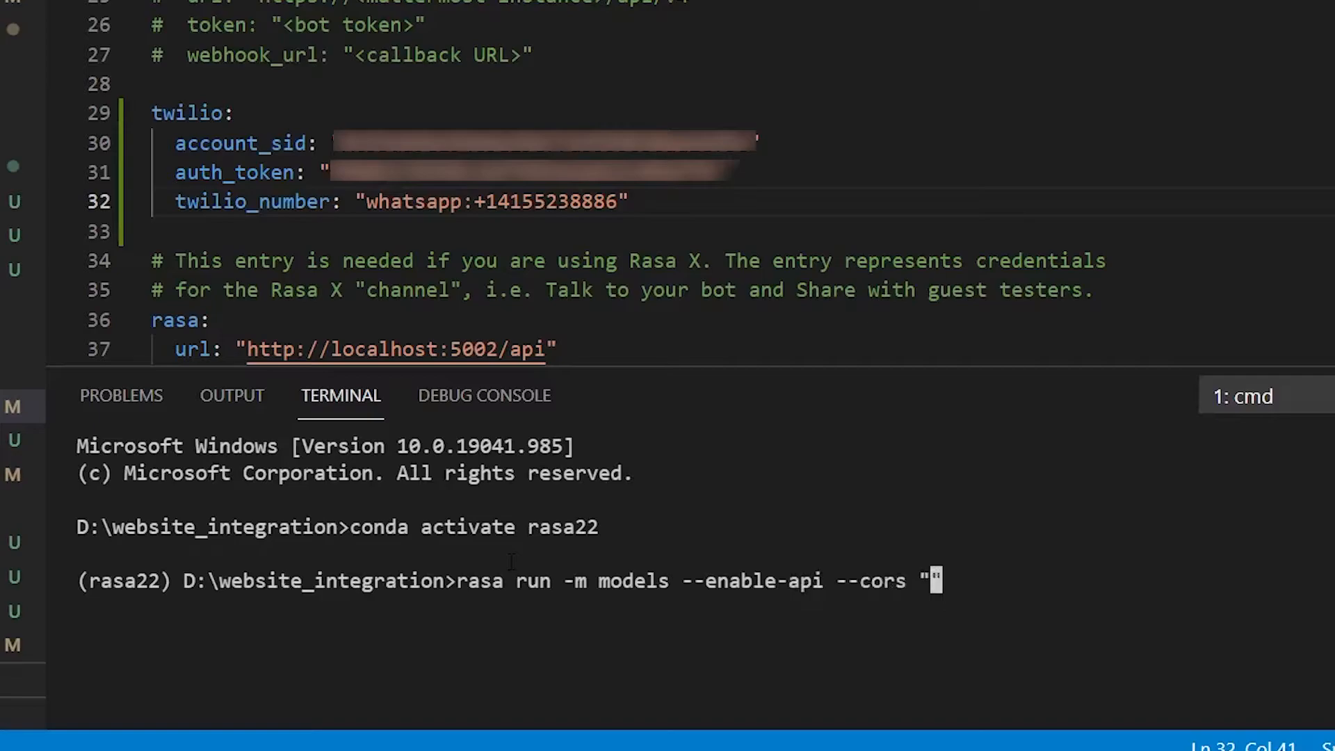
pyautogui.write('*')
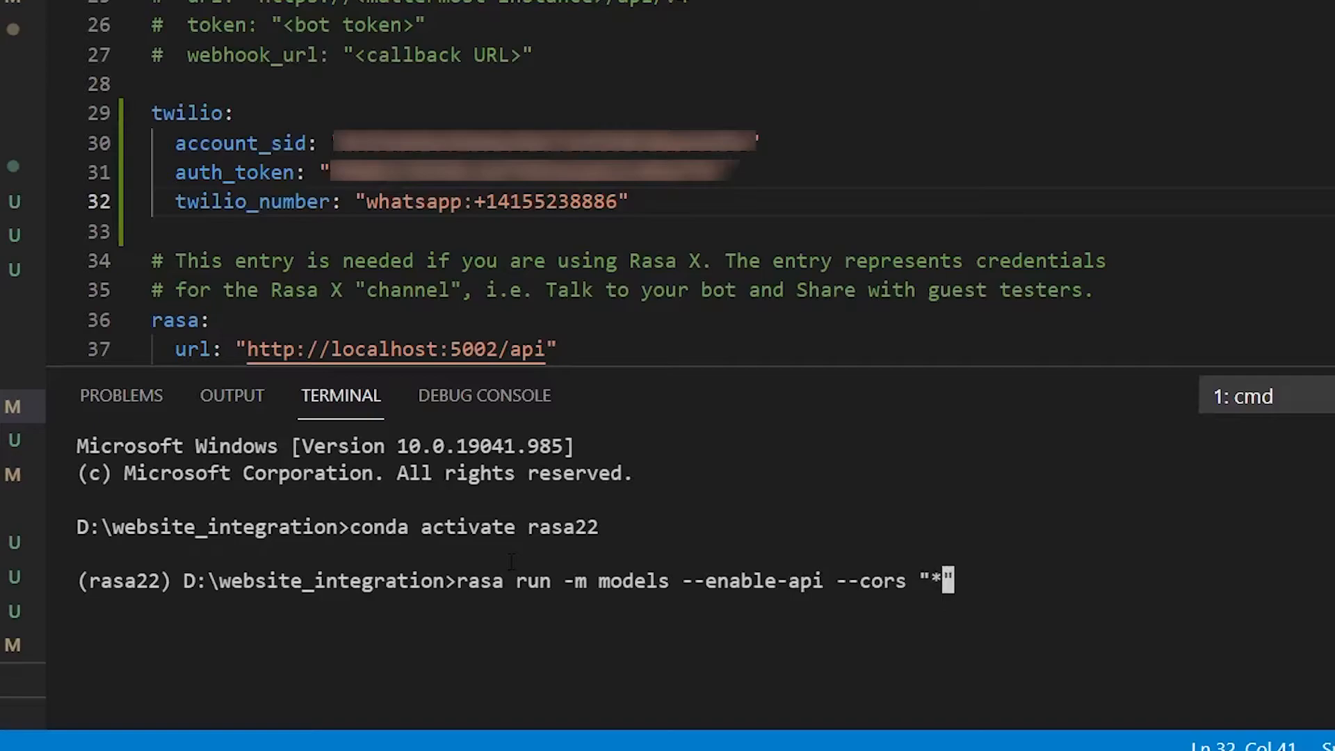
pyautogui.press('enter')
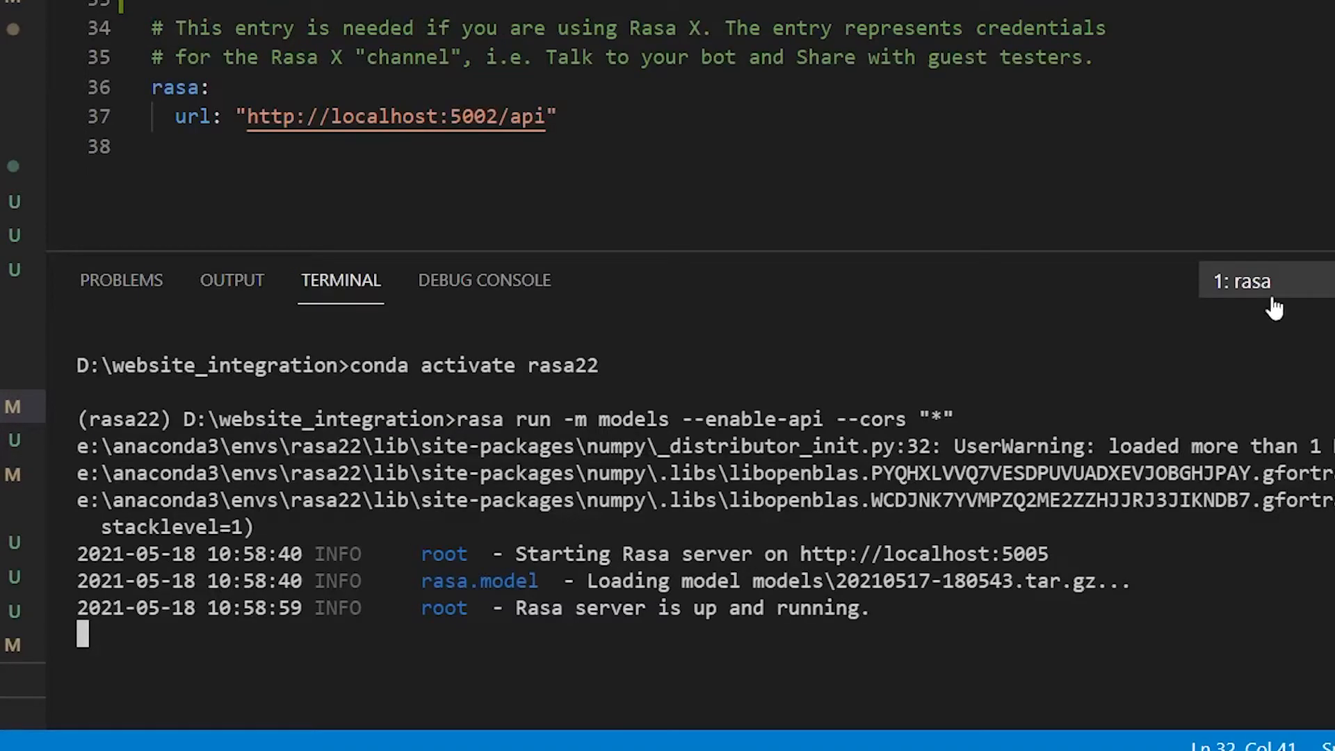
# Add a second terminal and start an ngrok tunnel on port 5005
pyautogui.click(1252, 281)
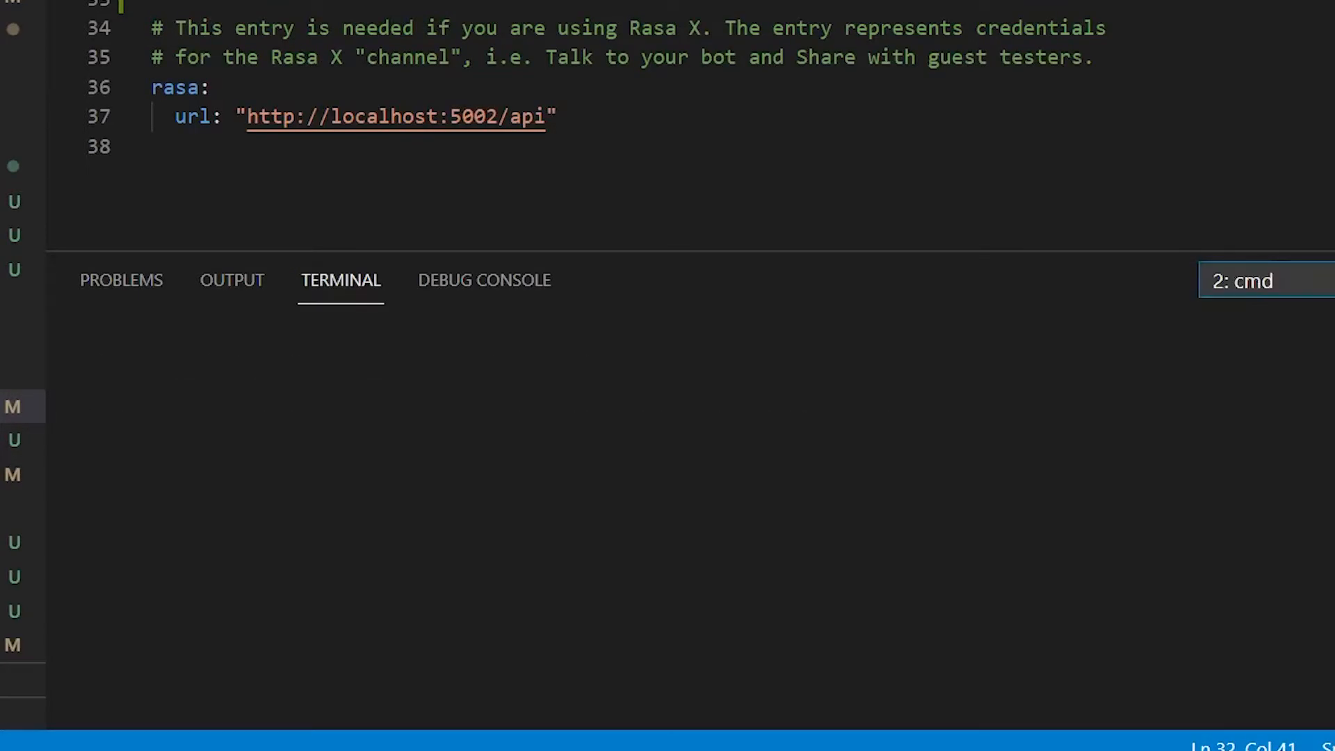
pyautogui.write('ngrok htt')
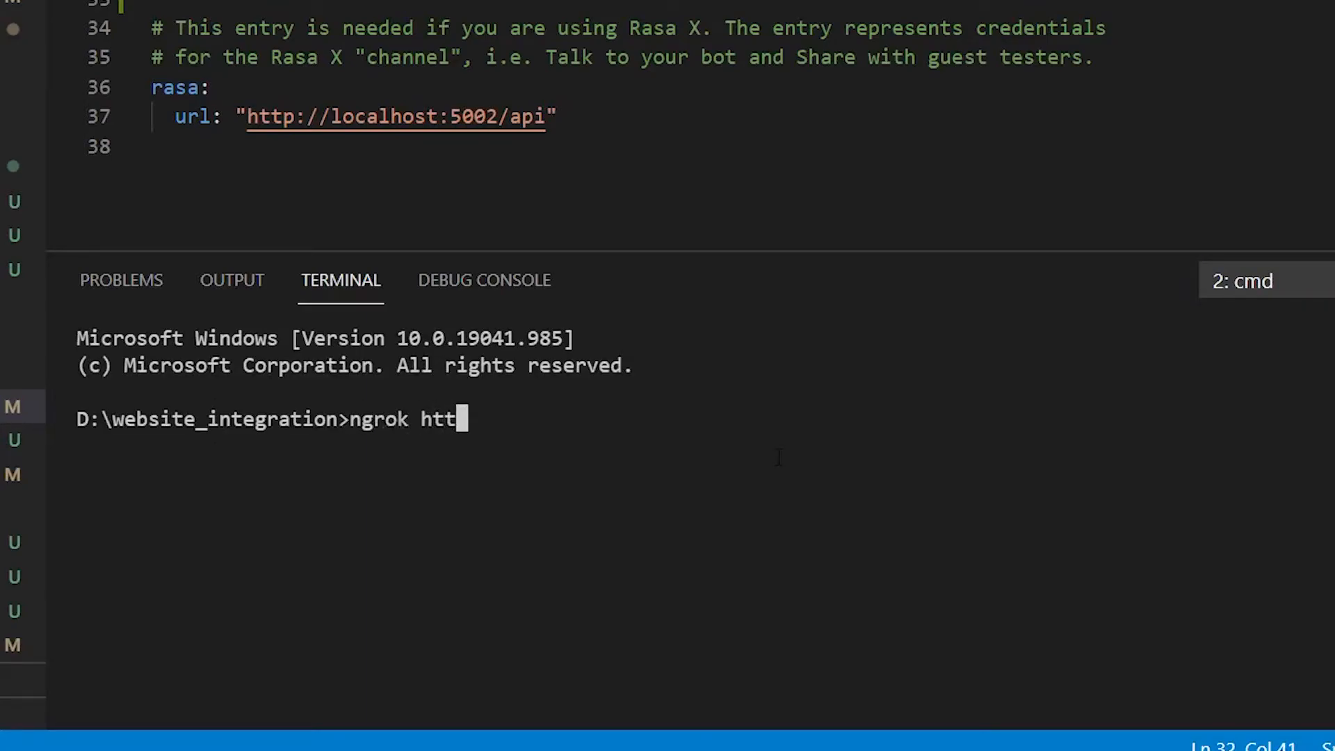
pyautogui.write('p 50')
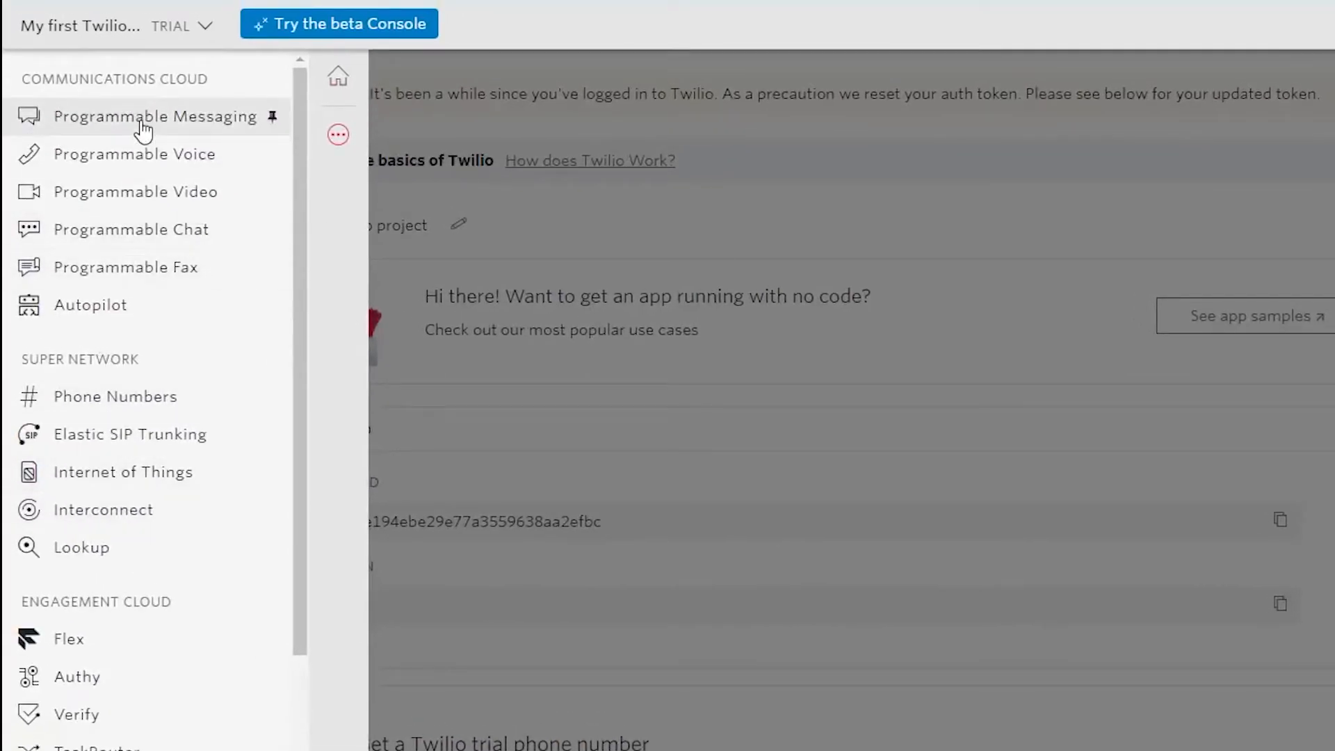
pyautogui.moveTo(593, 320)
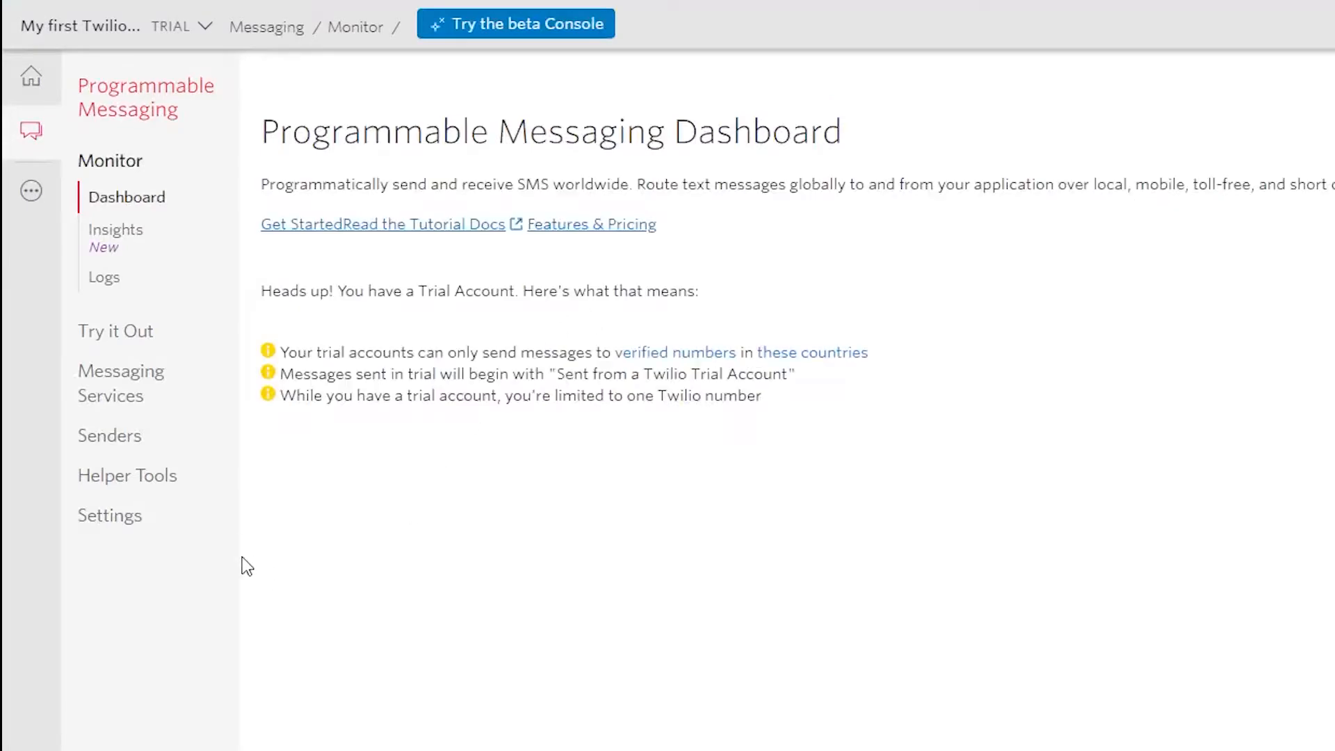
pyautogui.click(110, 516)
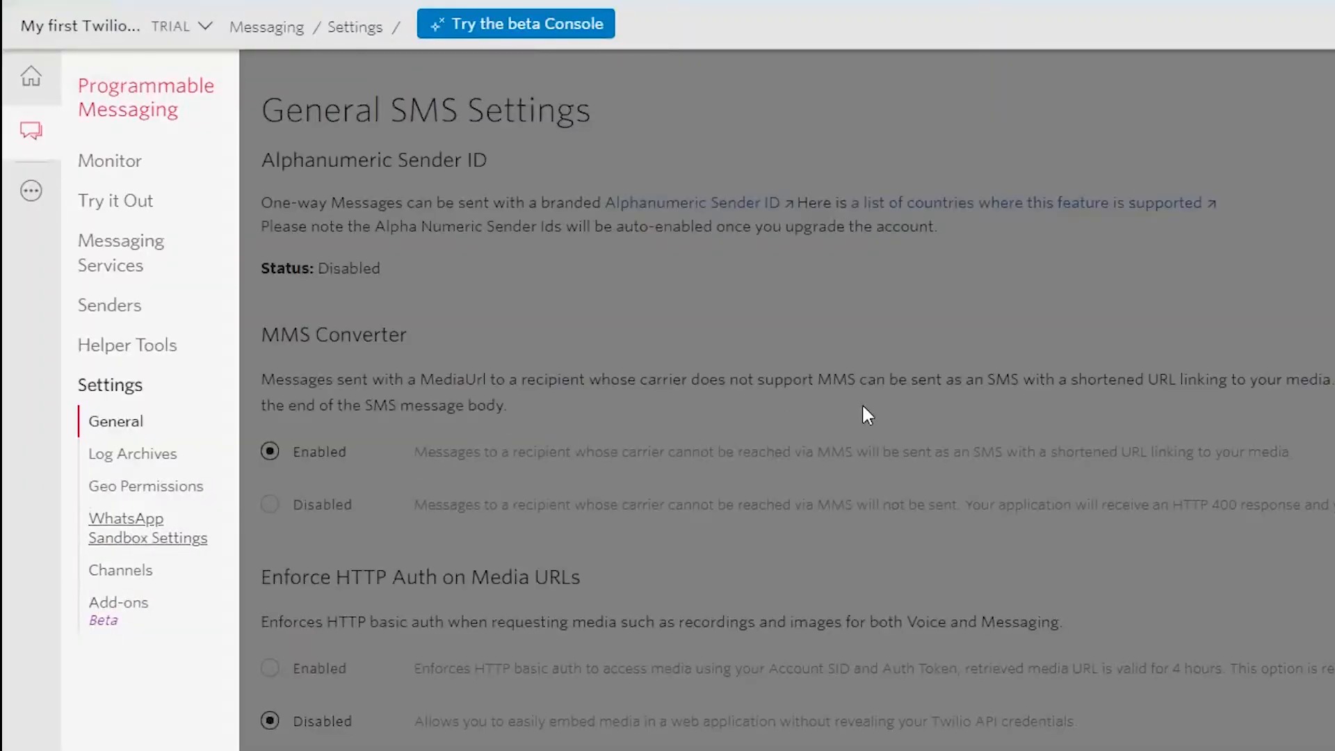
pyautogui.click(147, 527)
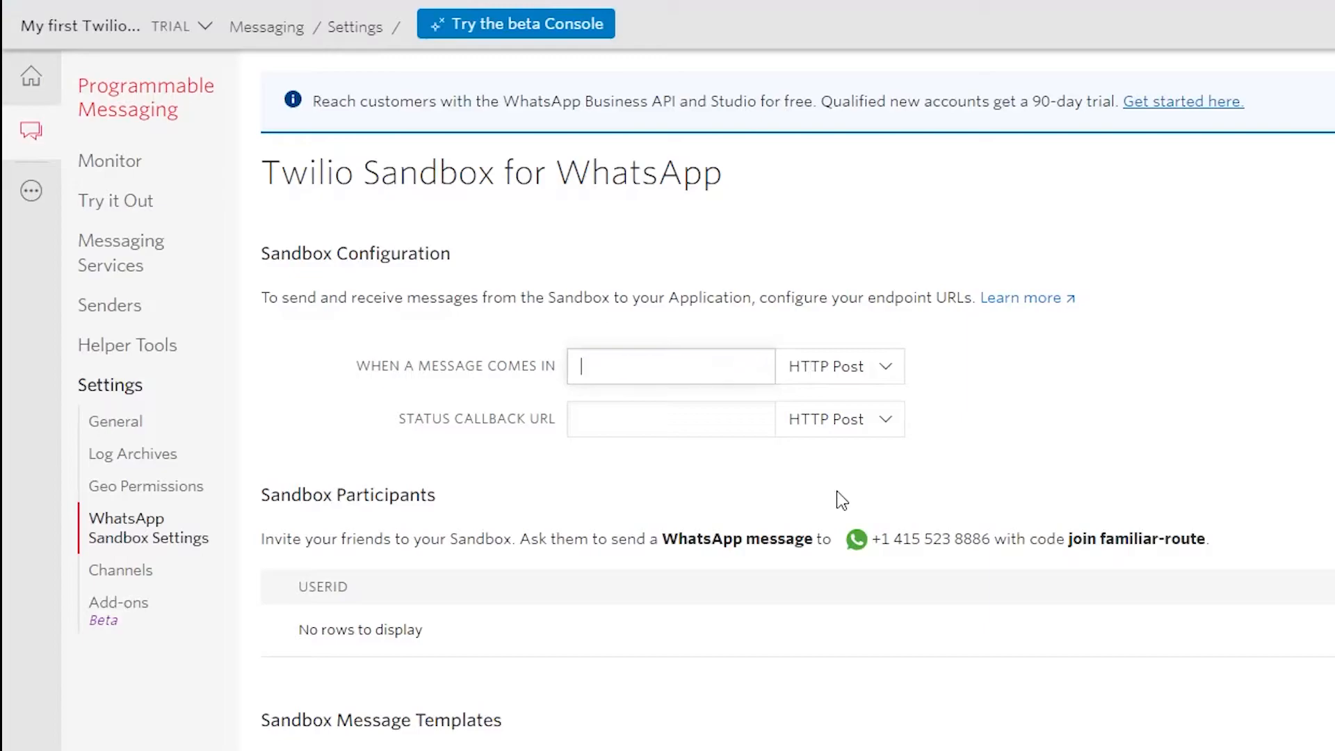
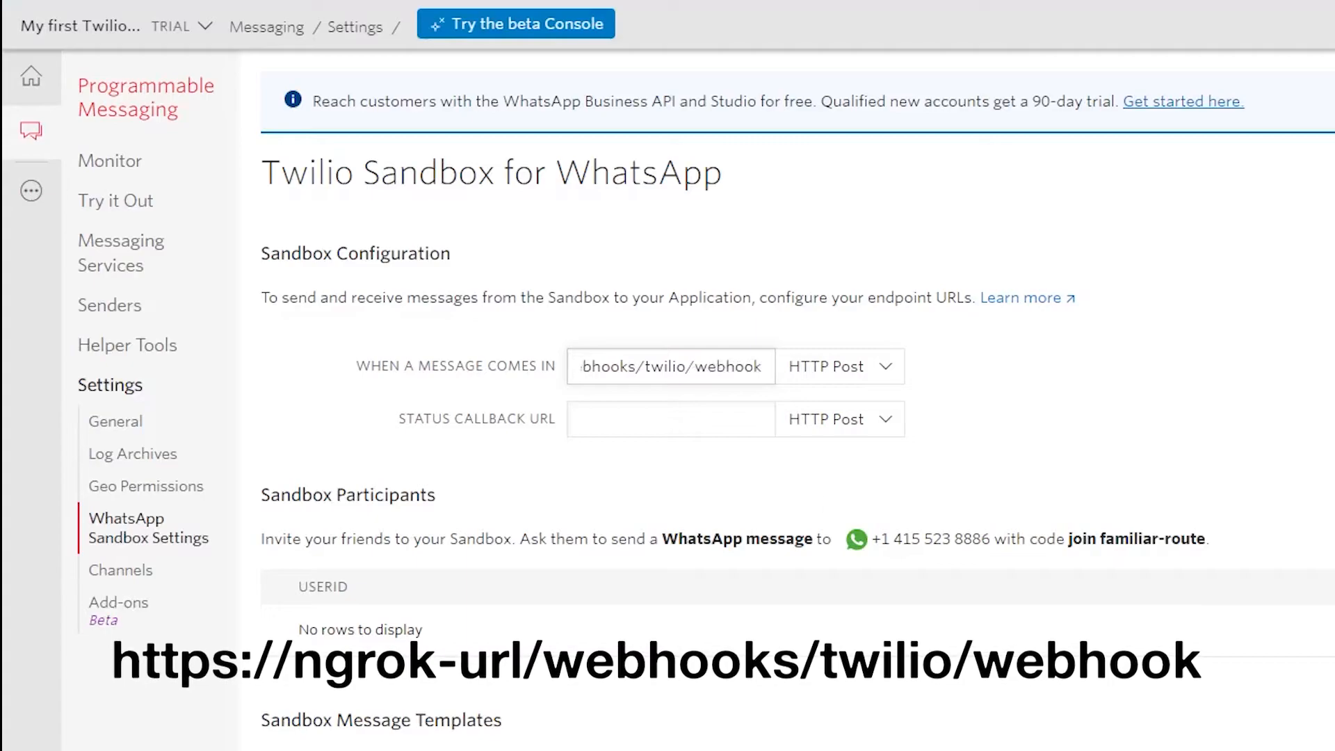
pyautogui.moveTo(1194, 557)
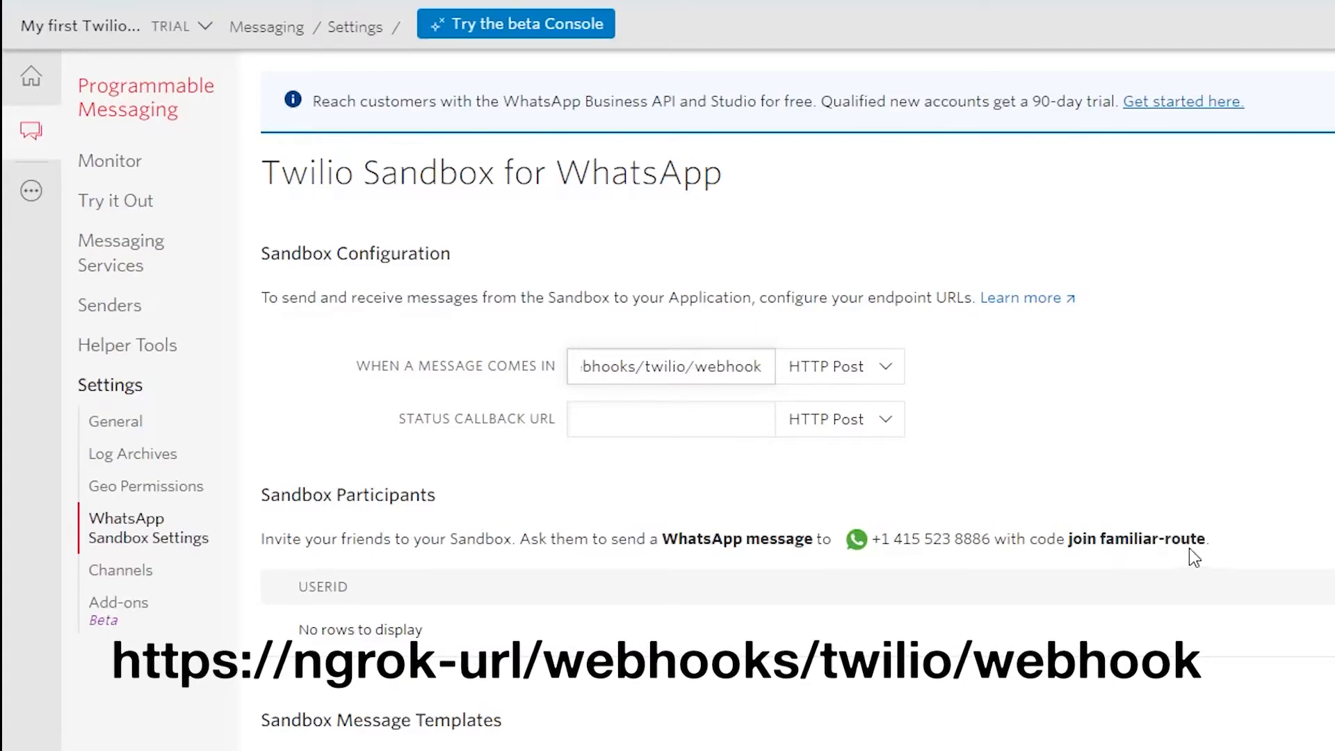
pyautogui.moveTo(1230, 375)
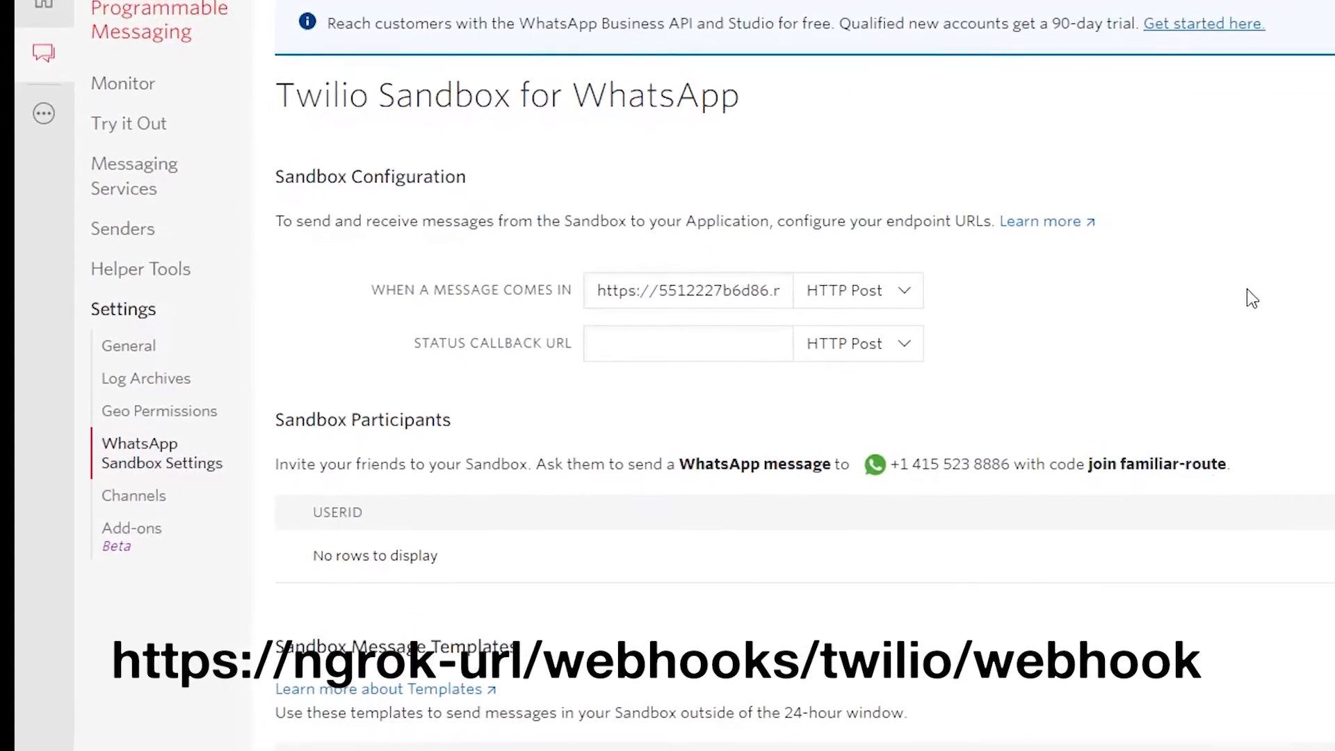
pyautogui.scroll(-3)
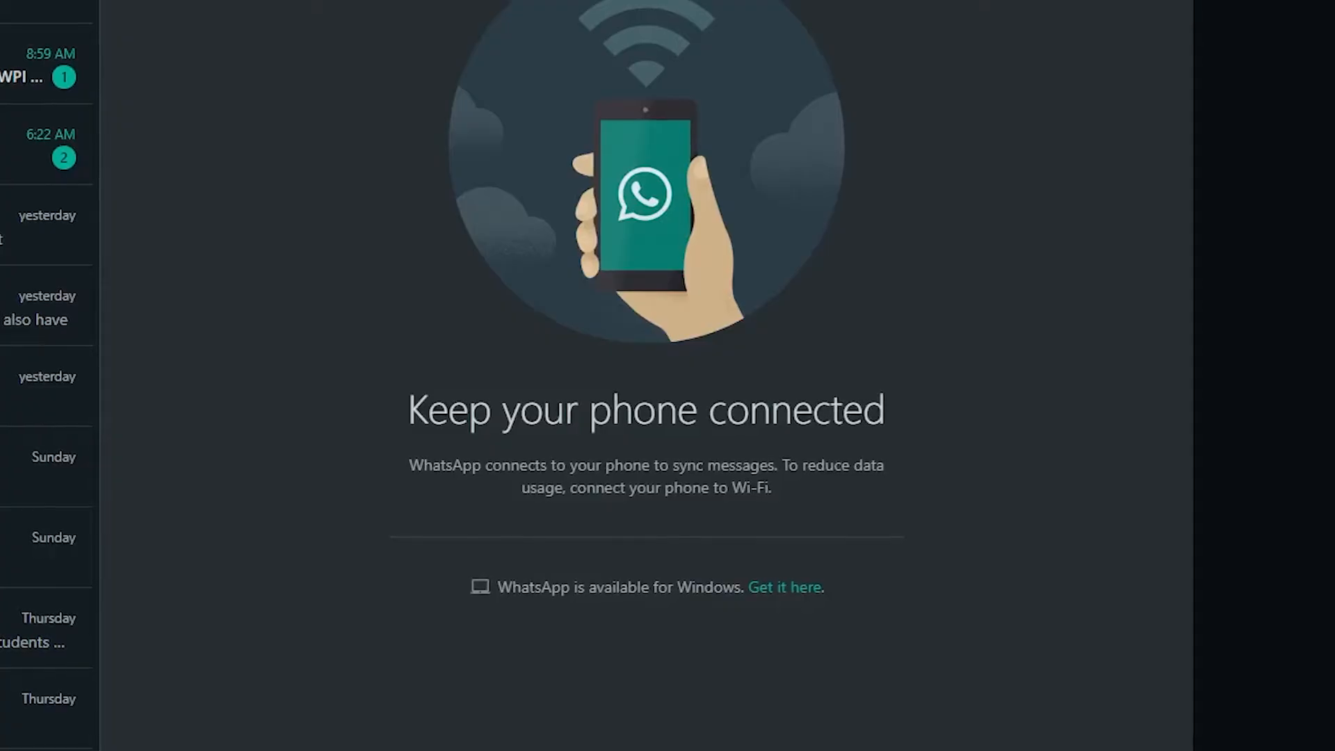
# Message the Twilio Sandbox chat in WhatsApp Web and send 'hi'
pyautogui.scroll(-3)
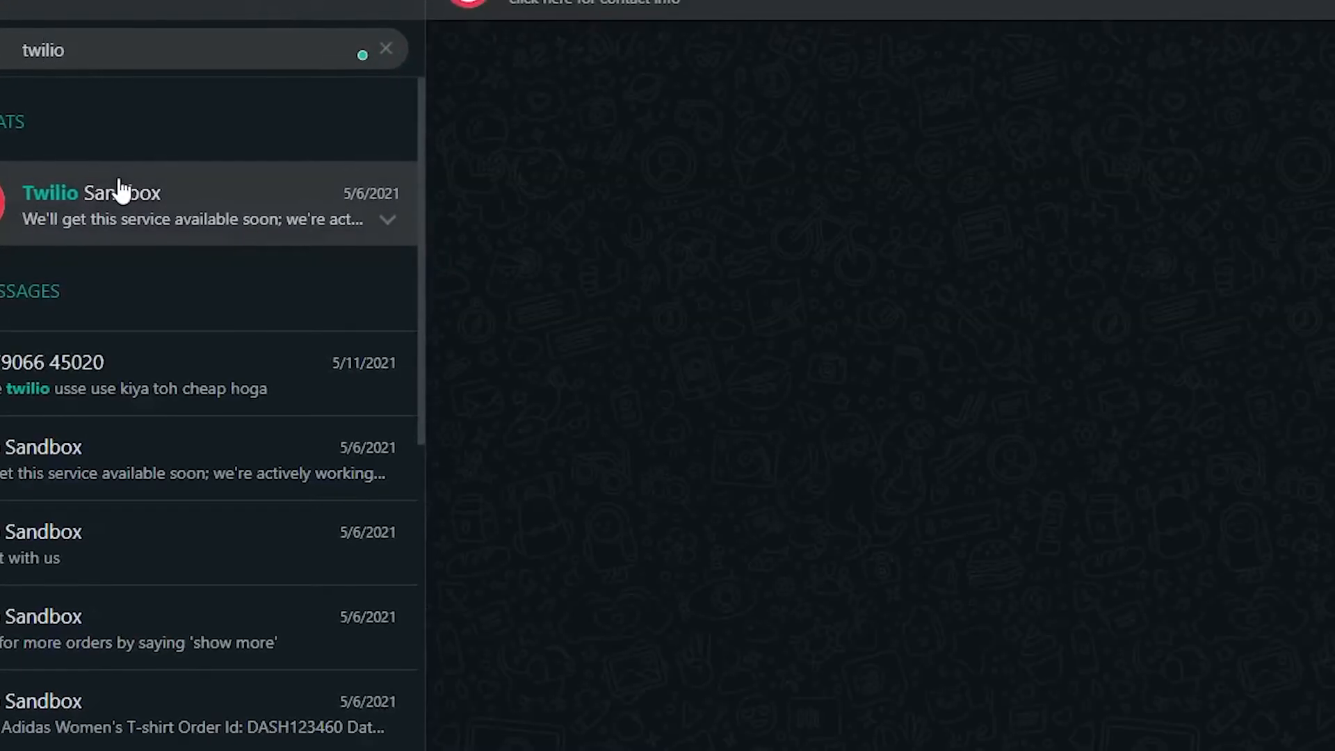
pyautogui.click(128, 204)
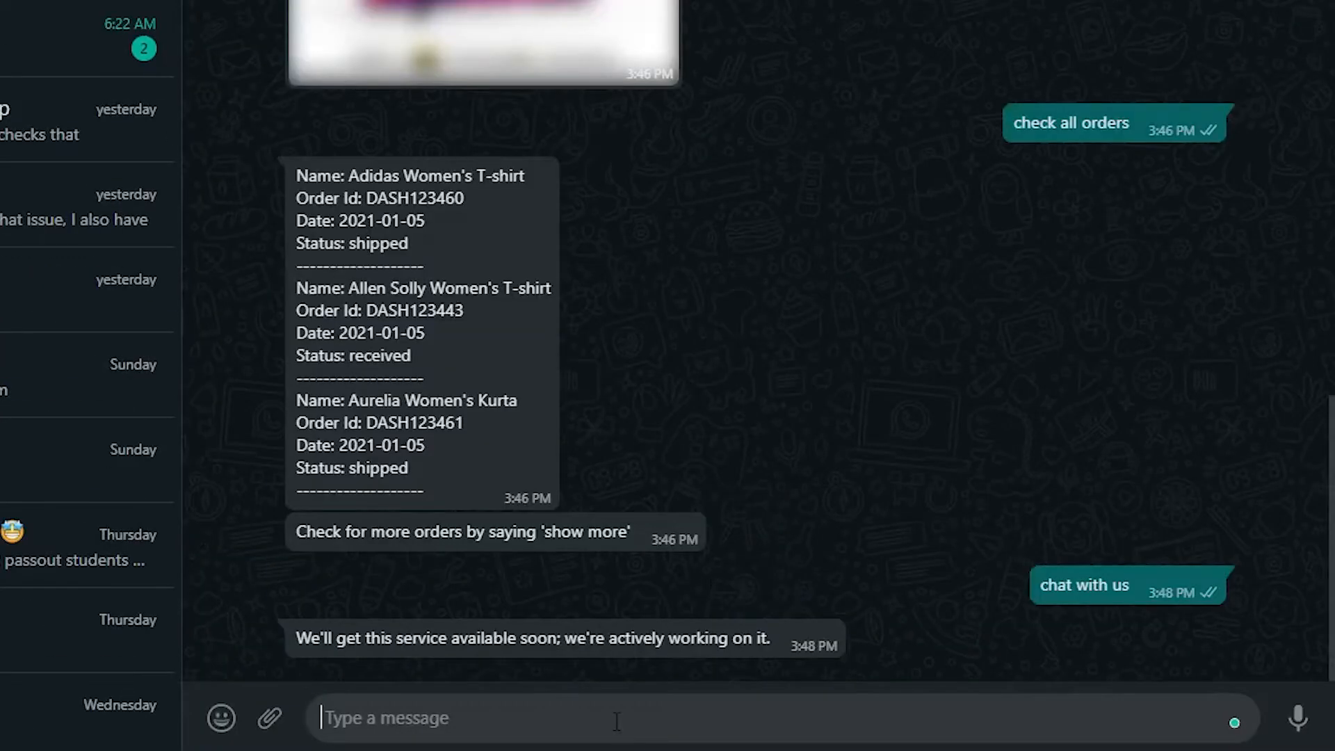
pyautogui.scroll(-3)
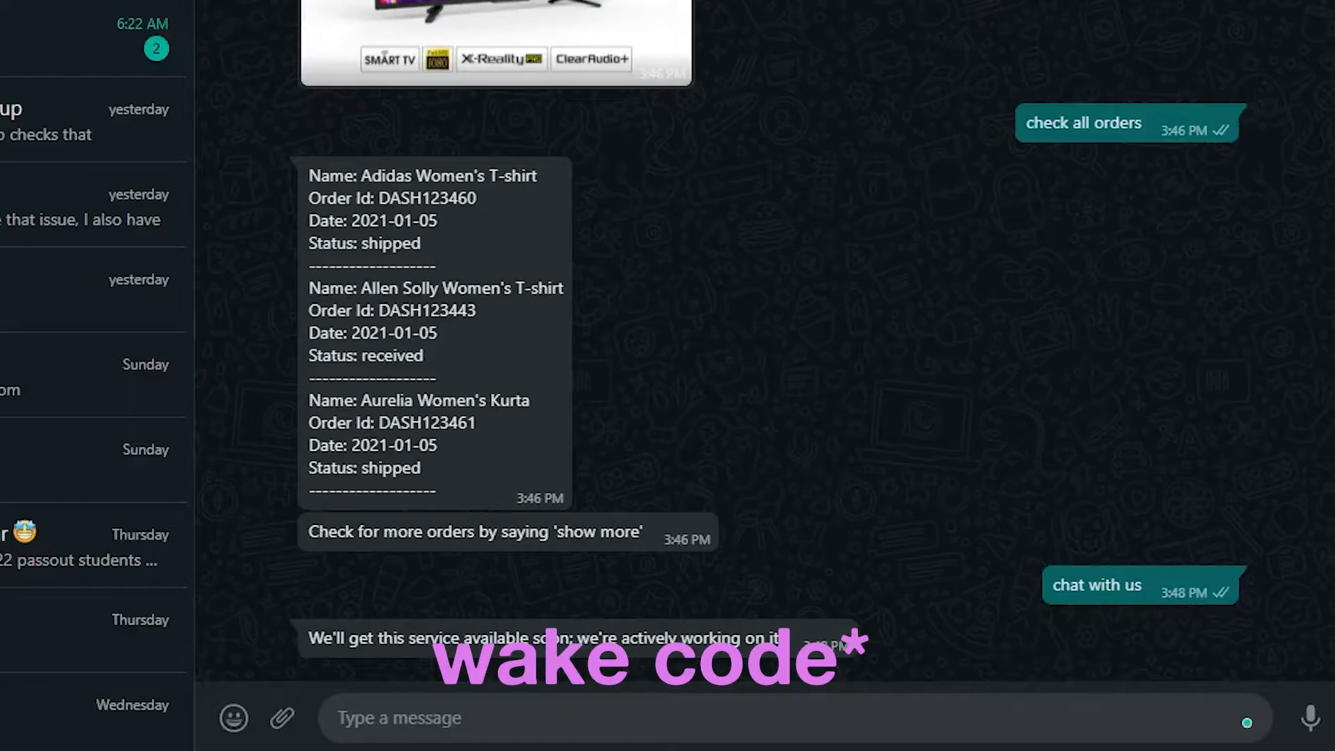
pyautogui.scroll(-3)
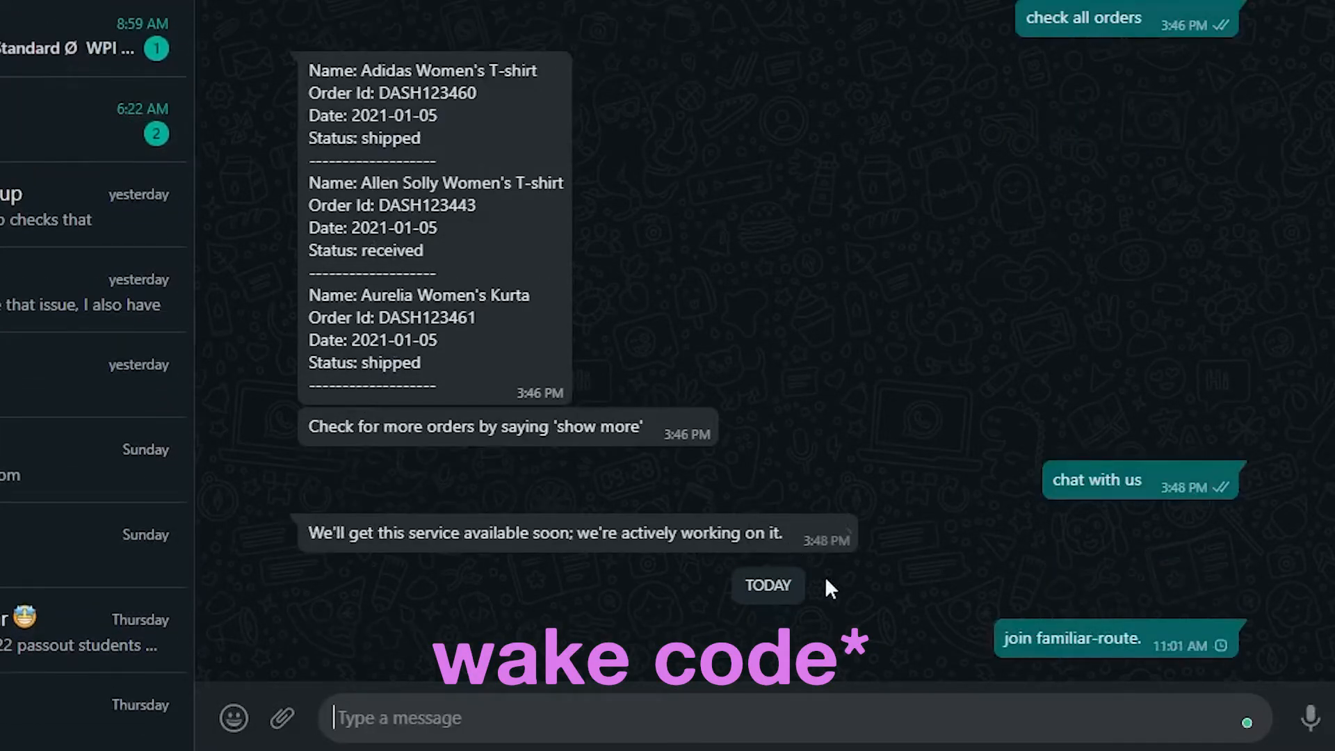
pyautogui.moveTo(858, 594)
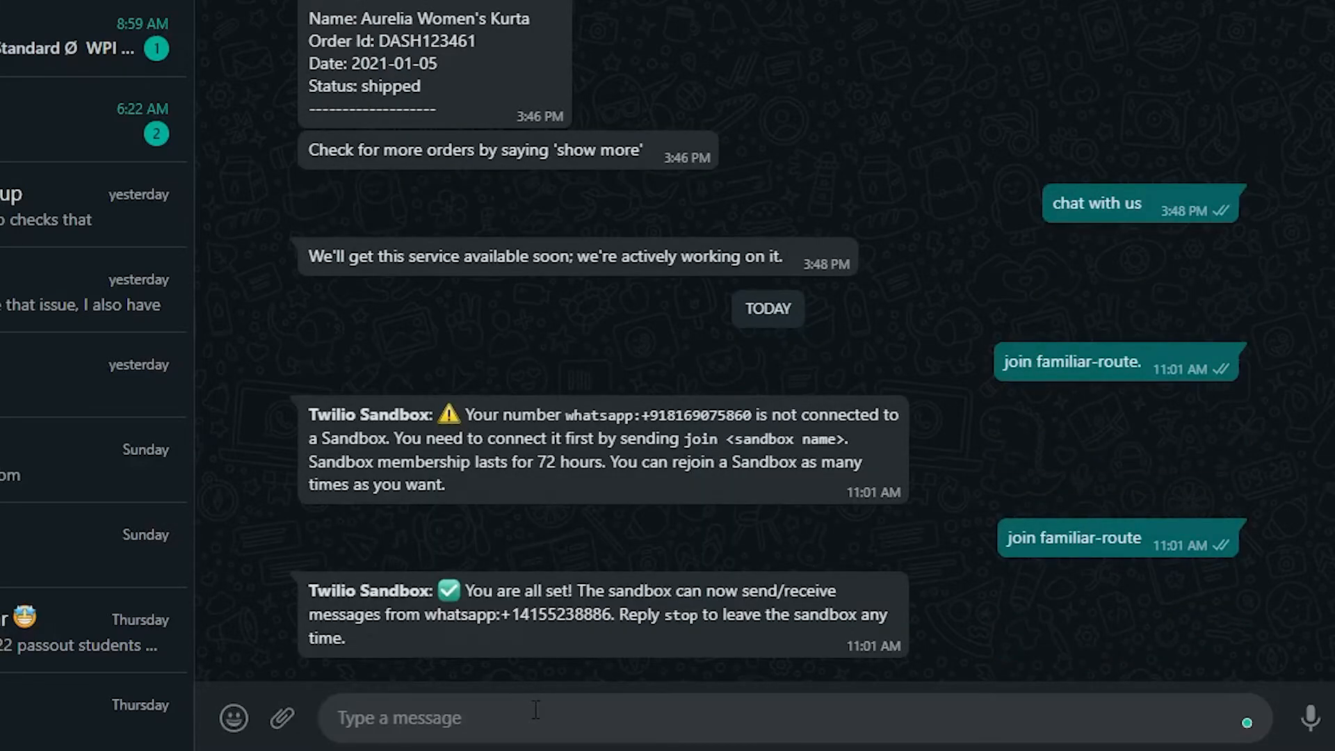
pyautogui.write('hi')
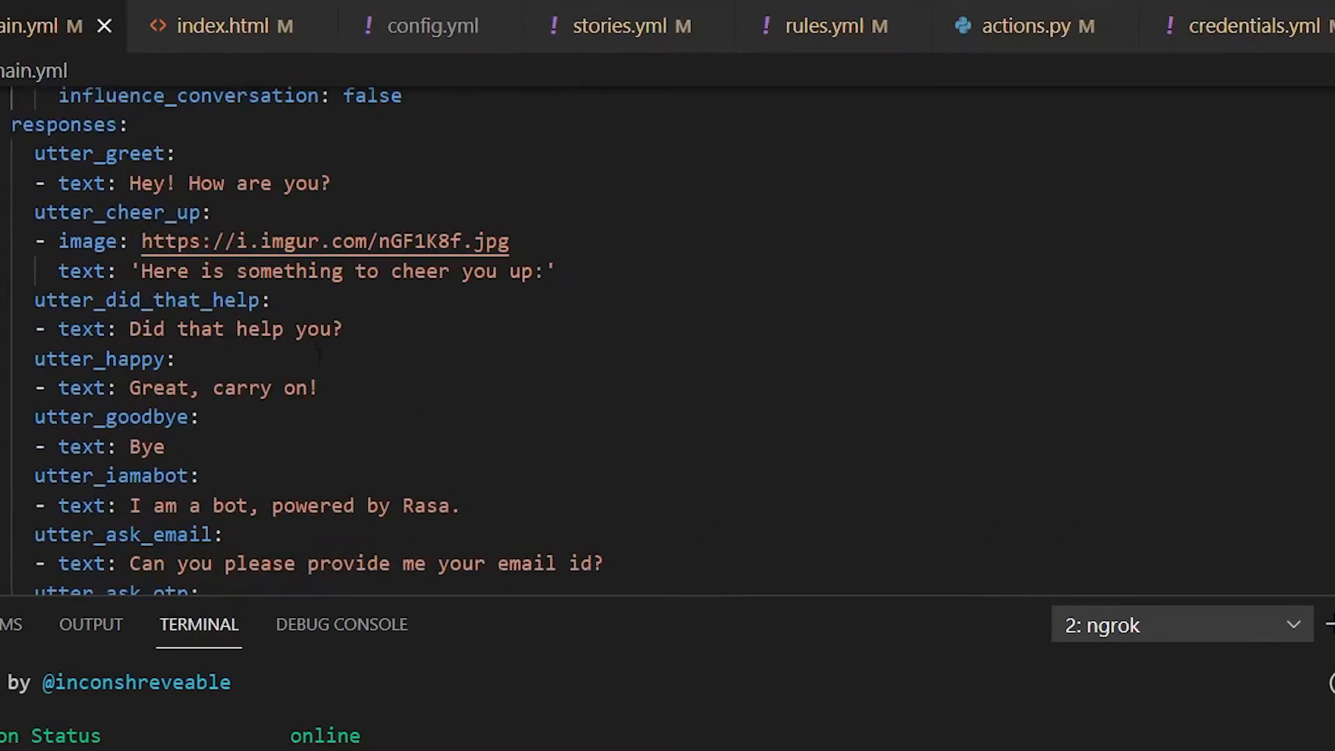
# Add a buttons list with payload Hi and title Hi under utter_greet and save
pyautogui.press('enter')
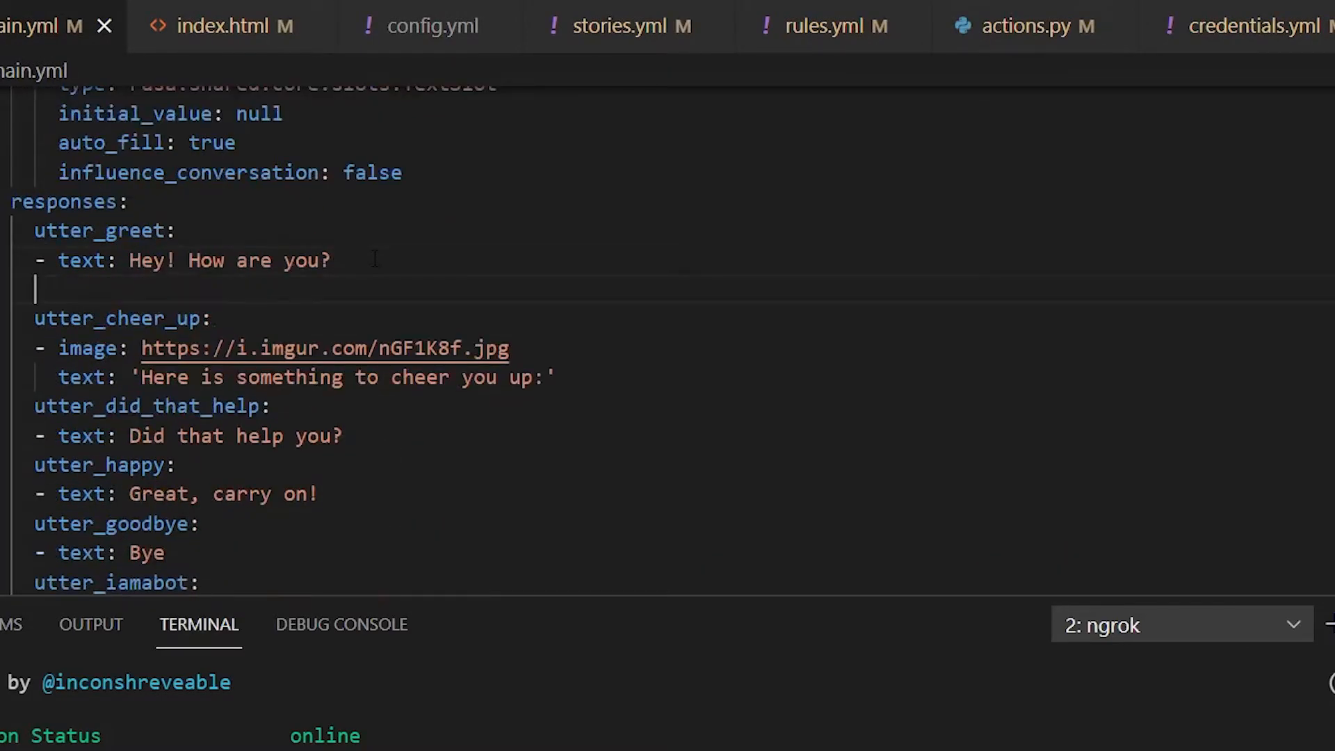
pyautogui.write('buttons')
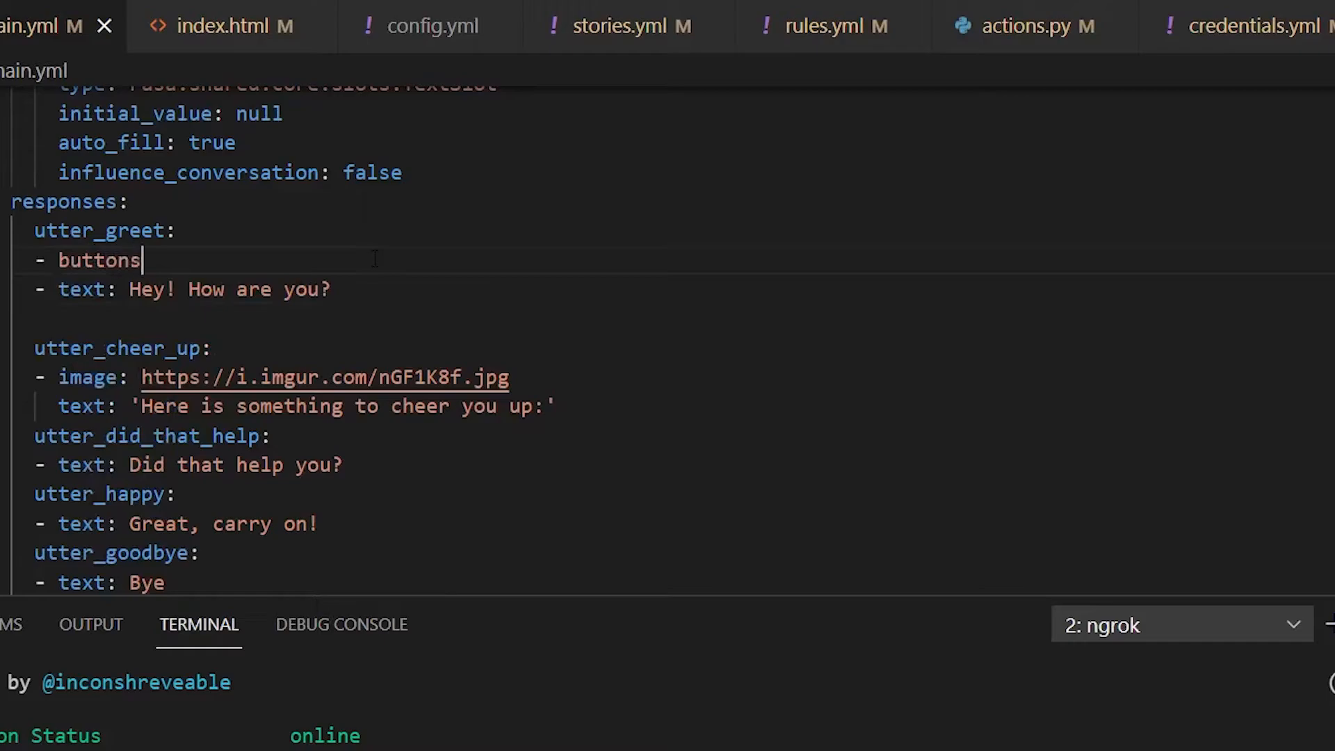
pyautogui.write(':')
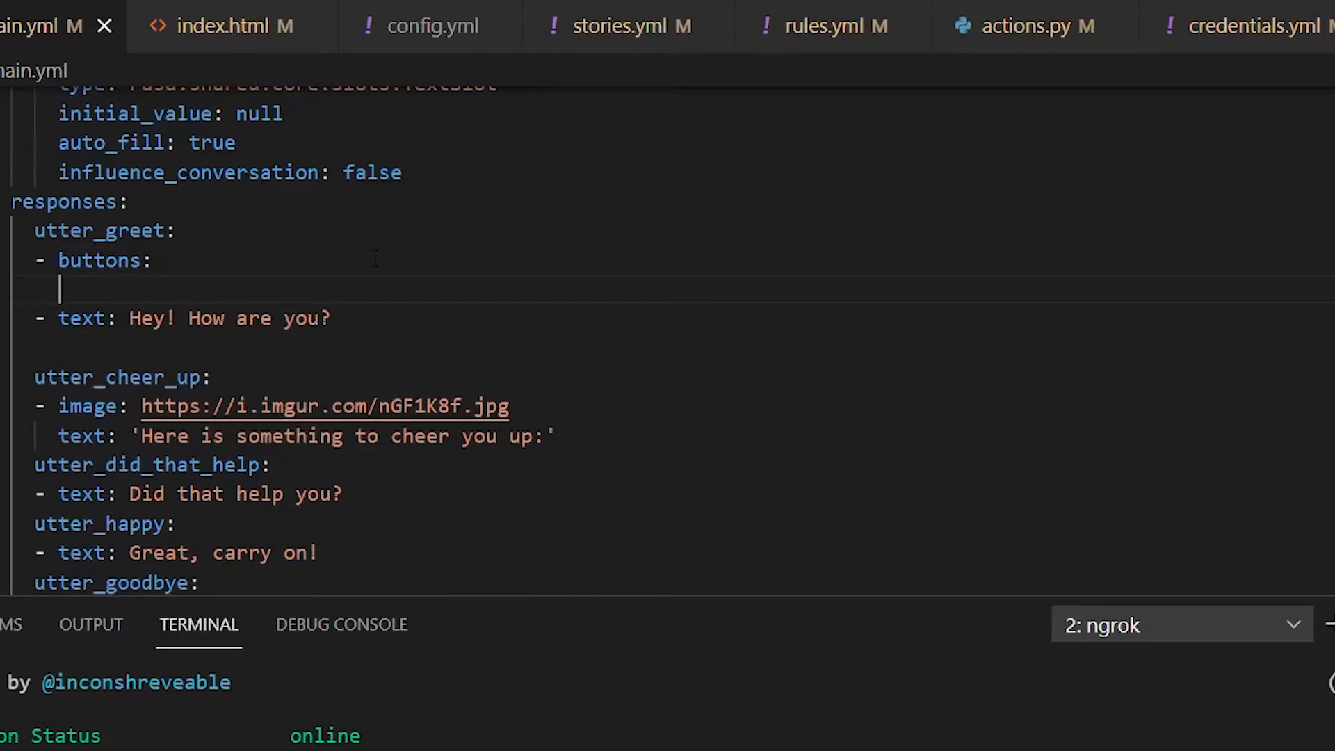
pyautogui.write('- pa')
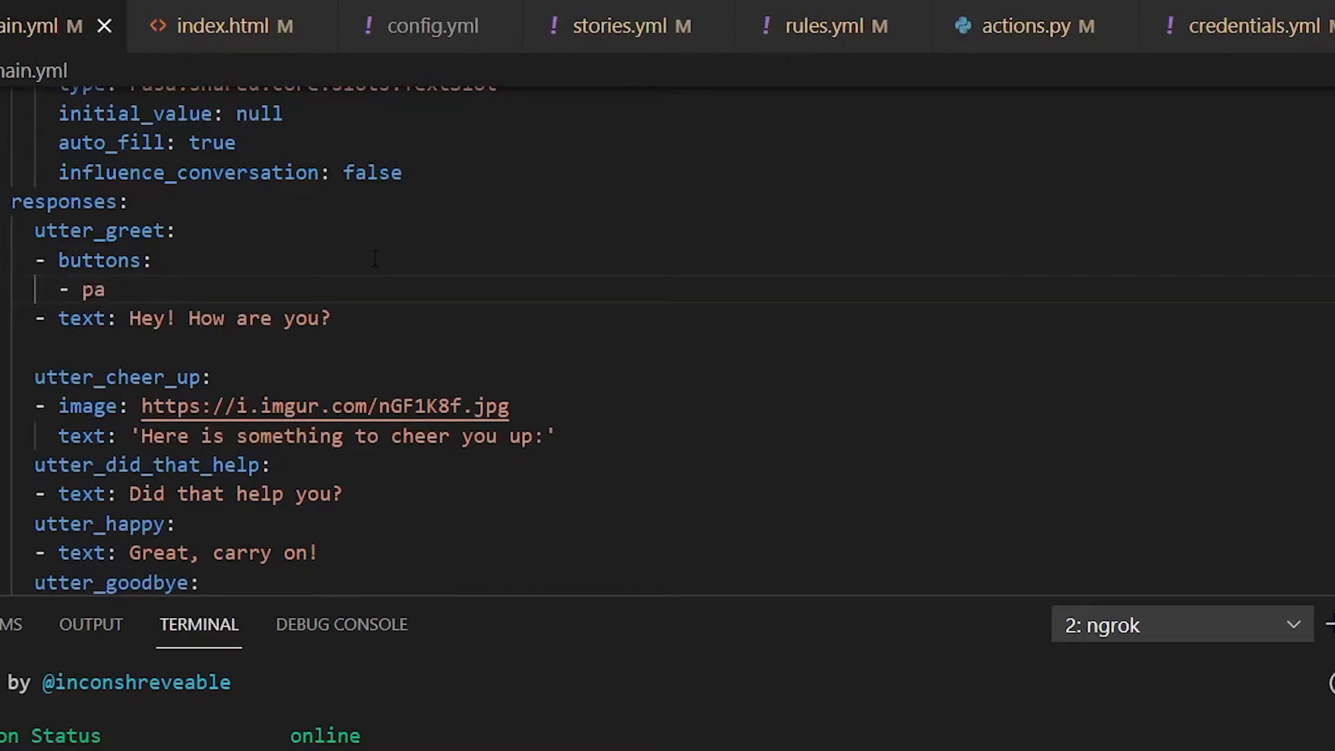
pyautogui.write('yload:')
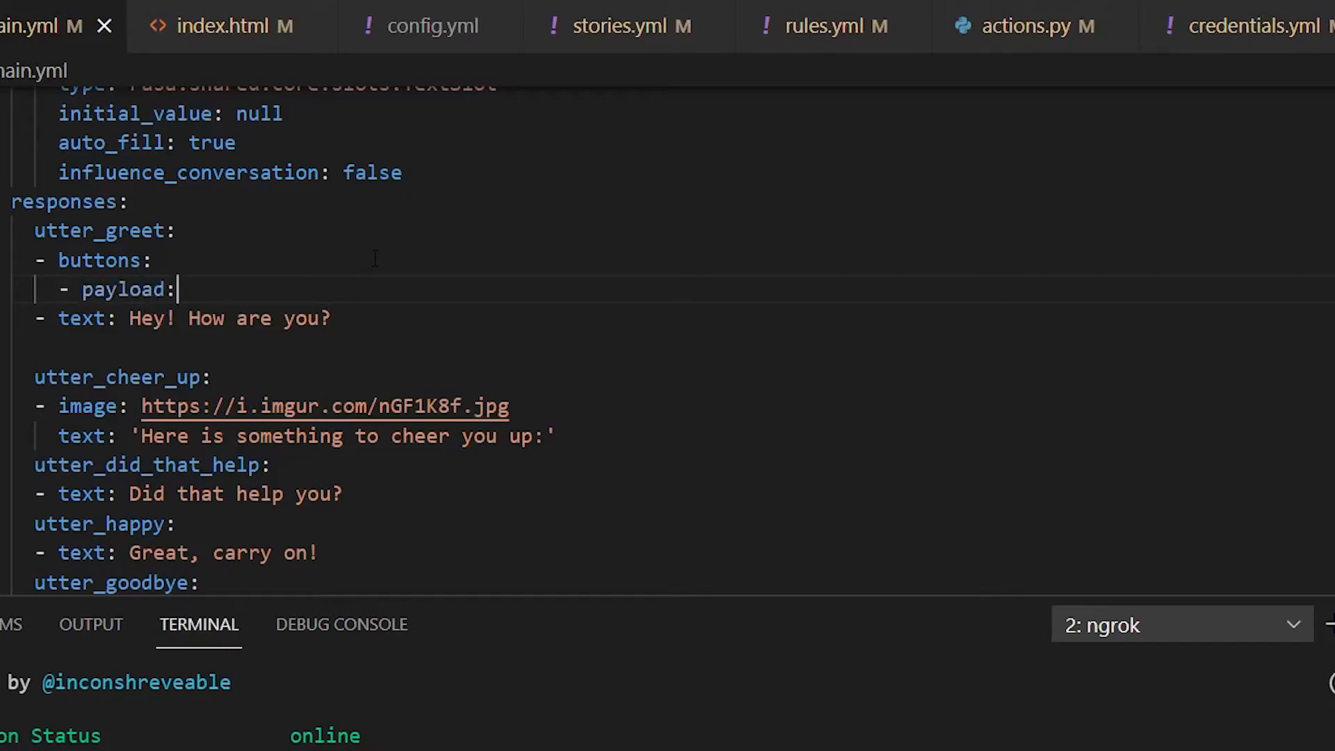
pyautogui.write('Hi')
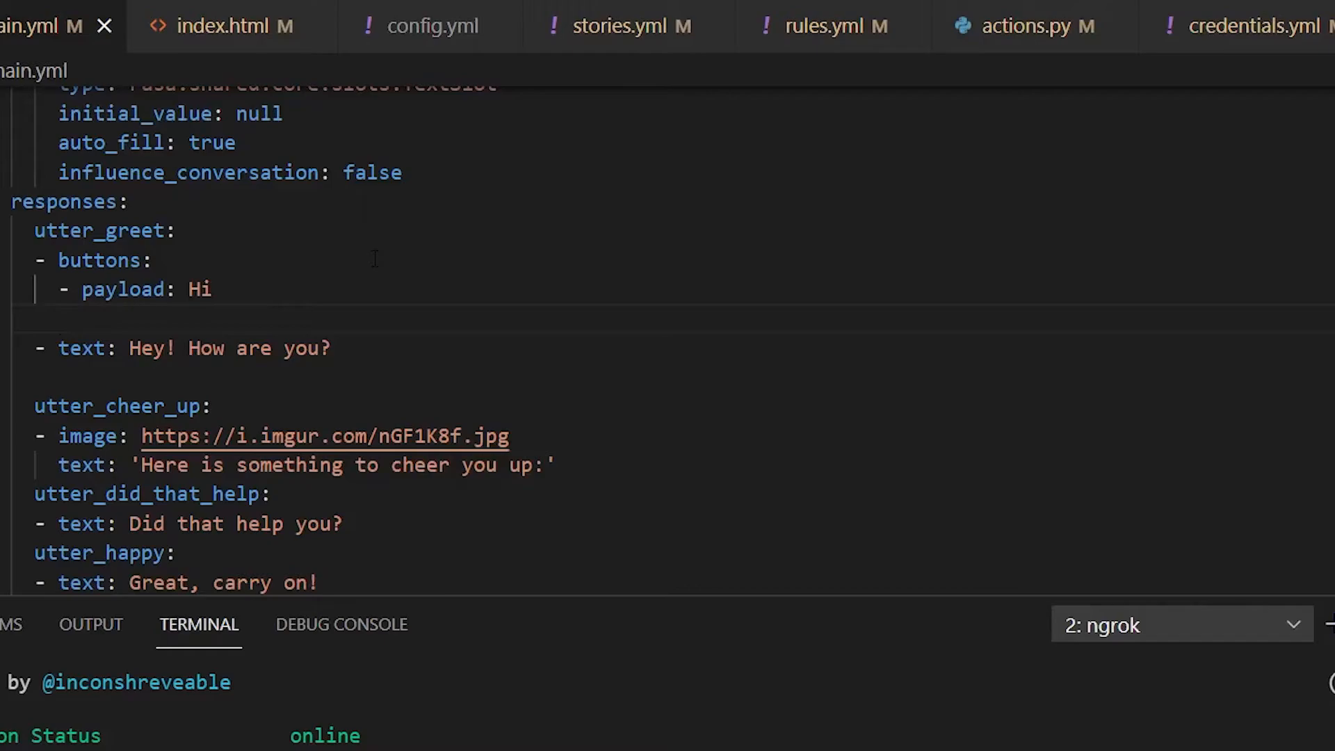
pyautogui.write('title:')
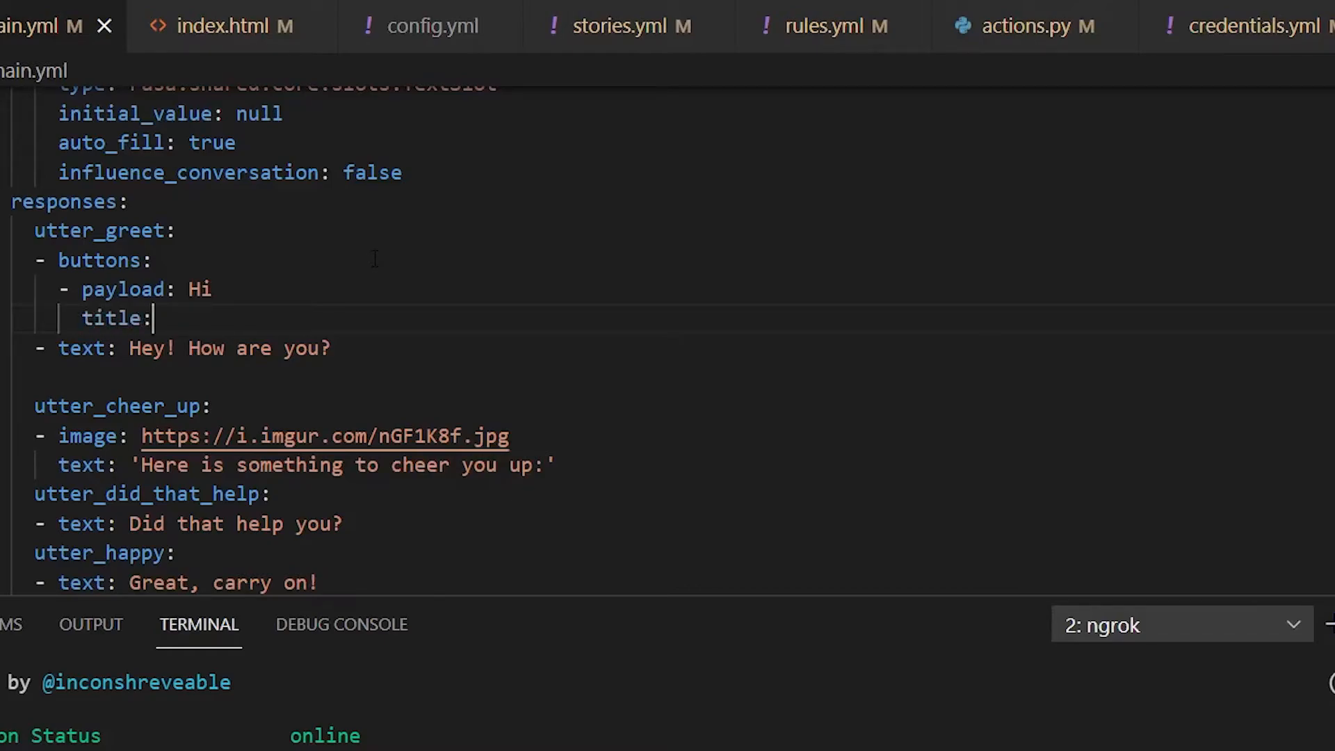
pyautogui.write('Hi')
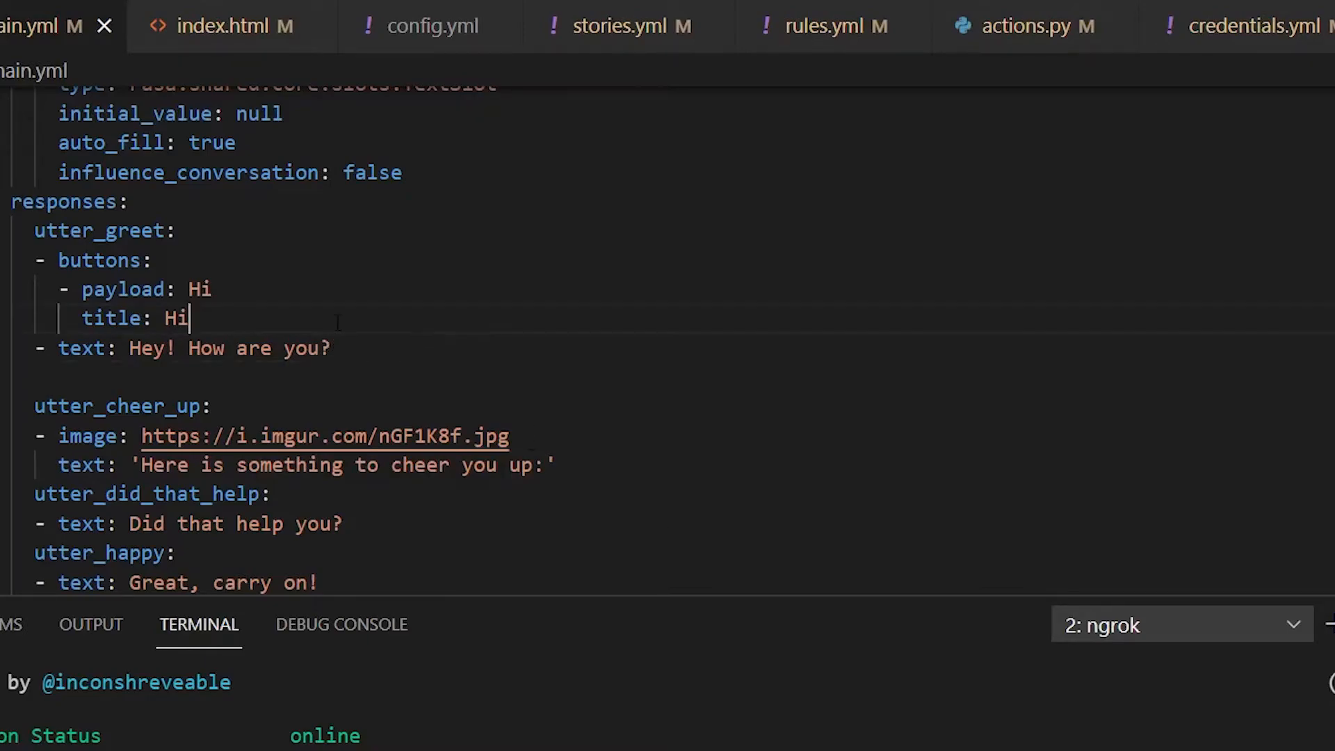
pyautogui.press('Enter')
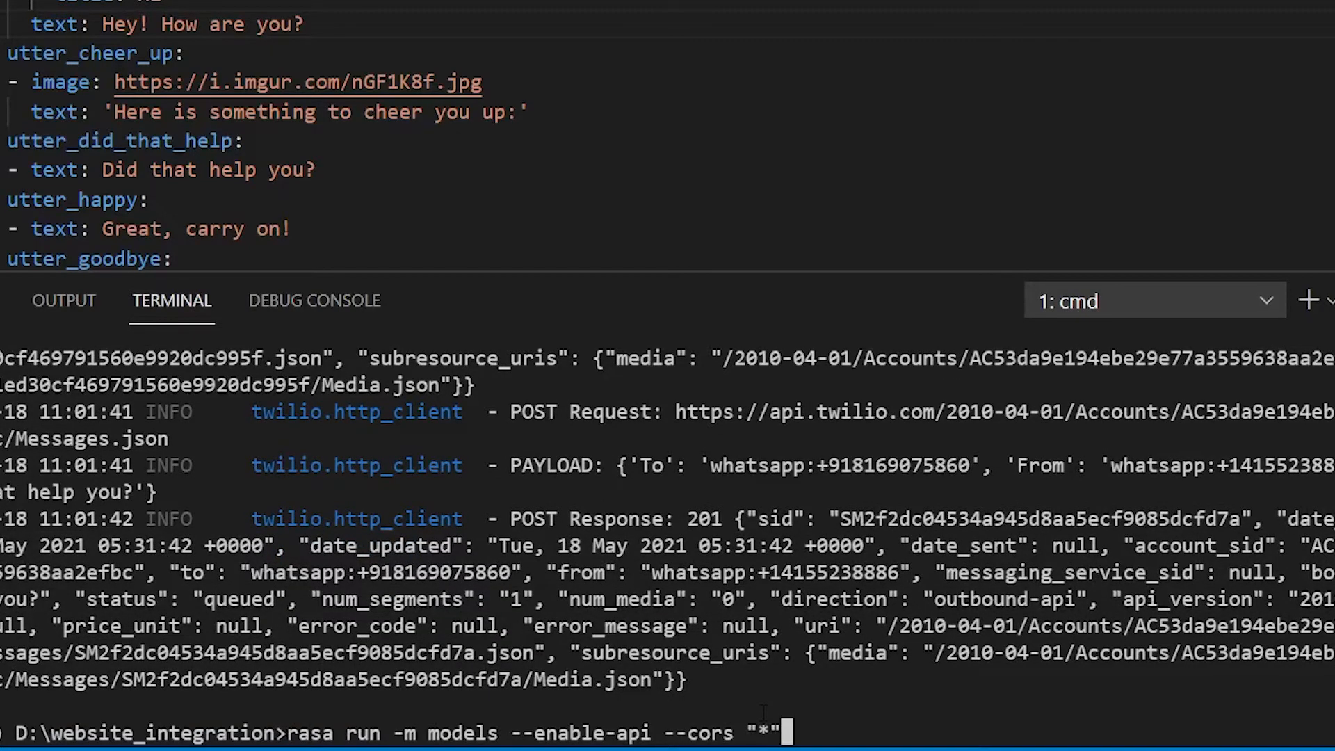
# Rerun rasa run -m models --enable-api --cors "*" in the terminal
pyautogui.press('Ctrl+u')
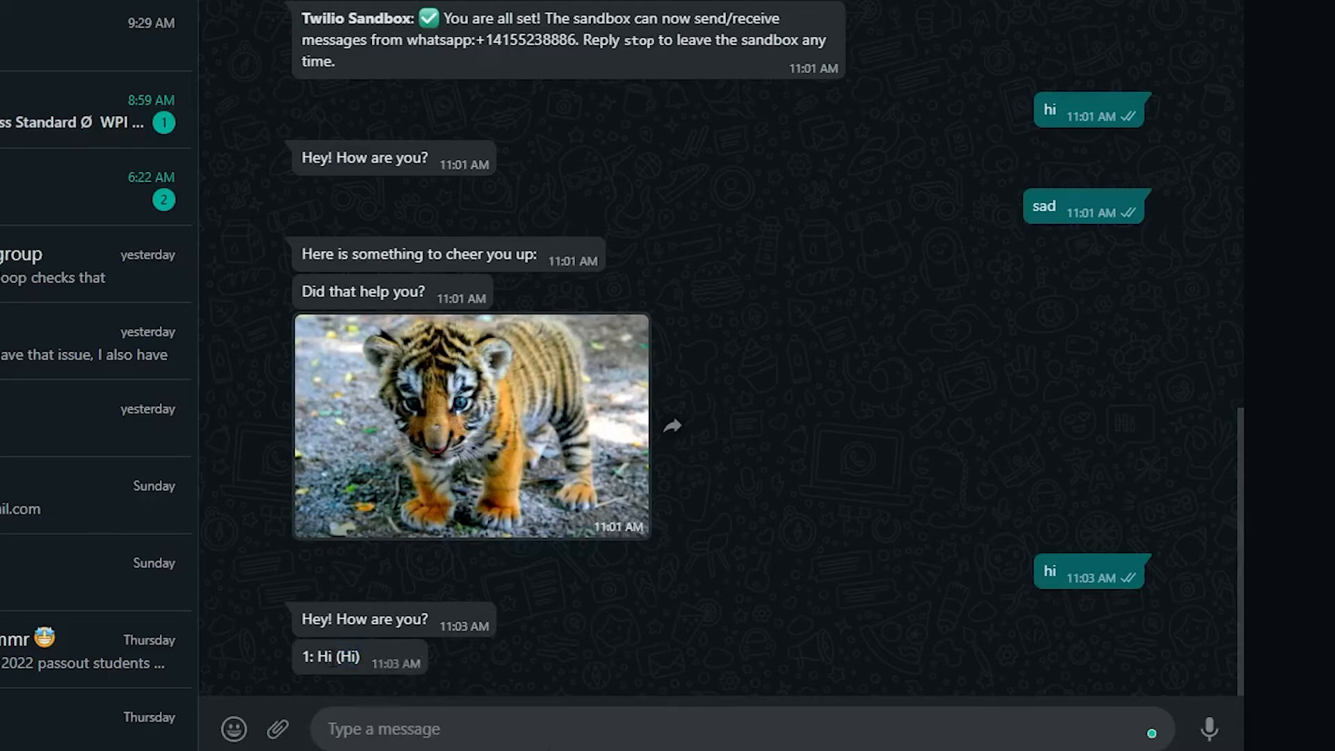
# Check the bot's greeting reply with the numbered '1: Hi (Hi)' option
pyautogui.doubleClick(341, 656)
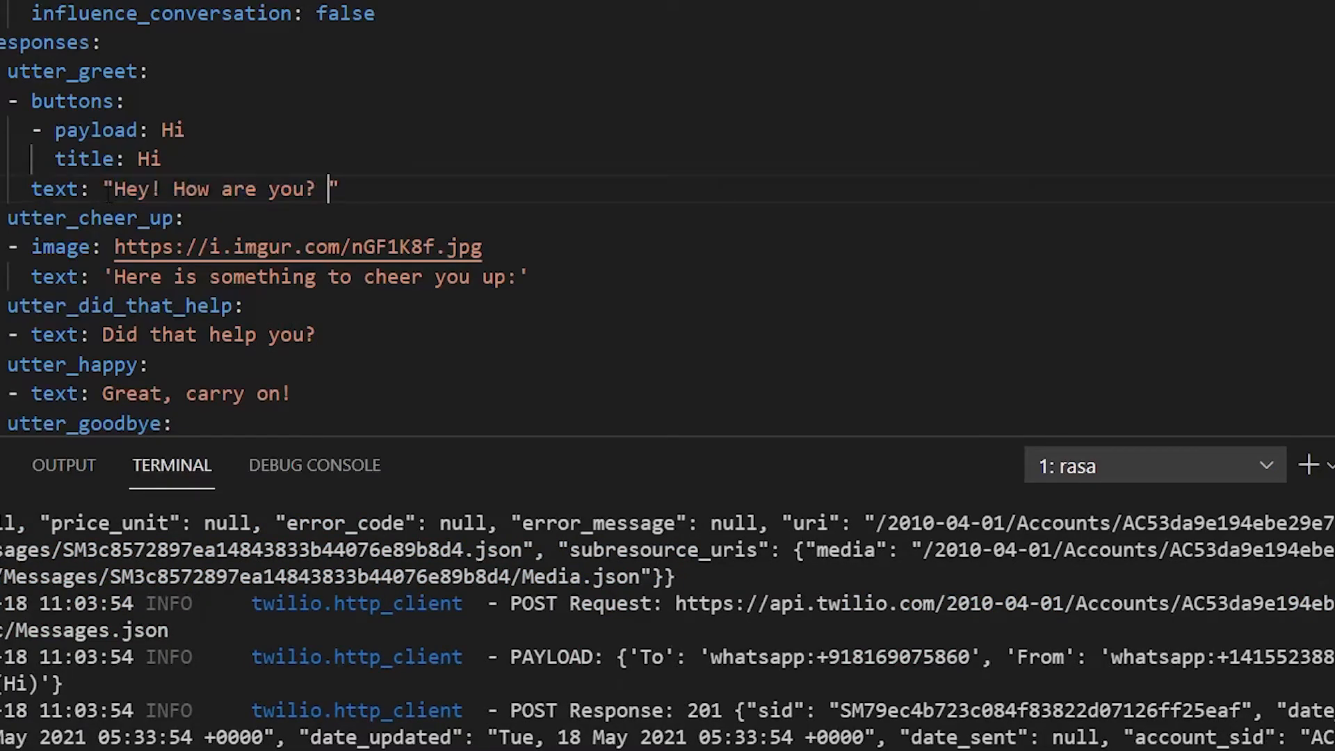
# Add \n and Hi after the greeting question, then select the bullet's Unicode code in Google
pyautogui.write('\\n')
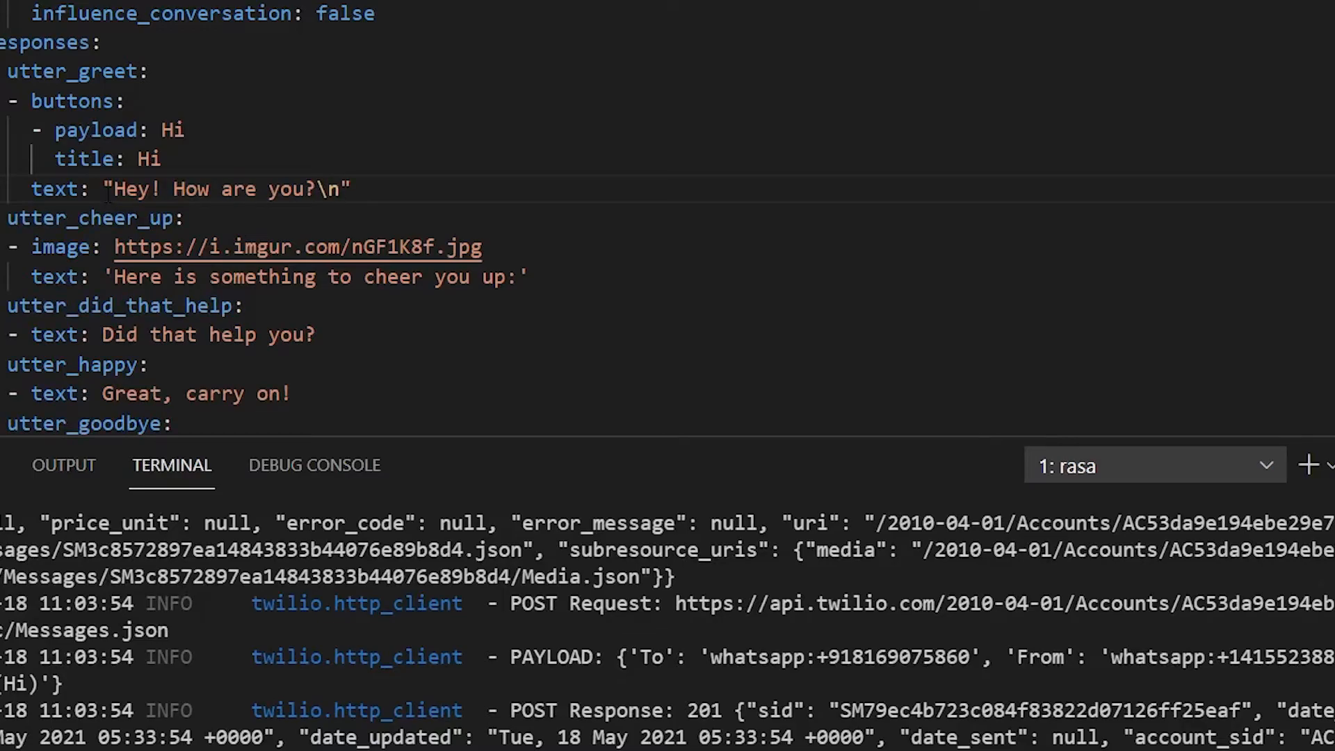
pyautogui.click(339, 189)
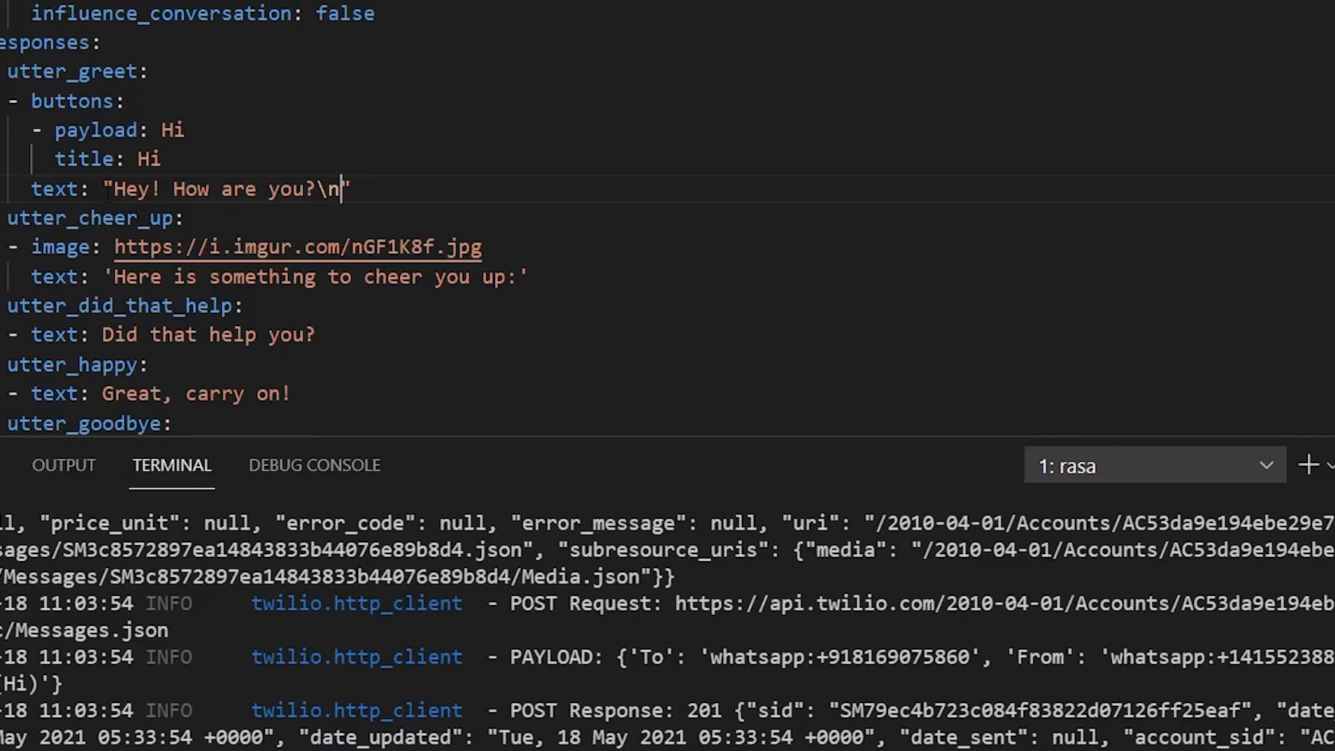
pyautogui.write('Hi')
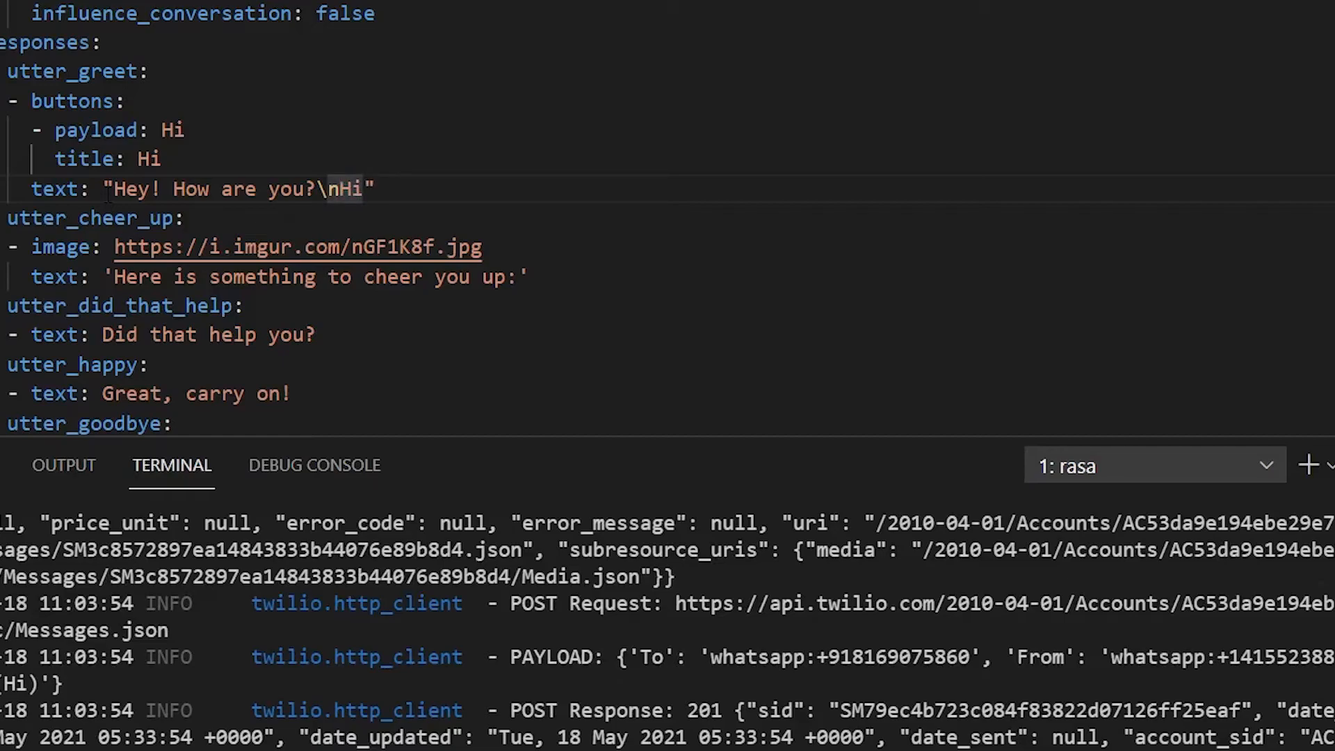
pyautogui.write('\\')
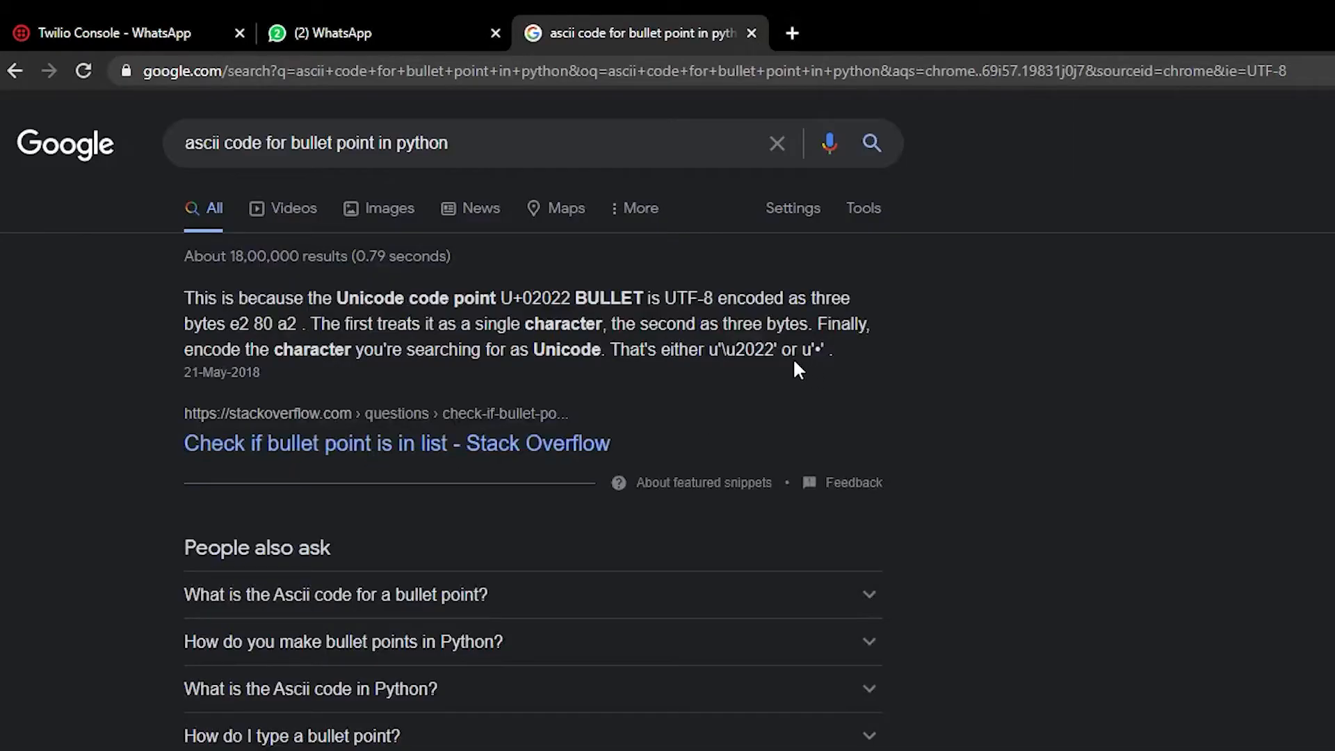
pyautogui.doubleClick(747, 350)
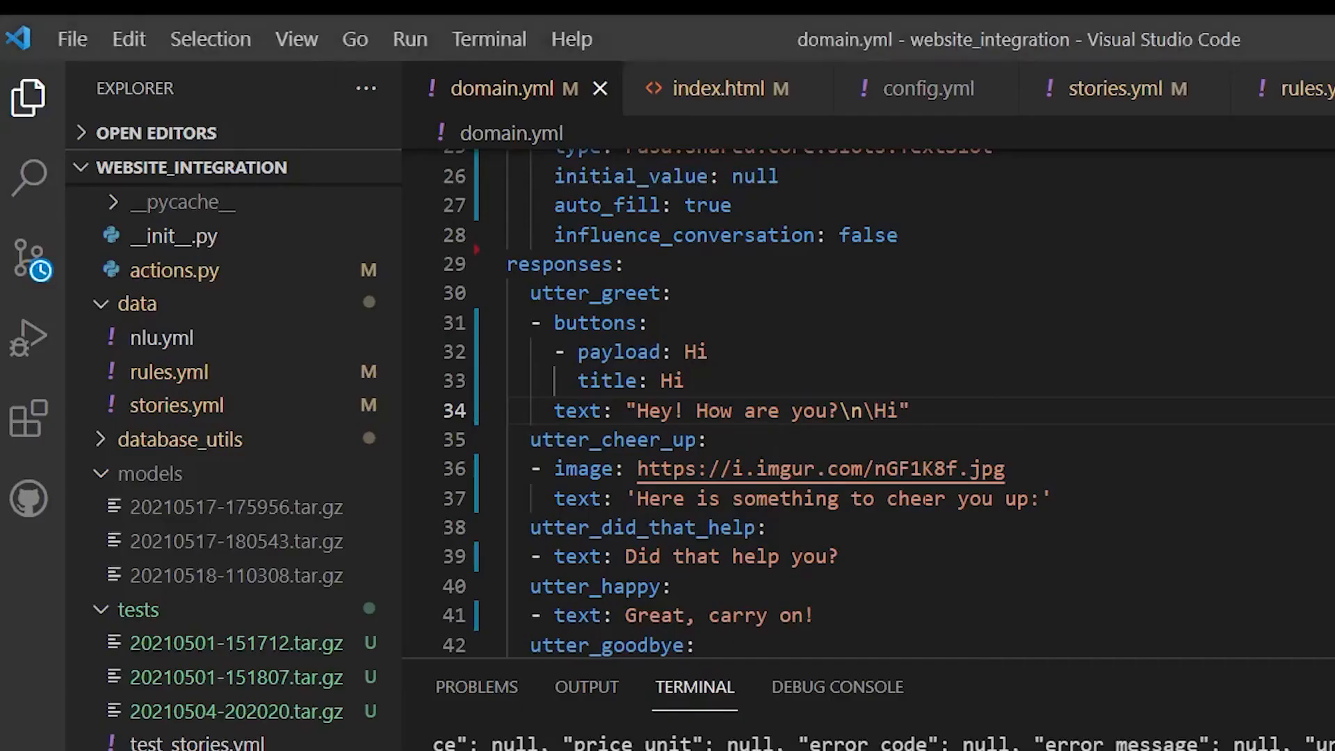
# Insert \u2022 before Hi, then run rasa train and rasa run -m models --enable-api --cors "*"
pyautogui.write('\\u2022')
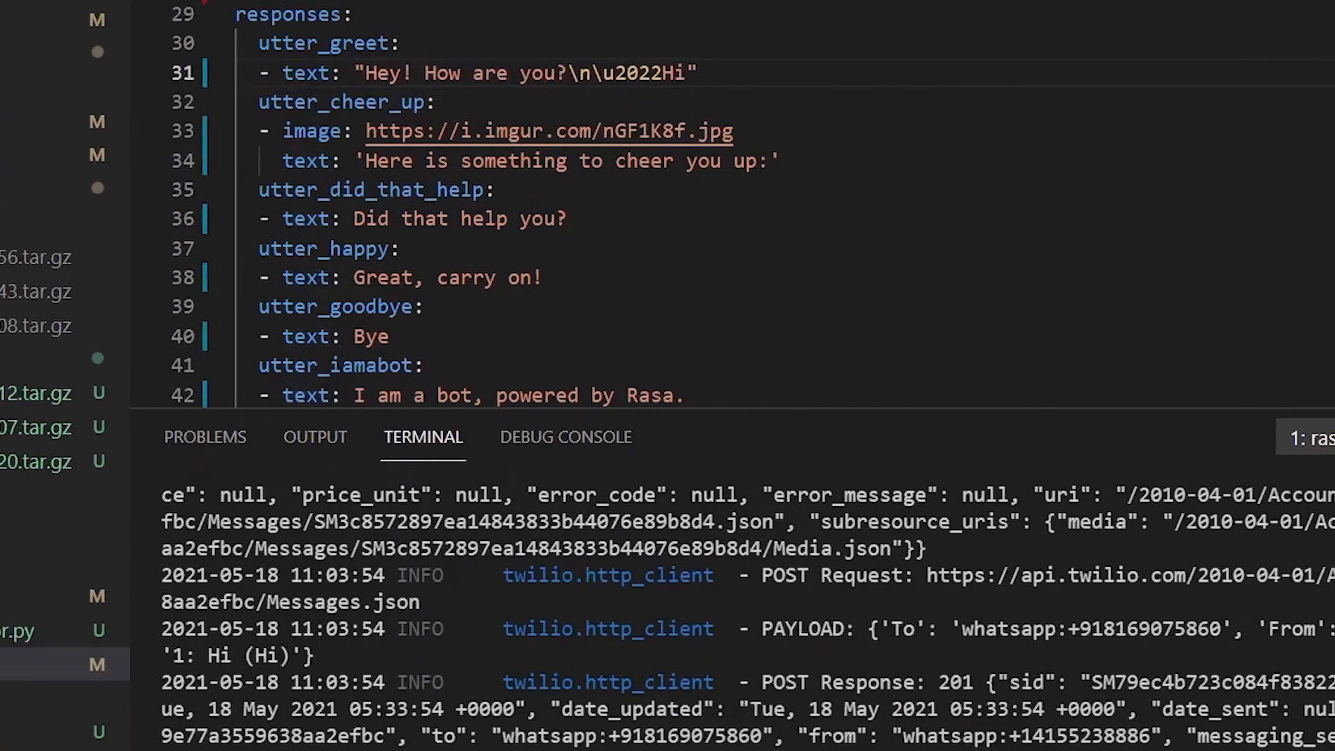
pyautogui.write('rasa train')
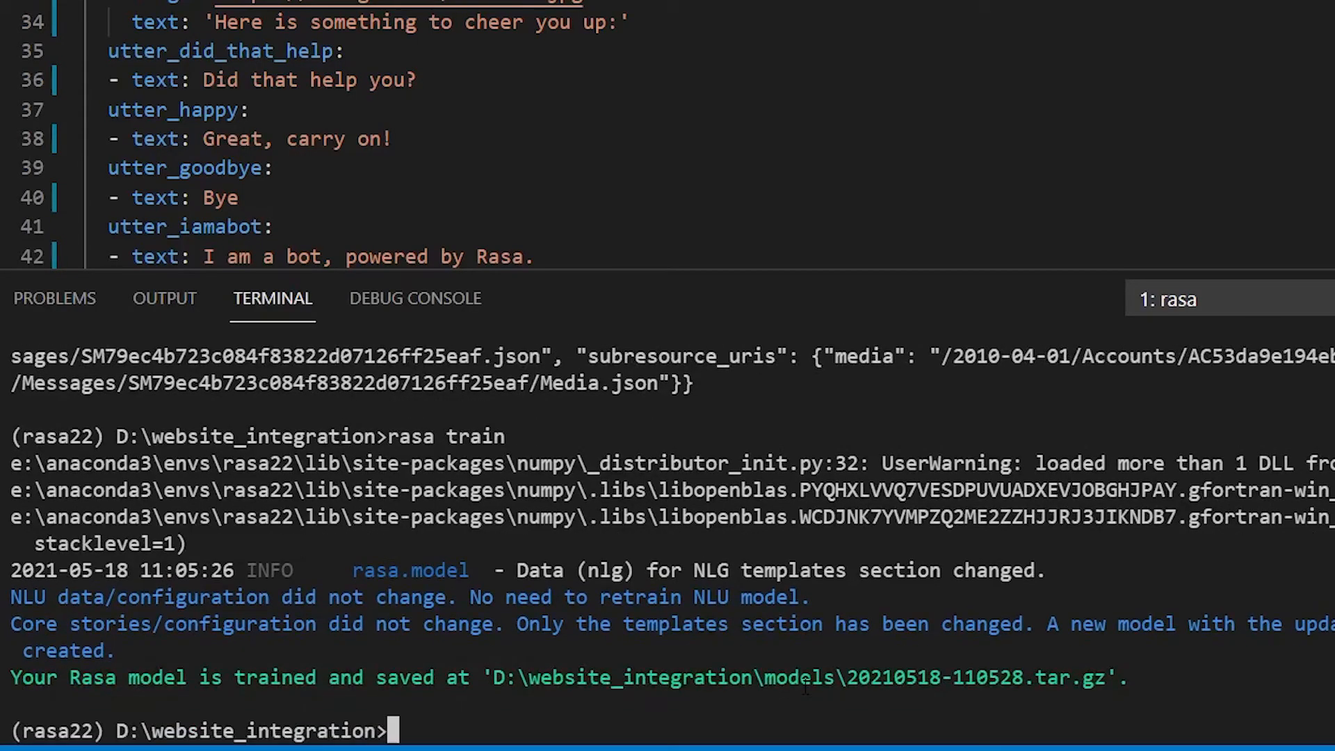
pyautogui.write('rasa run -m models --enable-api --cors "*"')
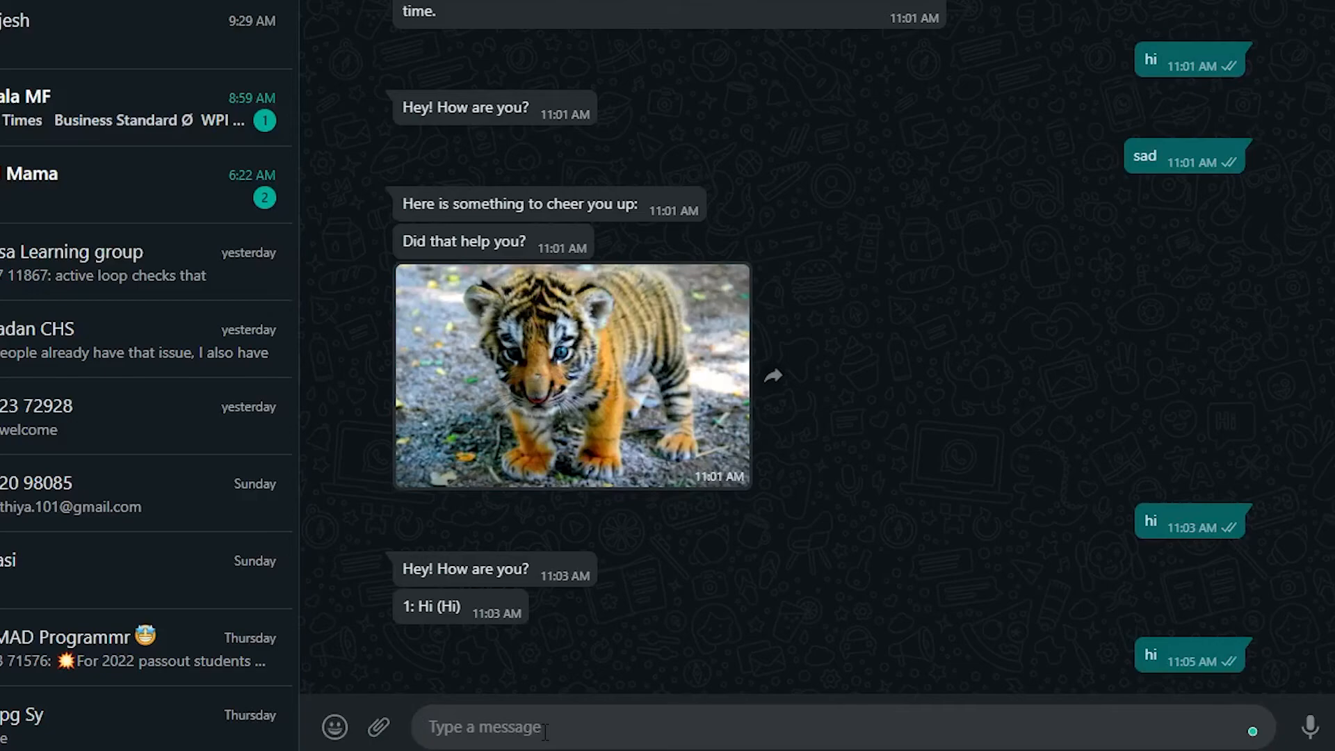
# Scroll the sandbox chat down to the bot's reply with the bullet-prefixed Hi
pyautogui.scroll(-3)
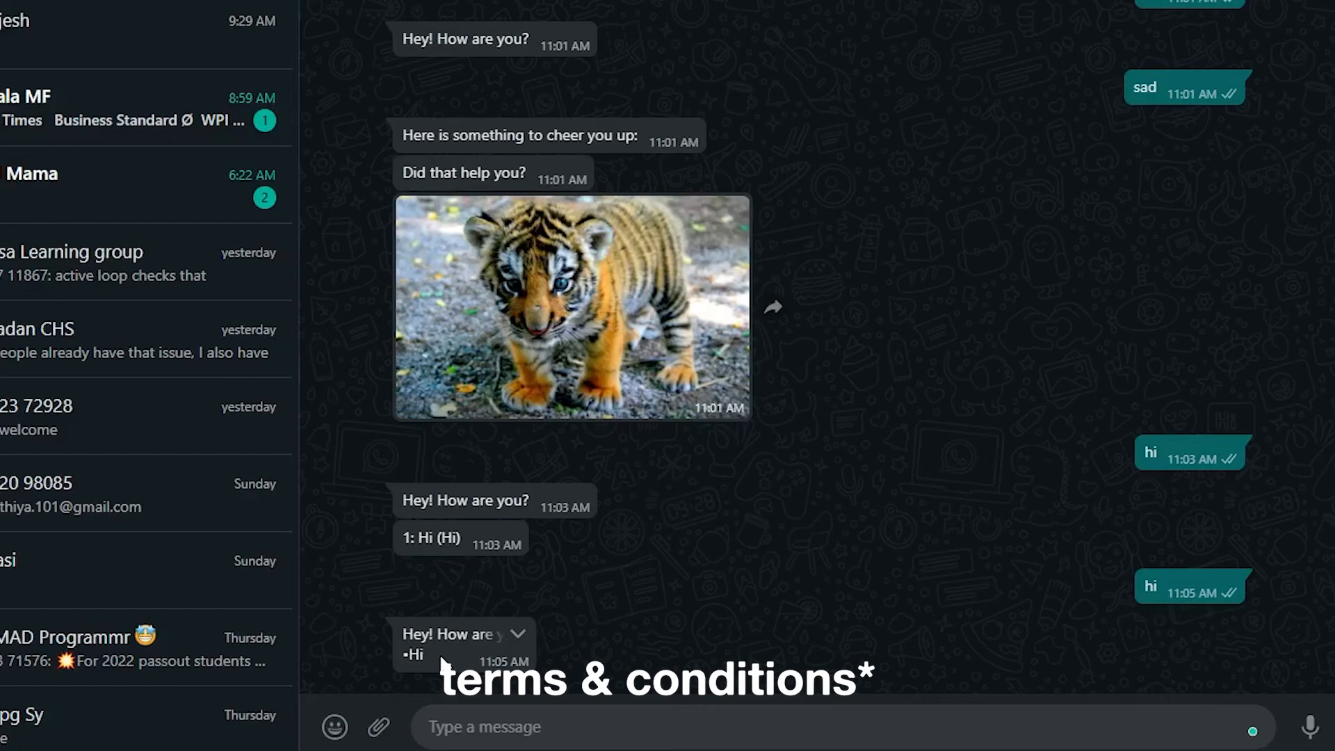
pyautogui.moveTo(587, 657)
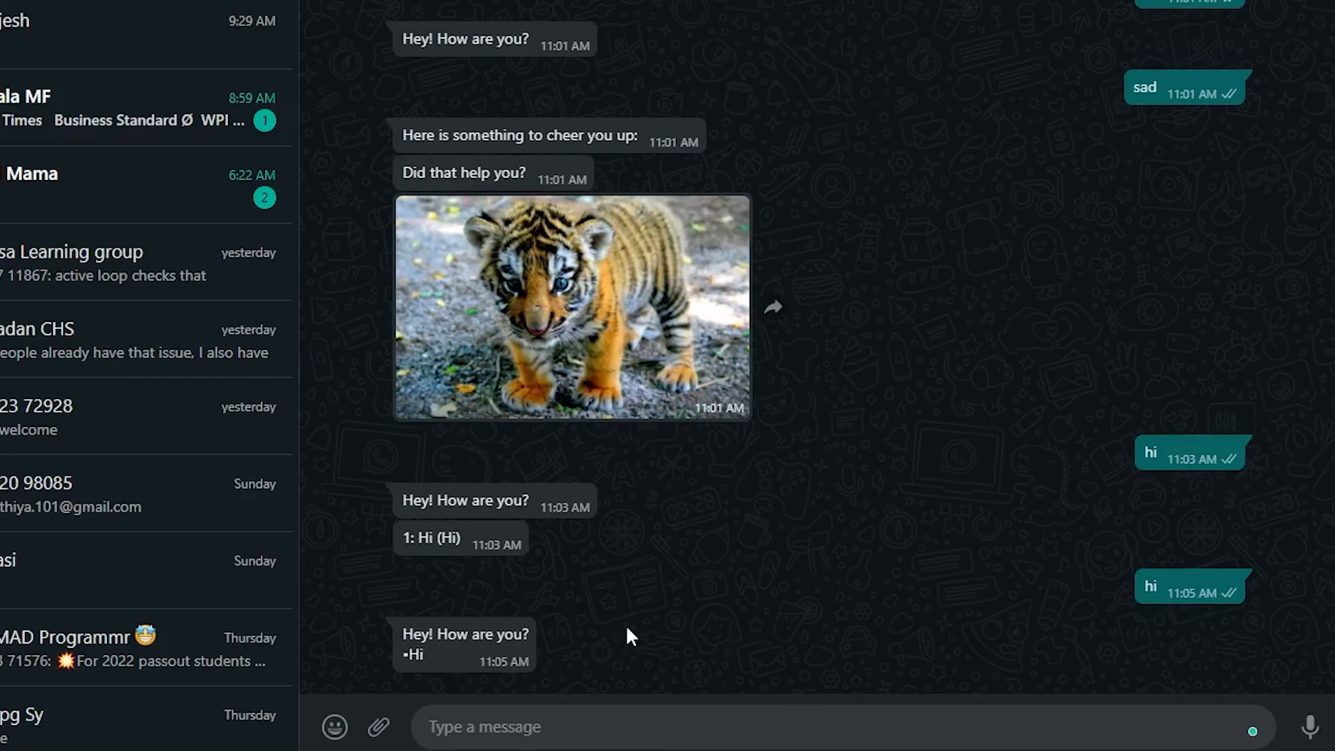
pyautogui.moveTo(675, 587)
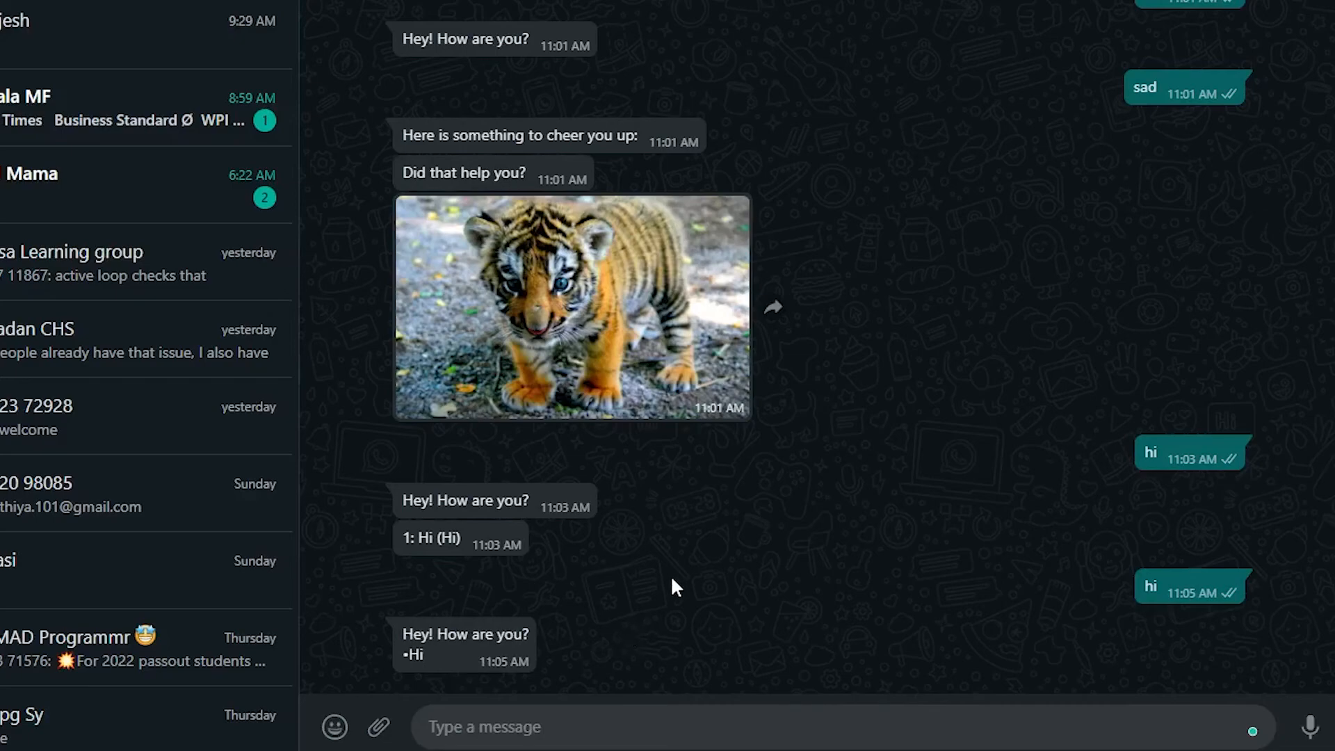